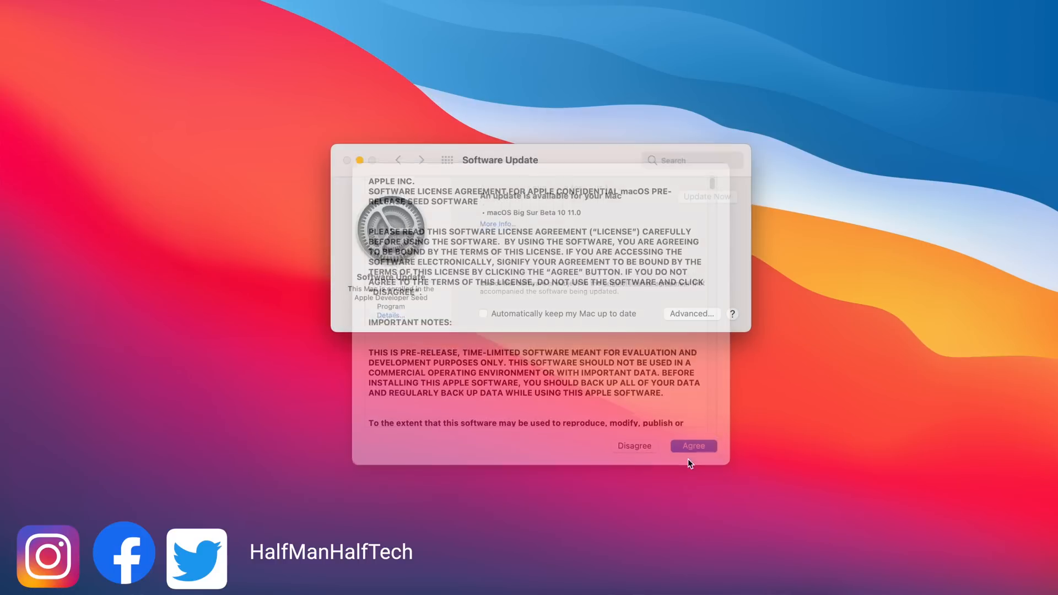
Step: Agree to the pre-release licence so the Big Sur Beta 10 download begins
click(693, 445)
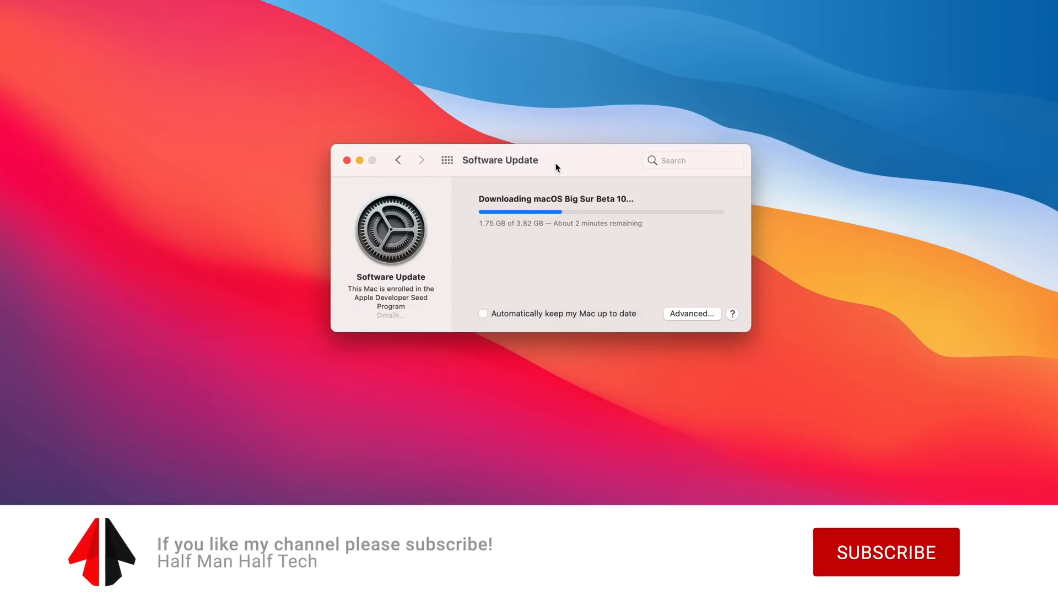
click(885, 552)
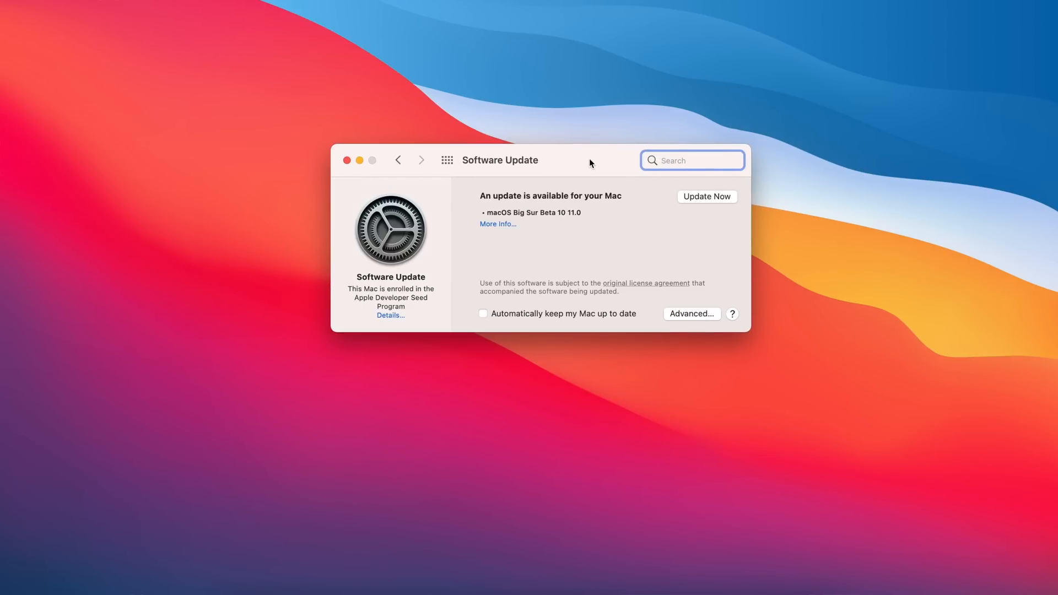
mouse_move(498, 234)
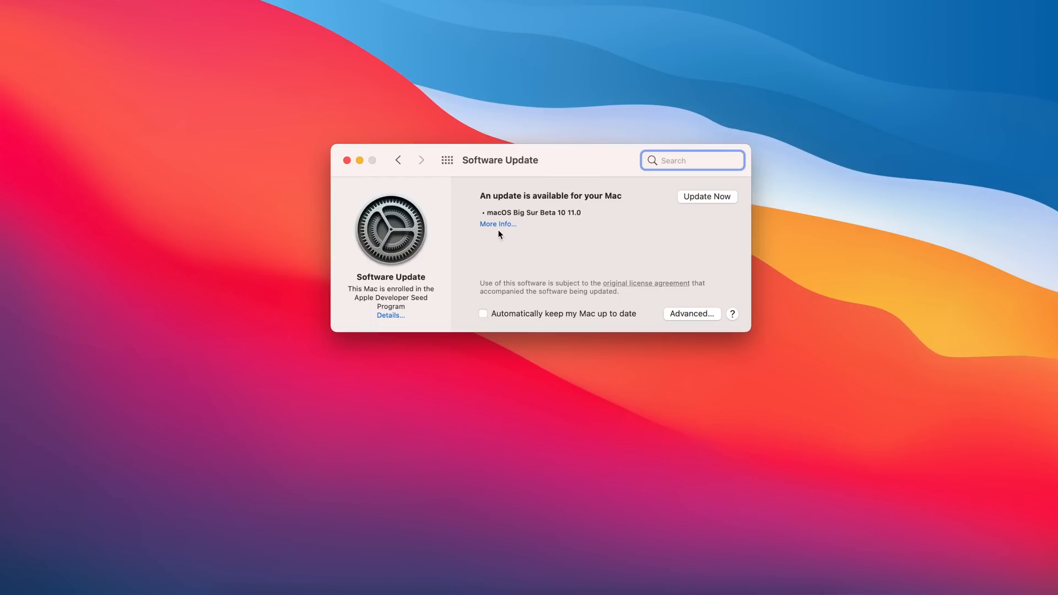
mouse_move(510, 232)
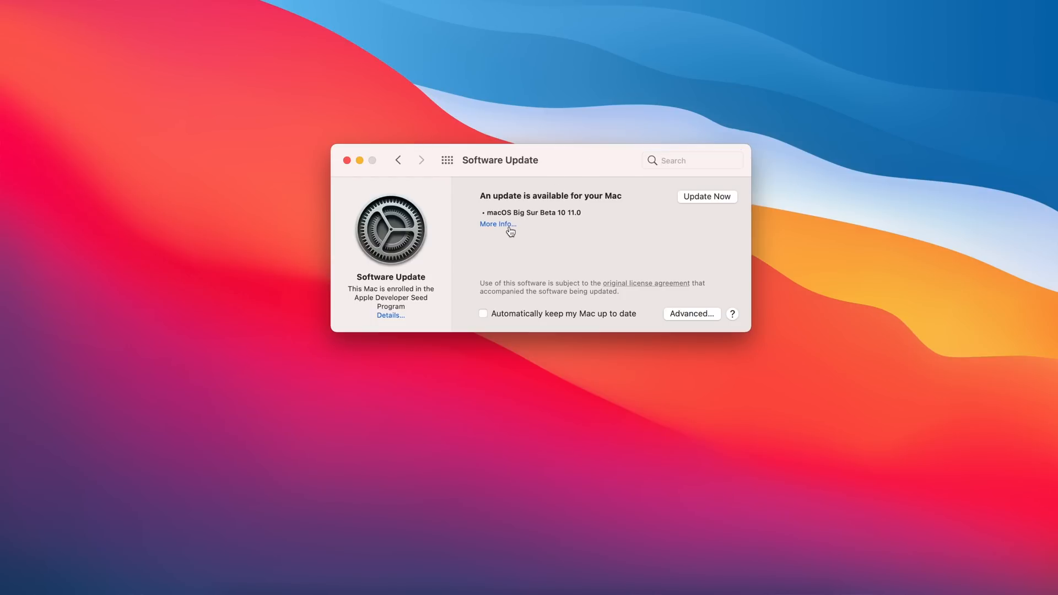
Step: View More Info on Beta 10 11.0, choose Install Now and agree to the licence for the 3.82 GB download
click(497, 224)
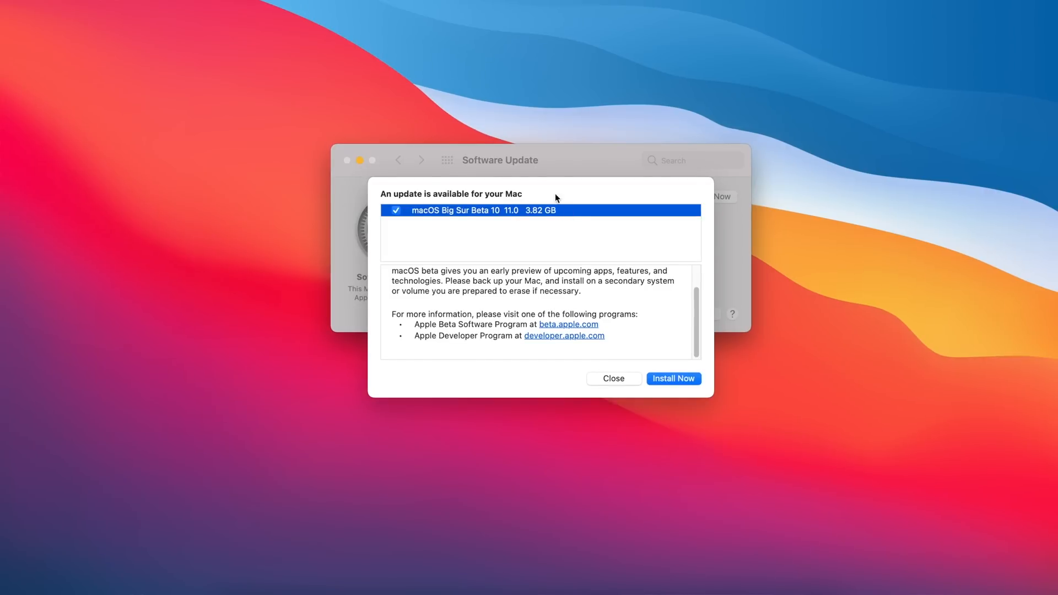
click(672, 378)
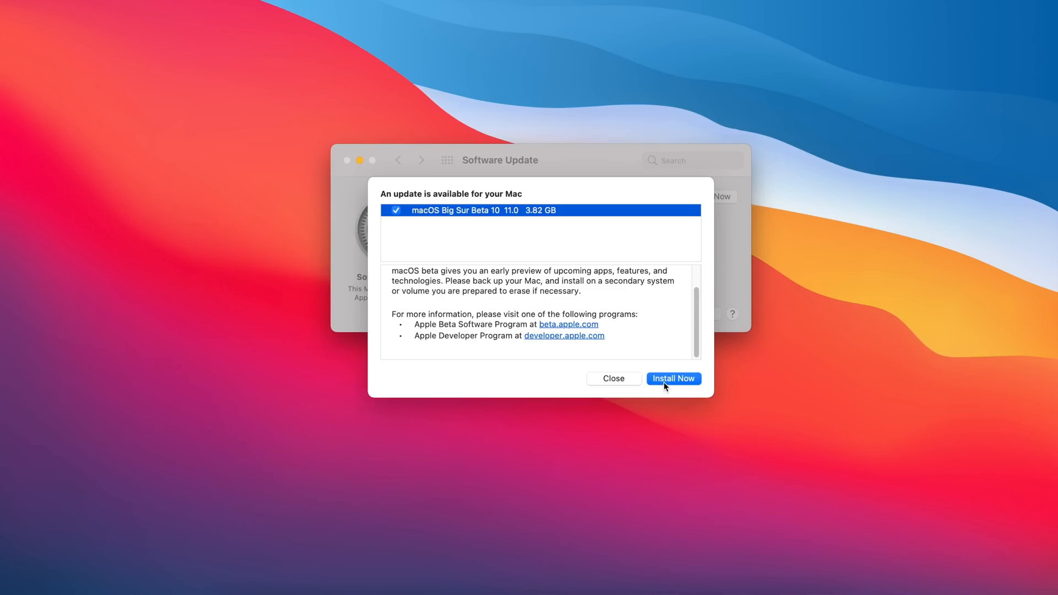
click(672, 379)
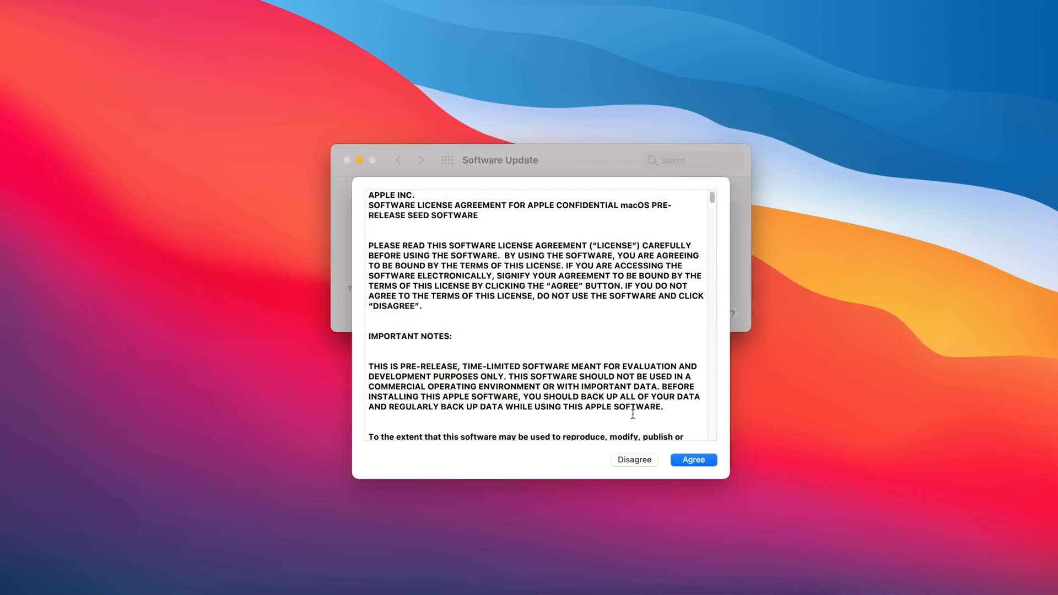
click(692, 460)
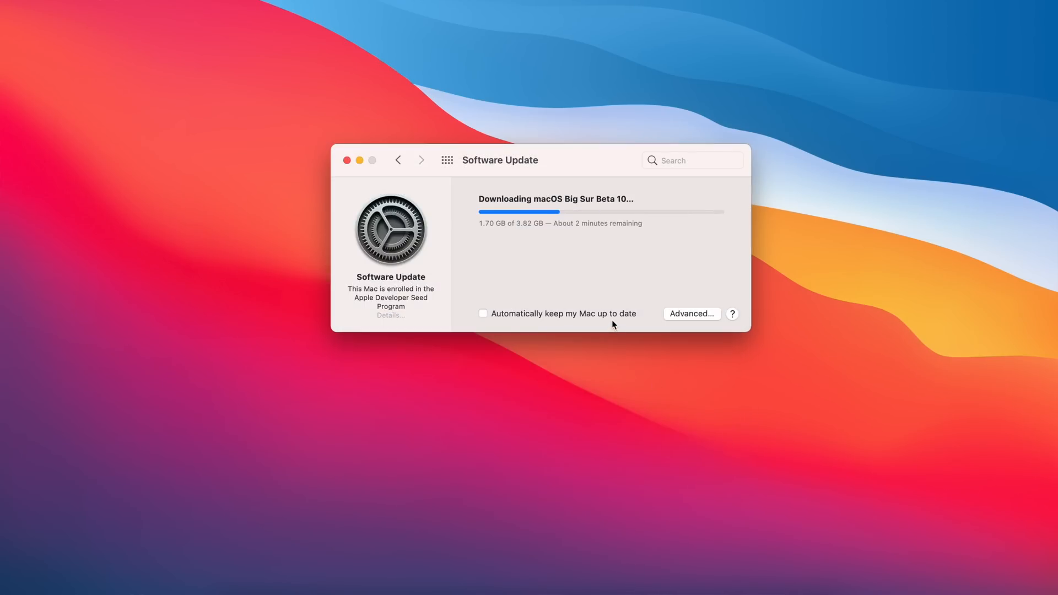
mouse_move(561, 182)
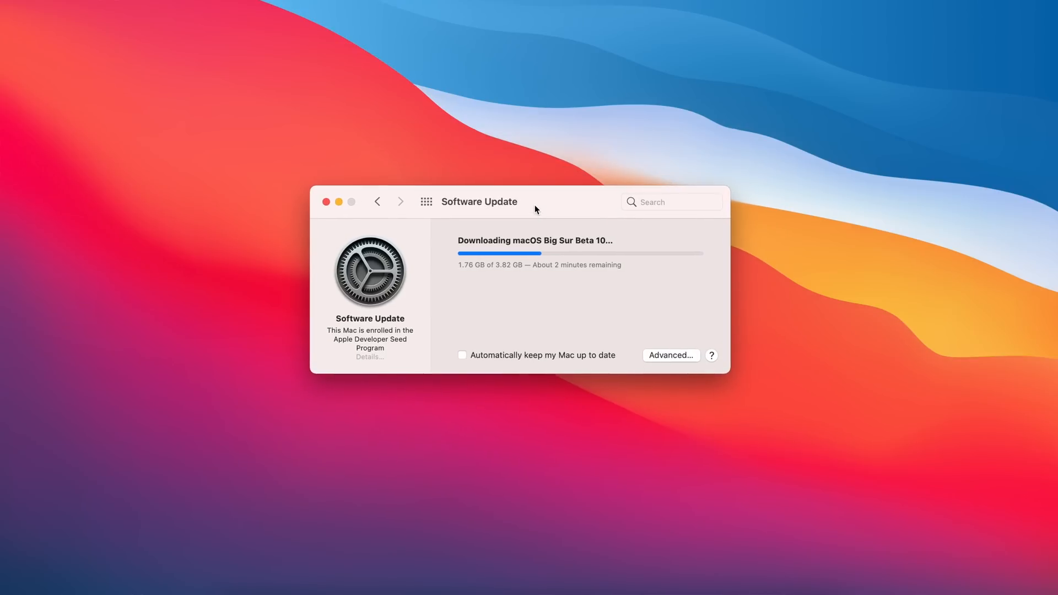
mouse_move(565, 217)
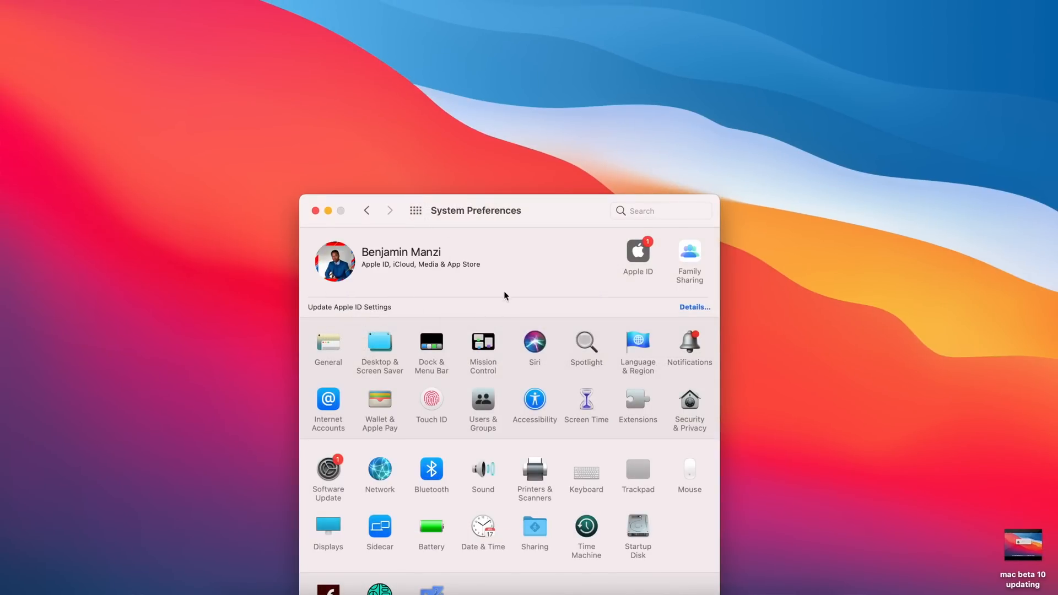
Step: Leave System Preferences and check Storage in About This Mac, then Manage to see 902 GB free of 2 TB
click(328, 471)
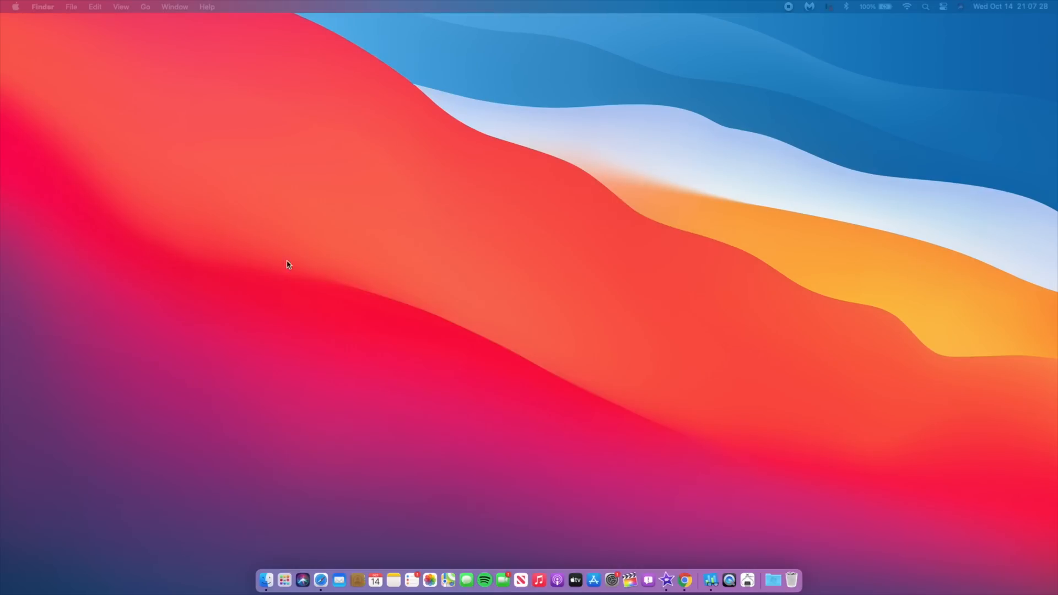
click(14, 6)
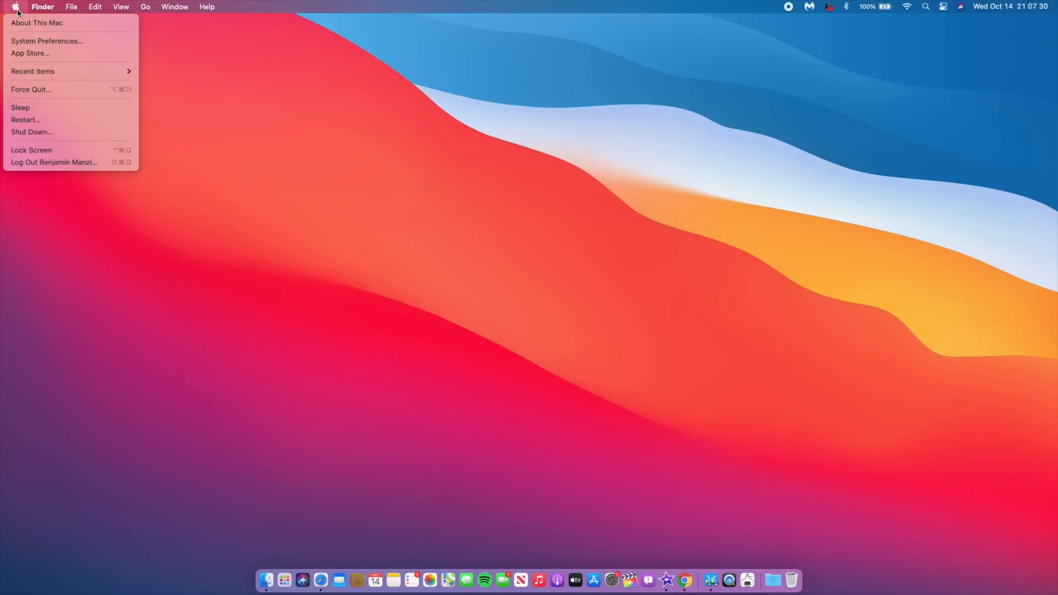
click(37, 22)
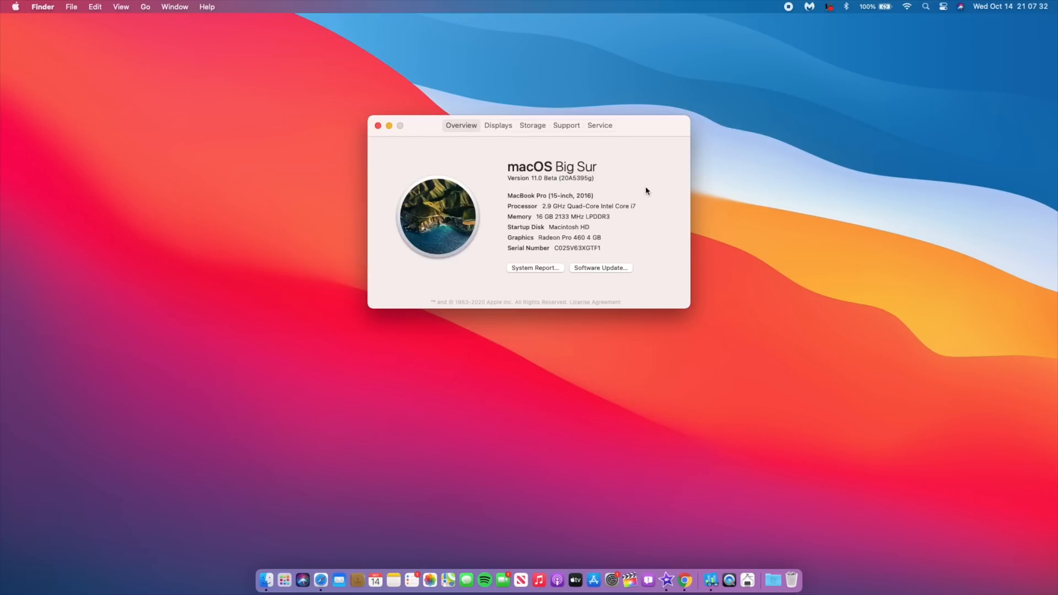
click(532, 126)
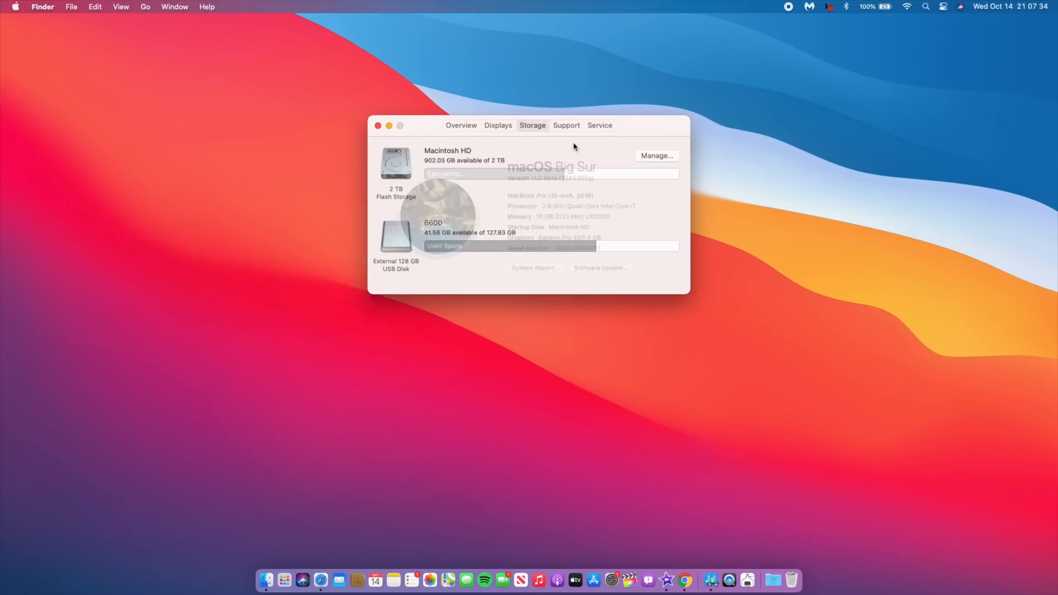
click(655, 155)
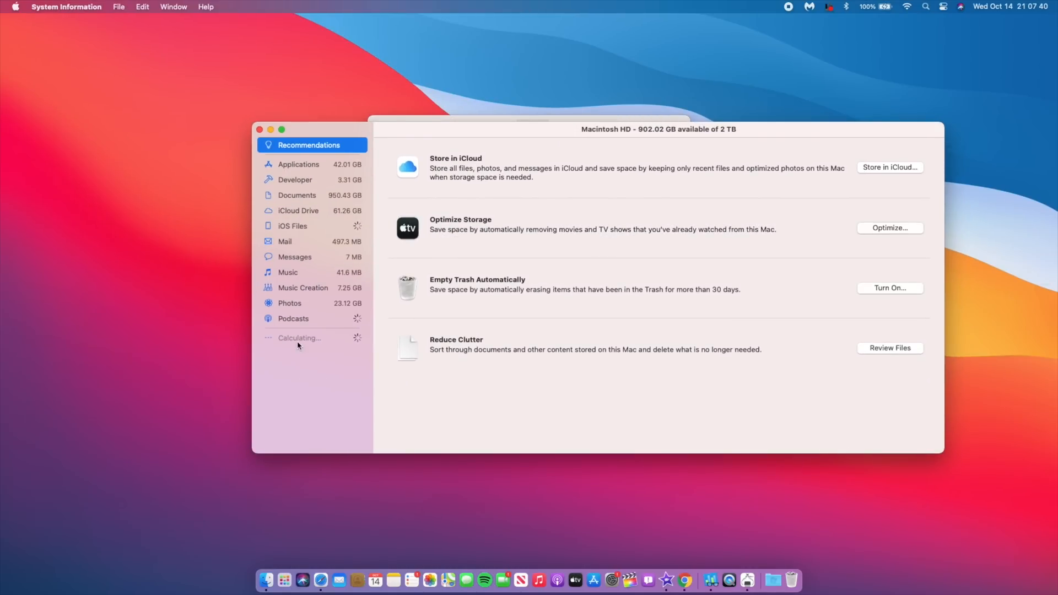
mouse_move(394, 177)
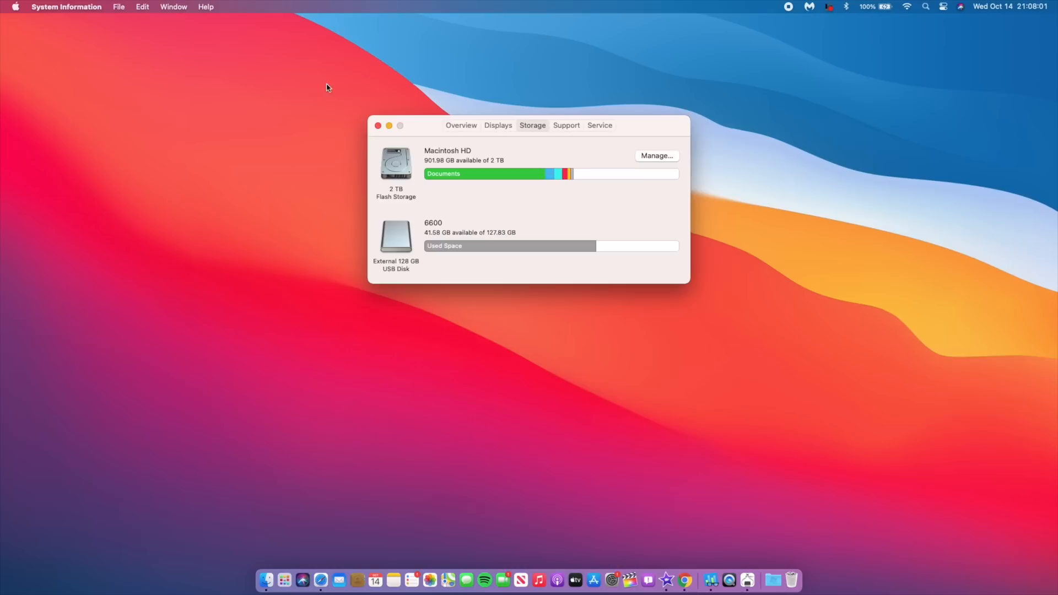
Step: Return to the Overview and highlight the beta build number 20A5395g
click(461, 125)
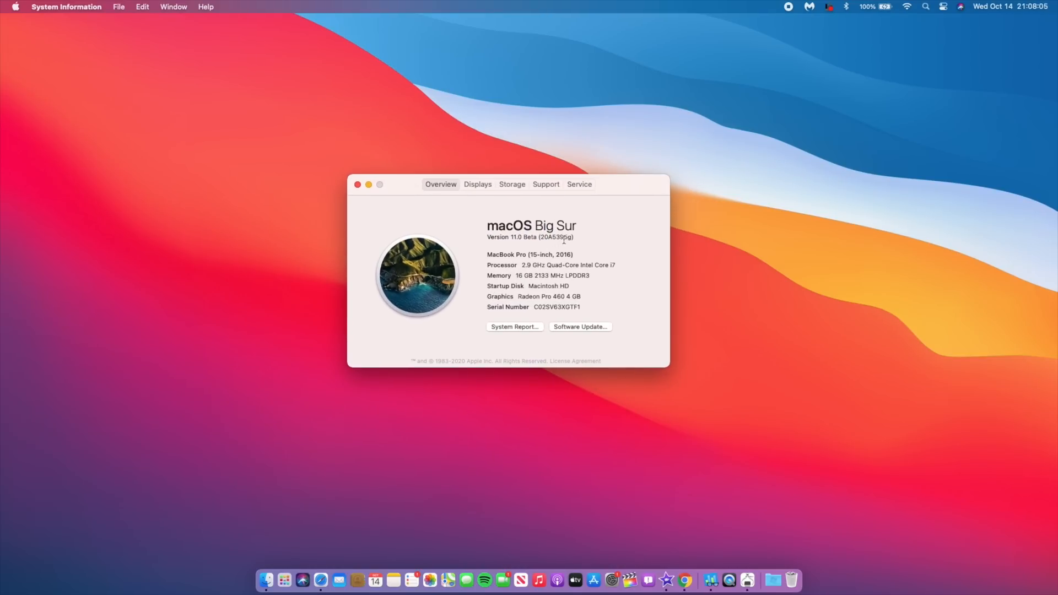
double_click(556, 237)
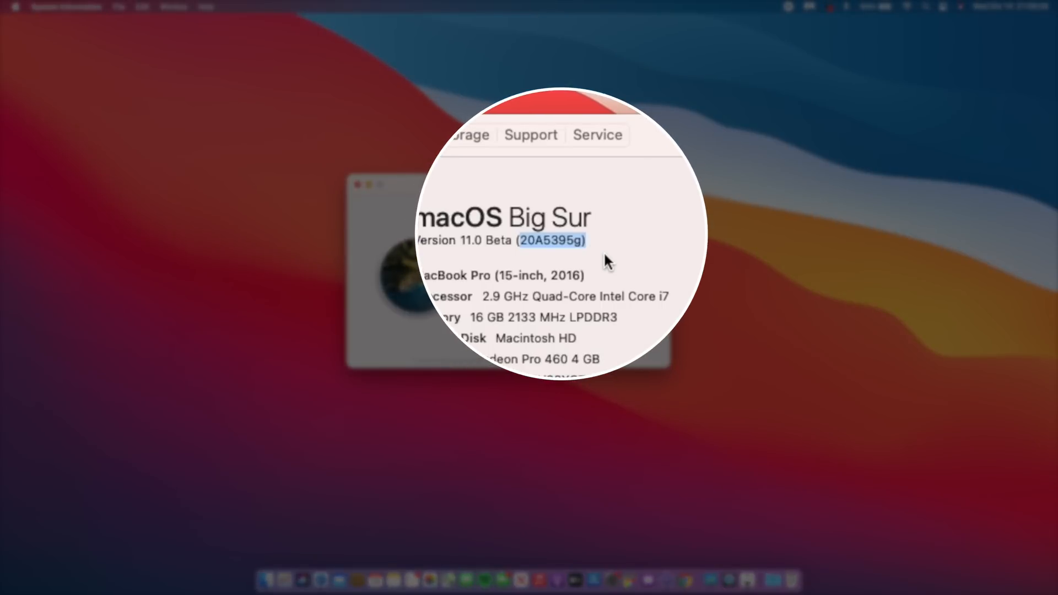
click(553, 240)
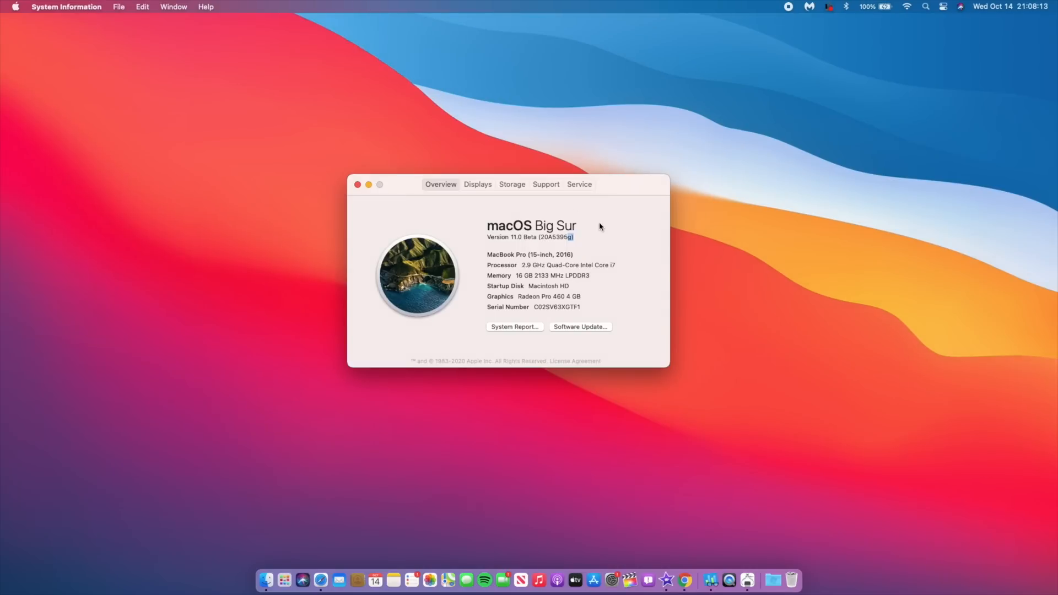
mouse_move(576, 251)
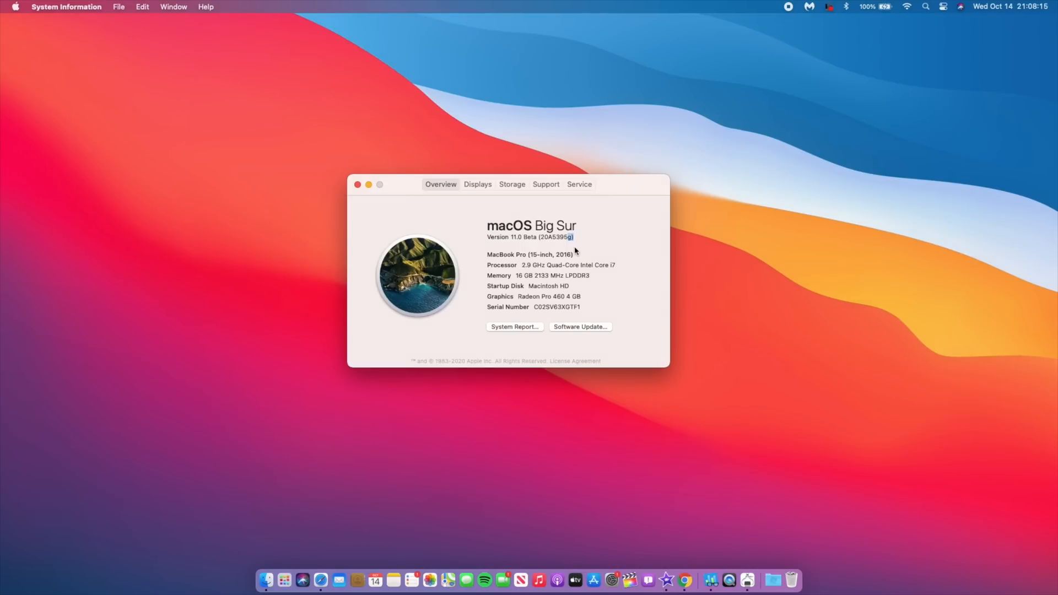
mouse_move(578, 246)
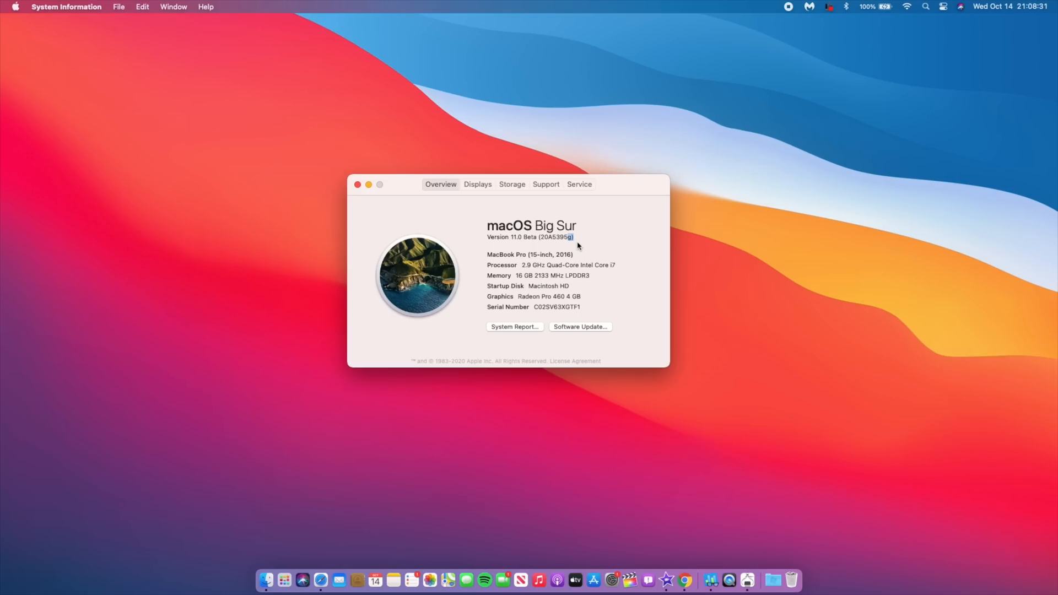
mouse_move(577, 246)
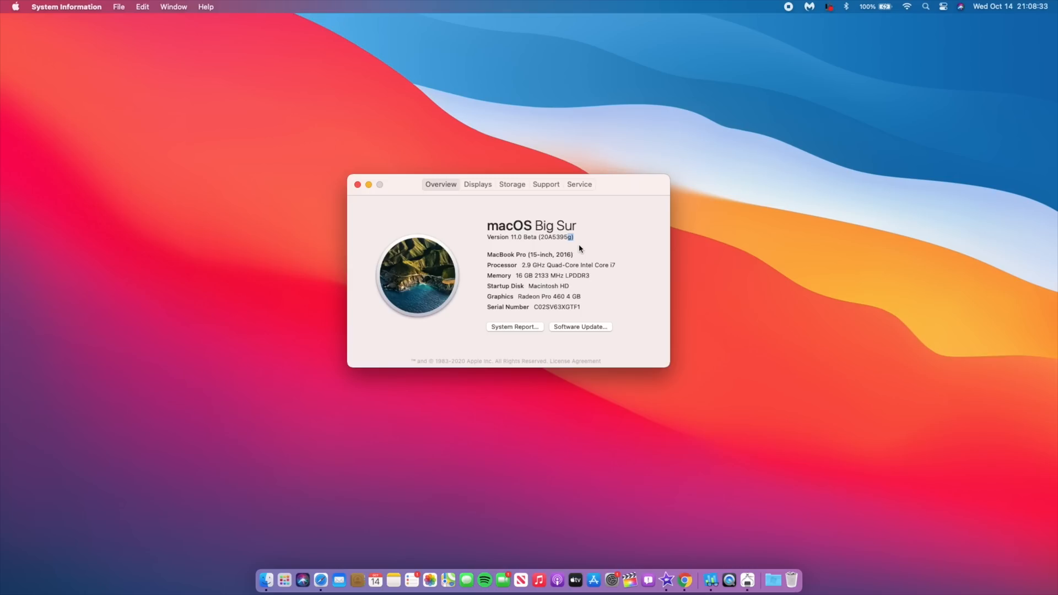
mouse_move(582, 241)
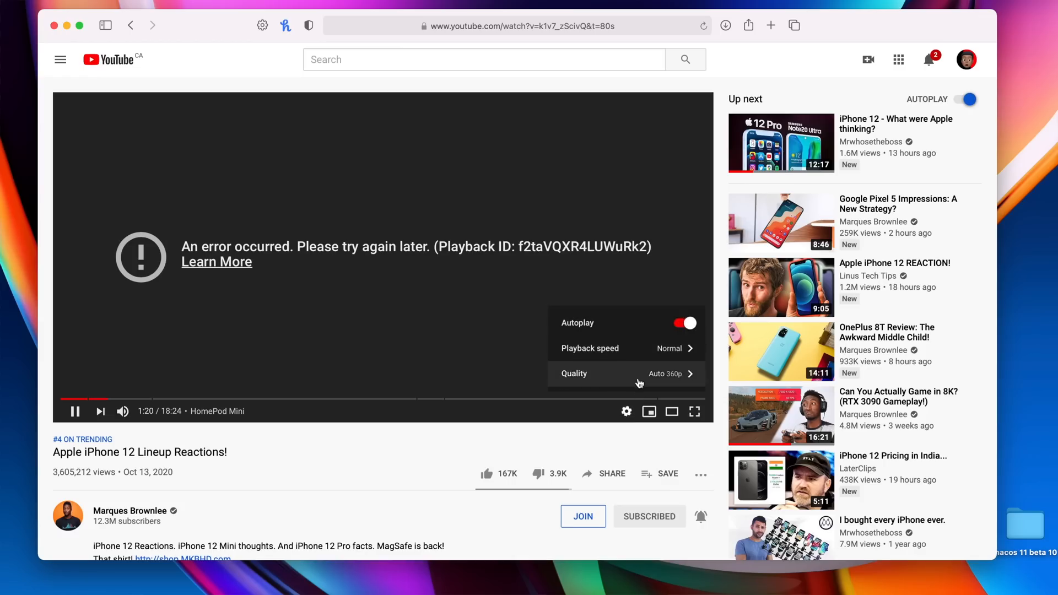
Step: Try the settings gear and another video after playback errors, then go to YouTube History
click(574, 374)
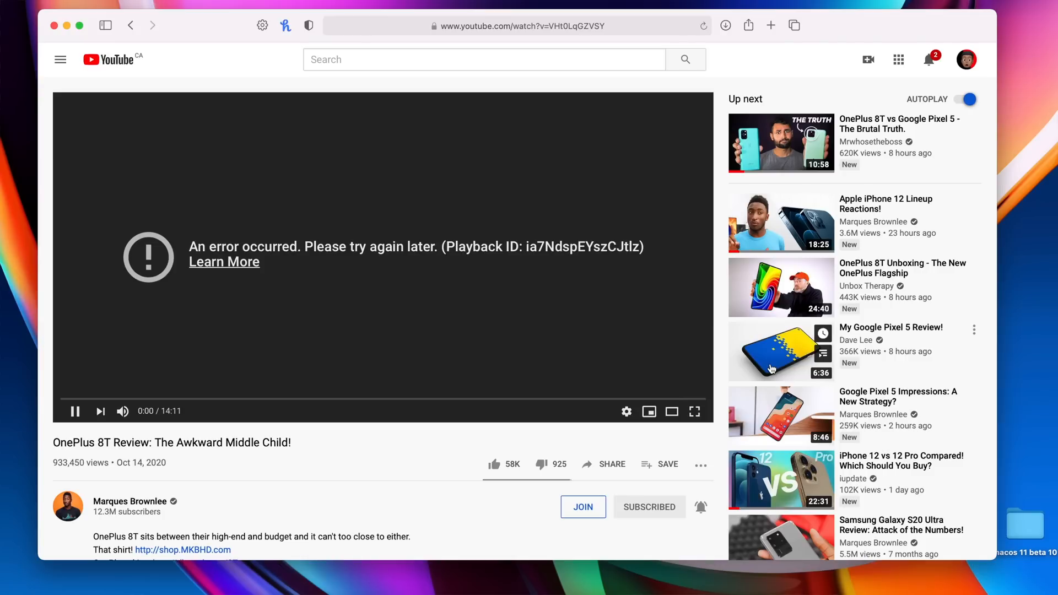
click(626, 411)
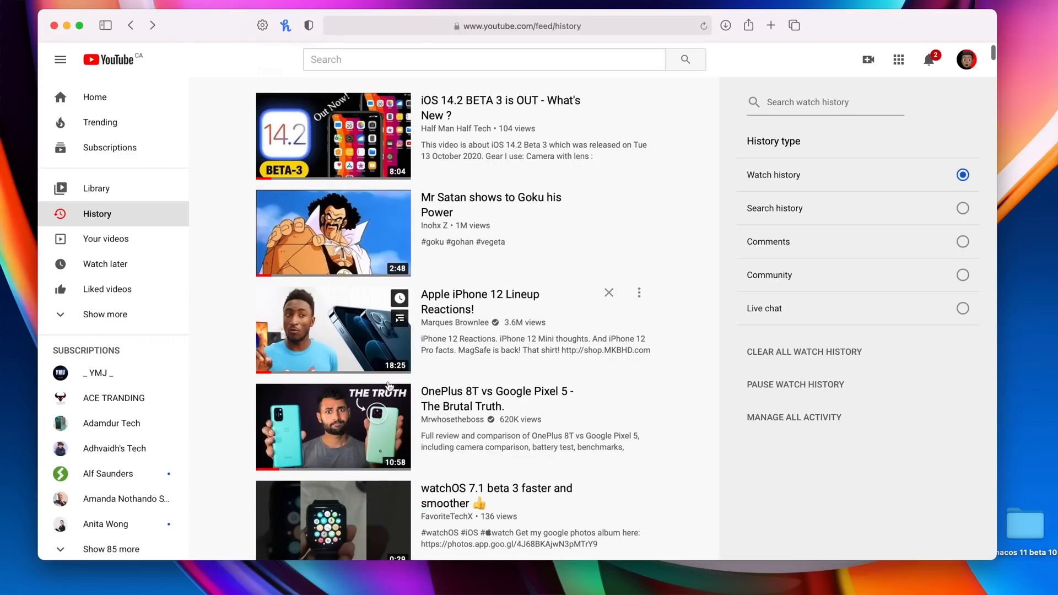
click(333, 428)
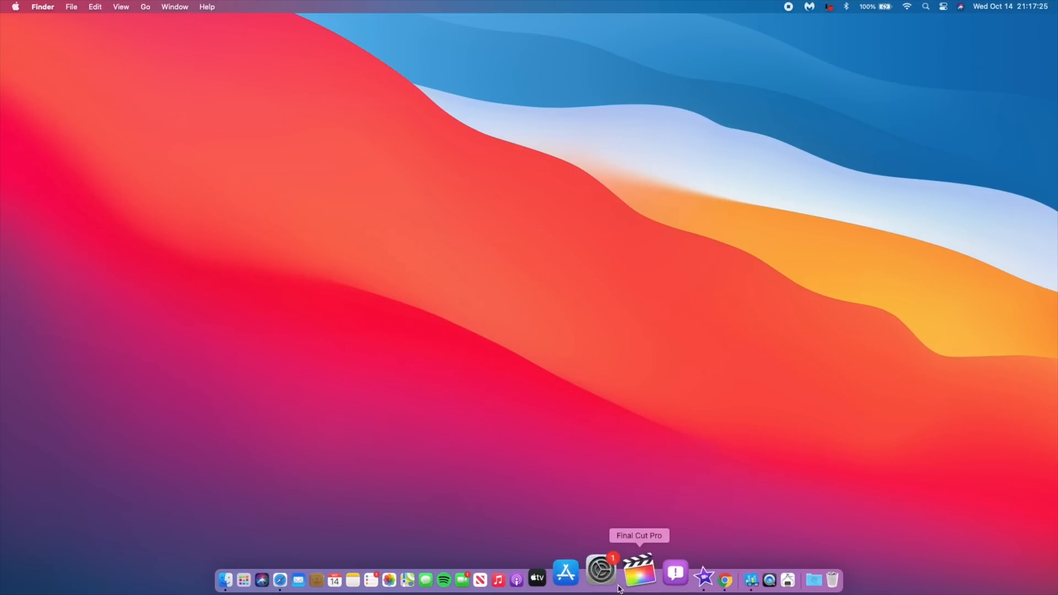
Step: Launch System Preferences and bring Desktop & Screen Saver forward, repositioned on screen
click(600, 581)
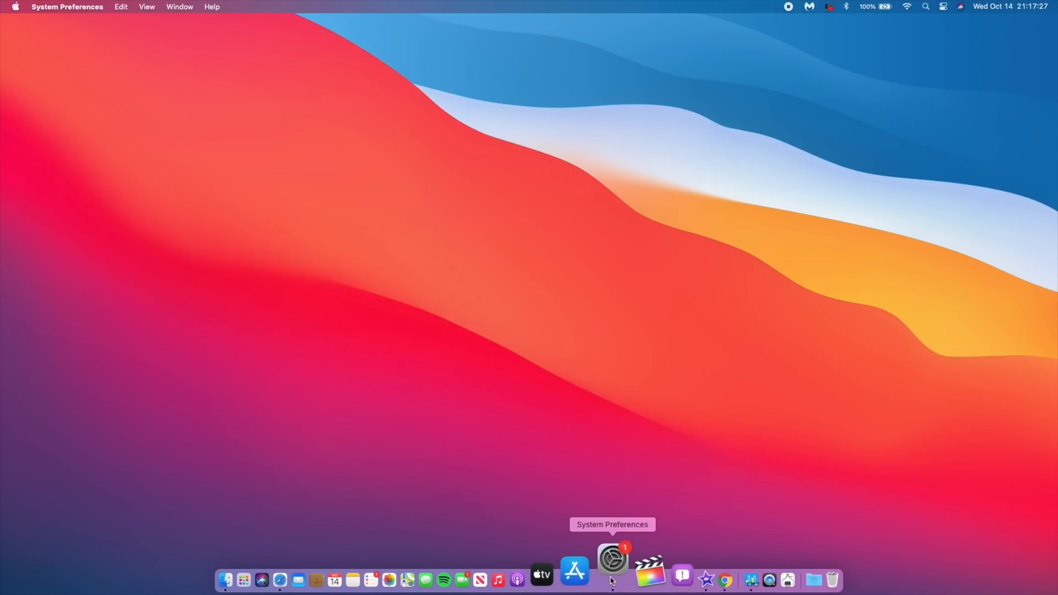
click(611, 559)
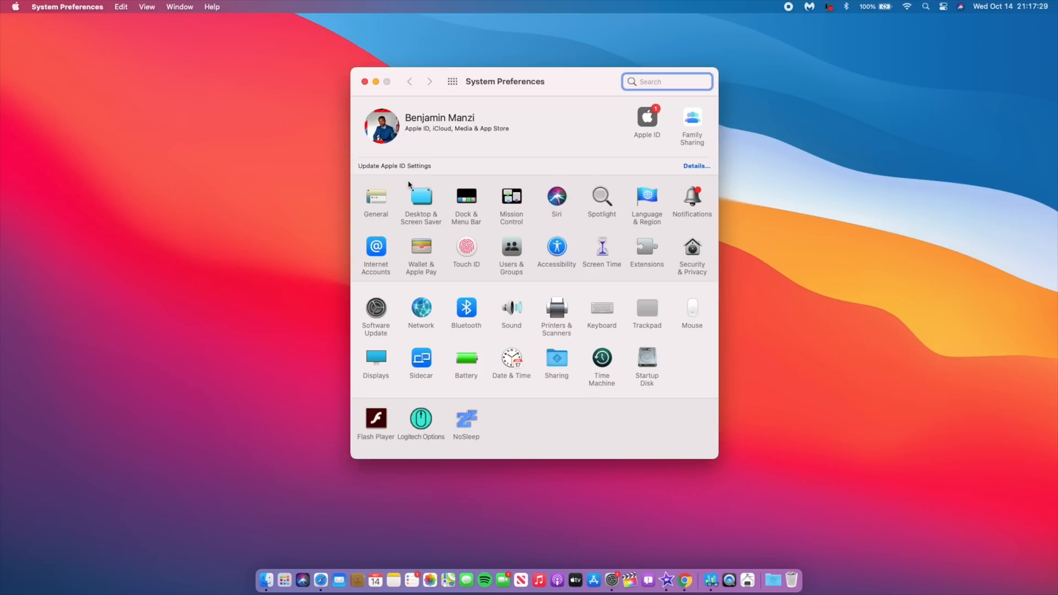
mouse_move(515, 109)
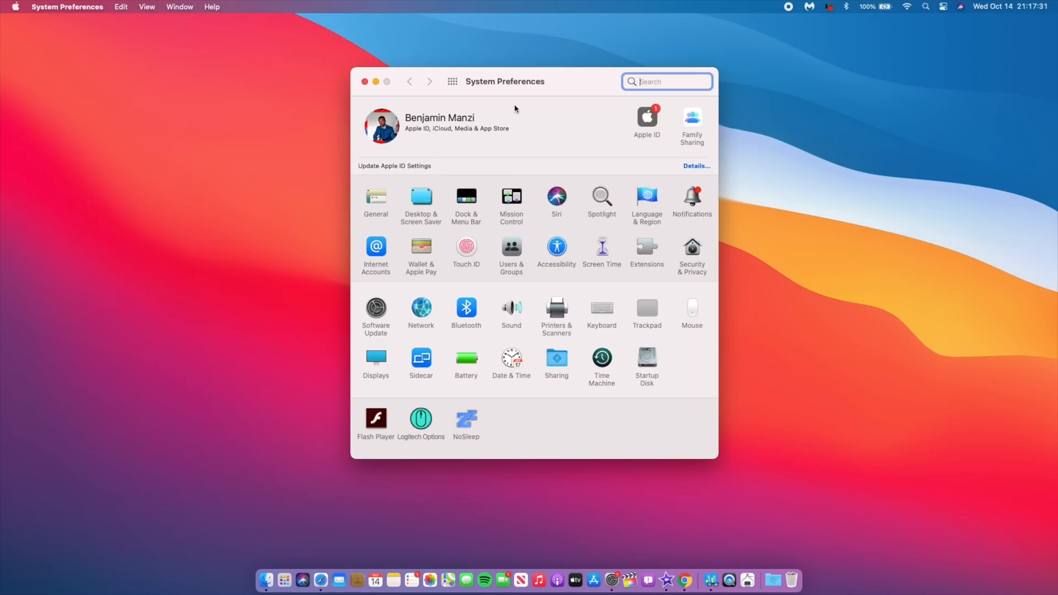
click(420, 201)
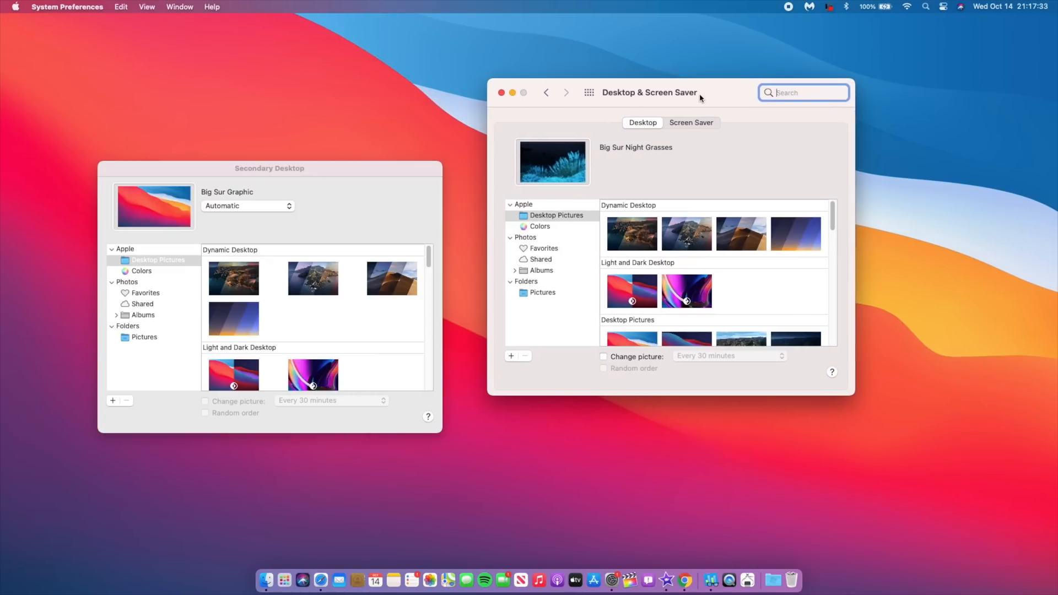
drag(269, 167, 340, 185)
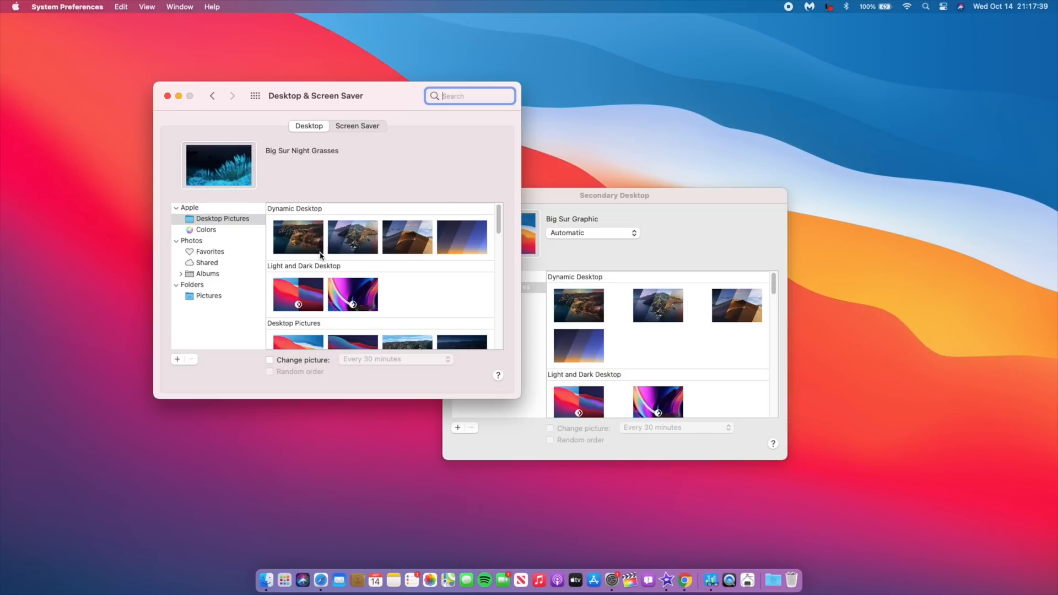
Step: Set the secondary desktop to Big Sur Road, then change it to Big Sur Night Grasses
scroll(down, 3)
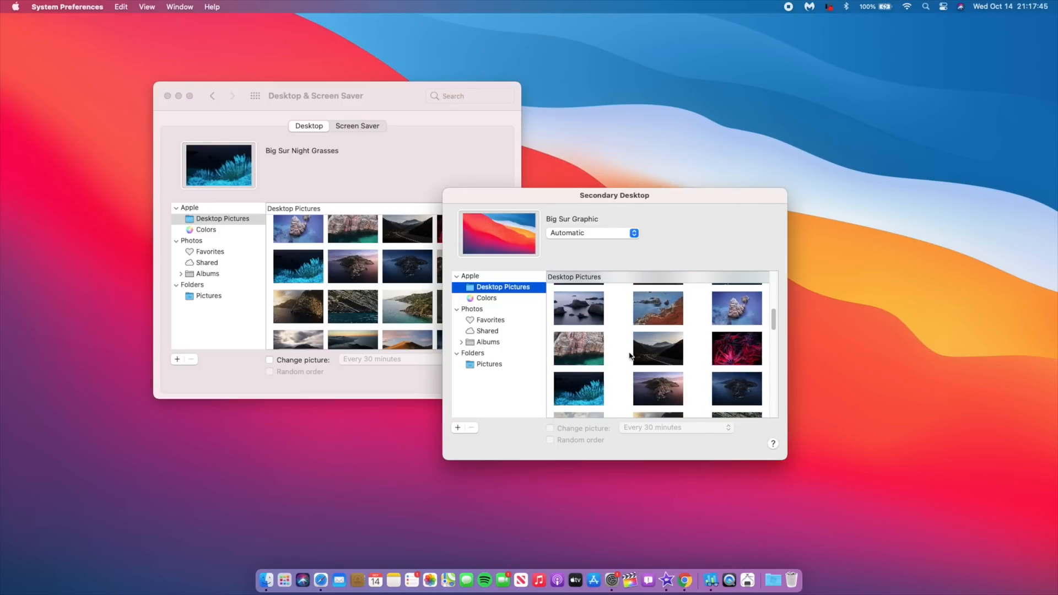
click(657, 349)
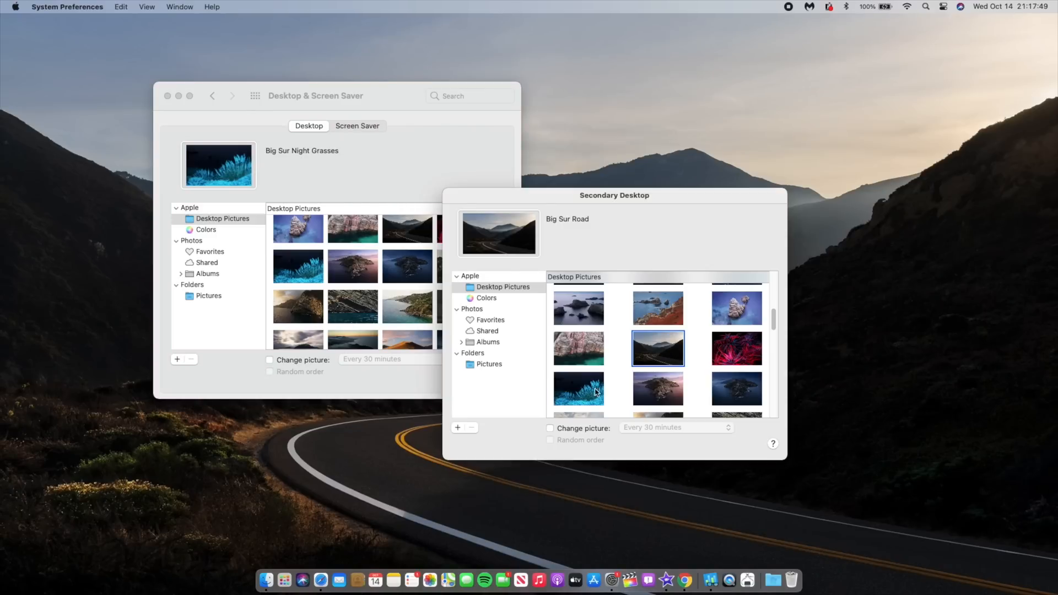
click(579, 388)
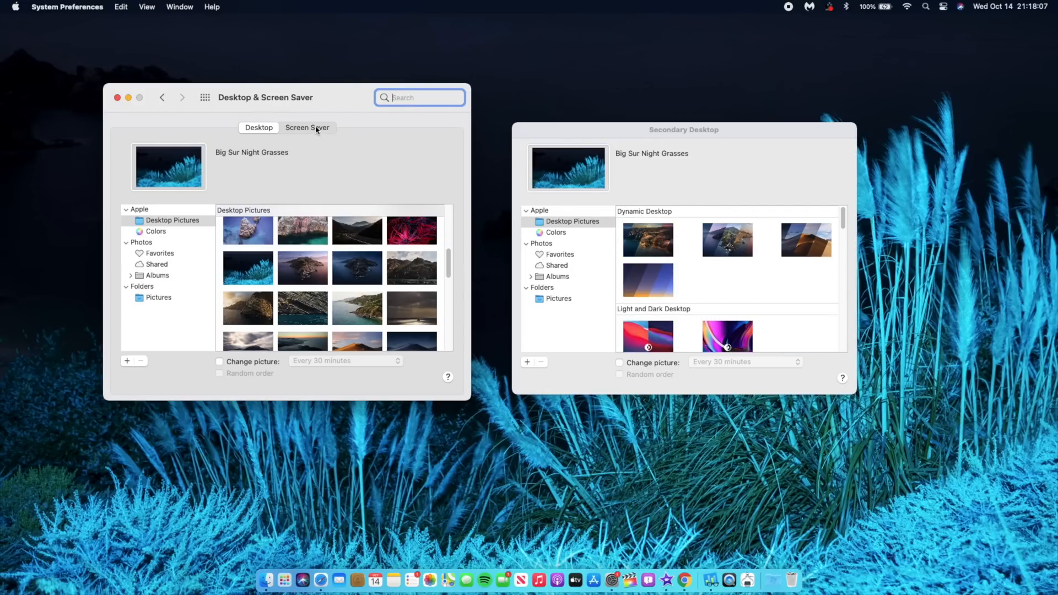
Step: Visit Screen Saver, return to Desktop and choose the Big Sur Dynamic Desktop picture for the main display
click(308, 128)
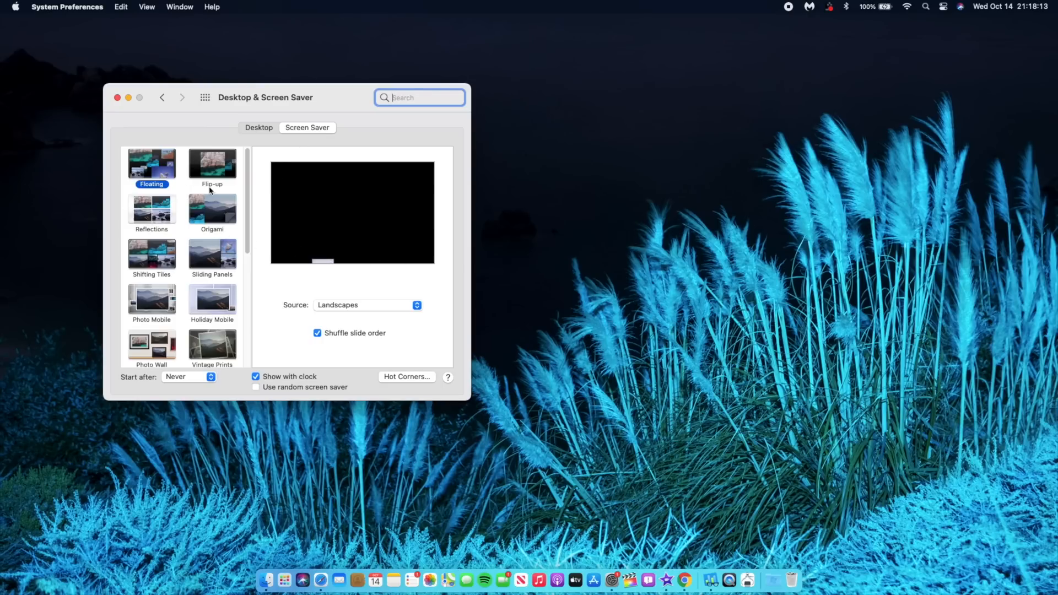
mouse_move(191, 263)
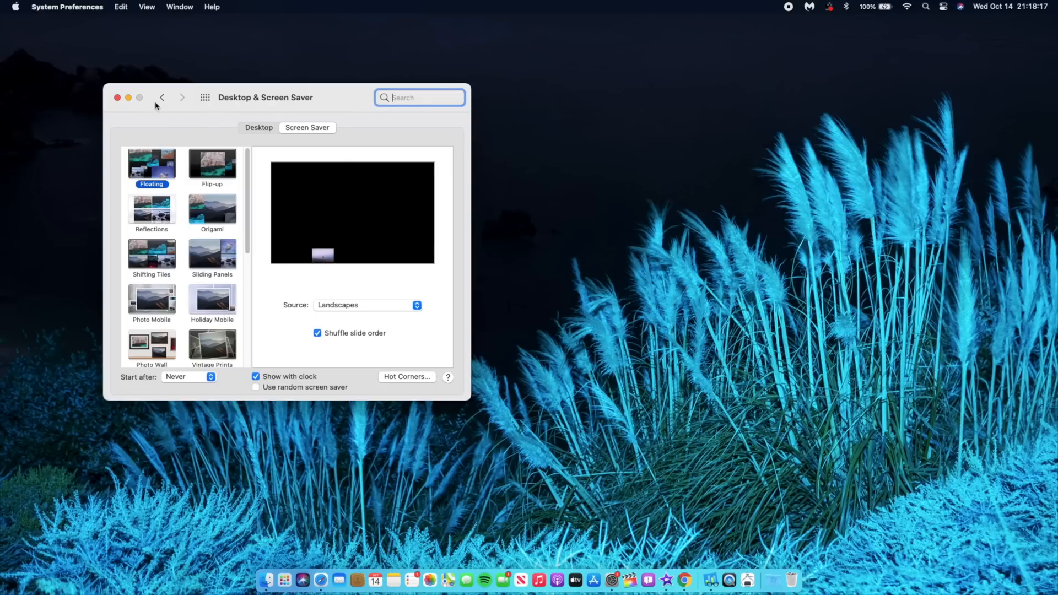
click(162, 97)
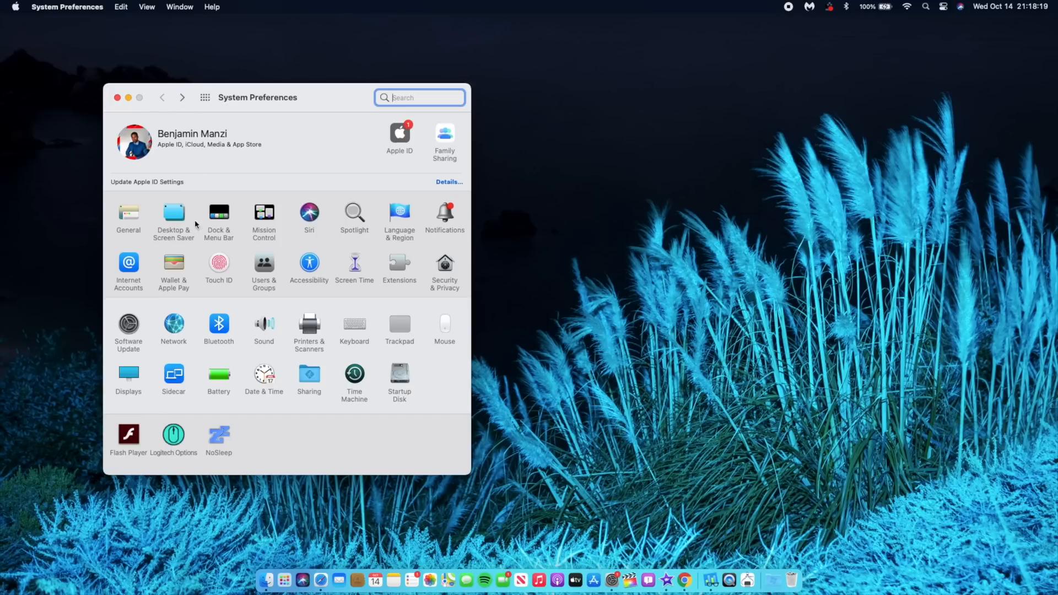
click(173, 212)
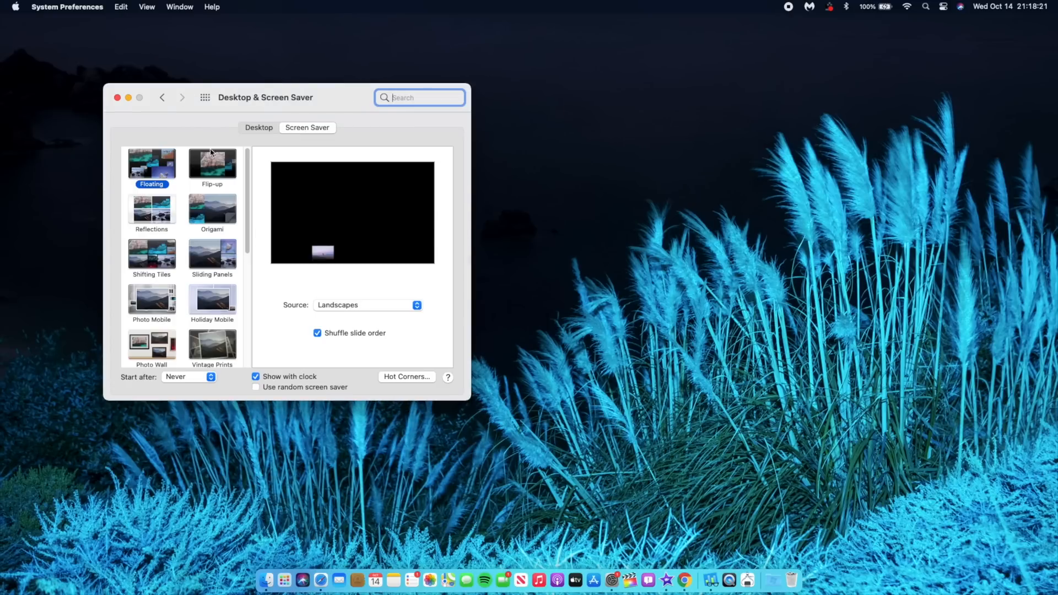
click(258, 128)
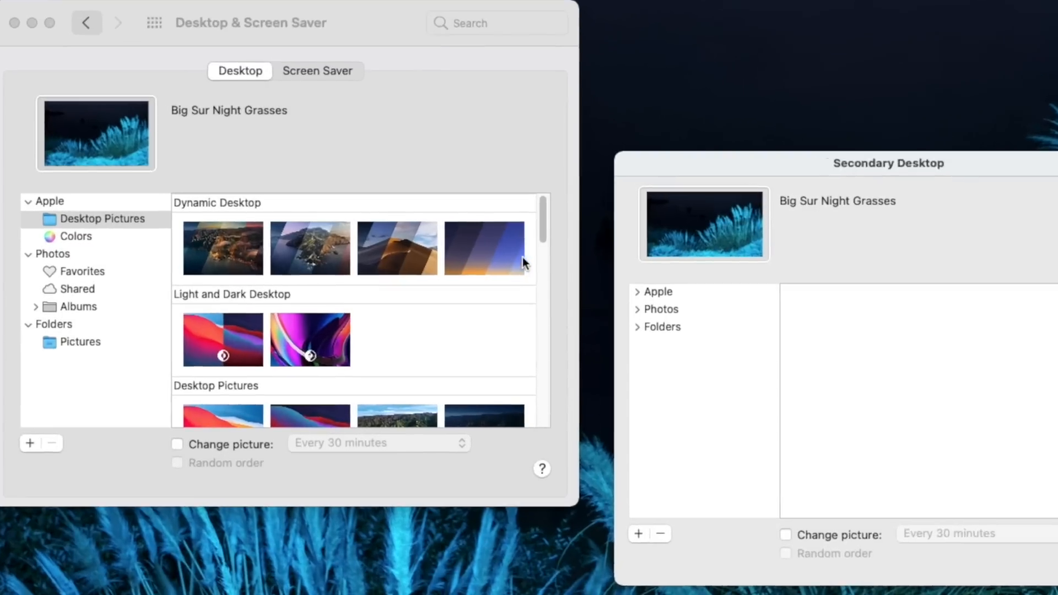
click(223, 248)
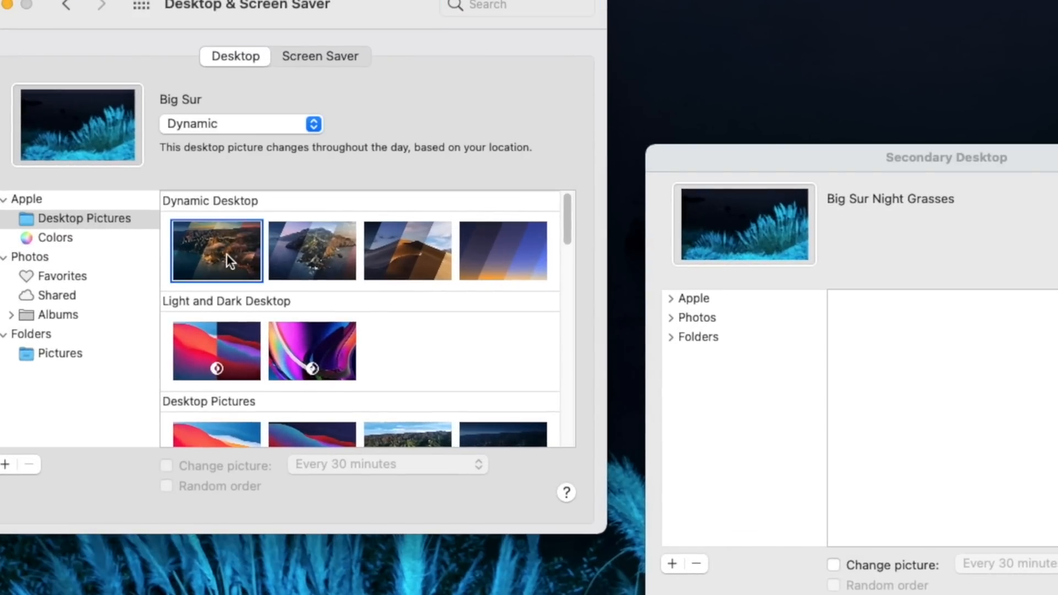
click(216, 251)
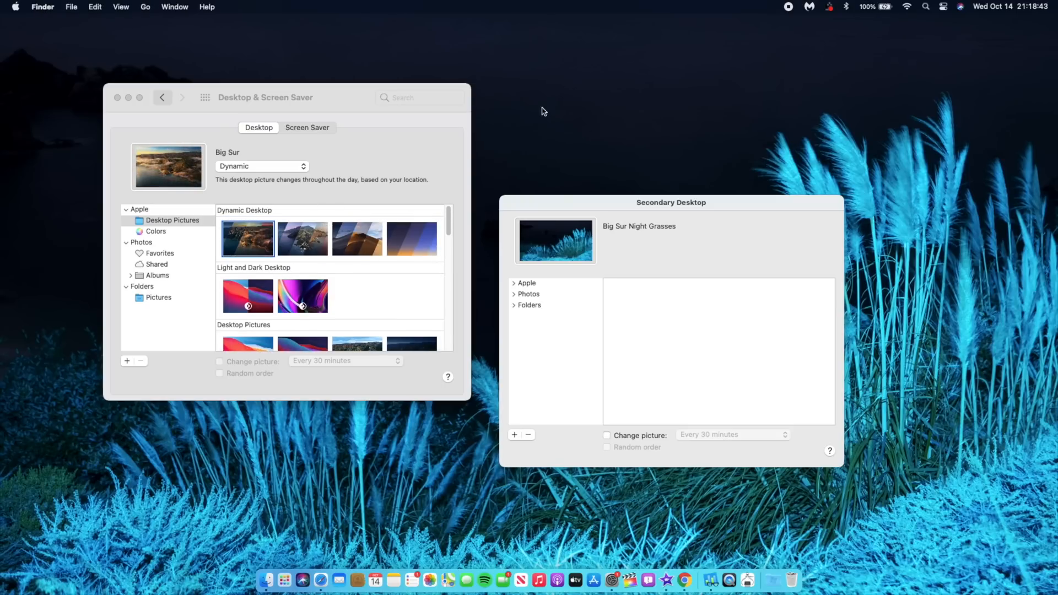
mouse_move(976, 26)
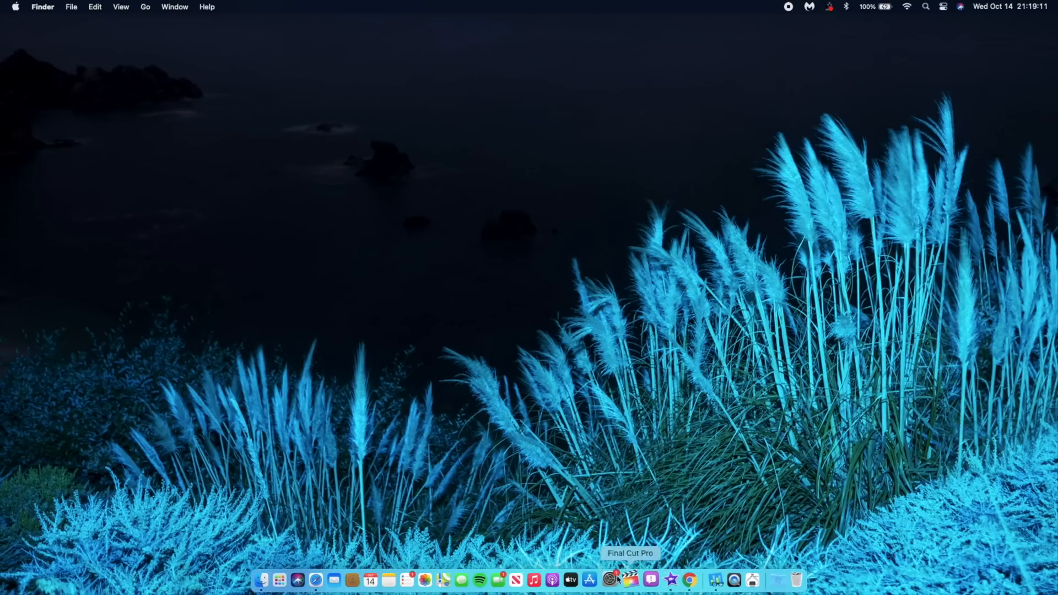
click(609, 581)
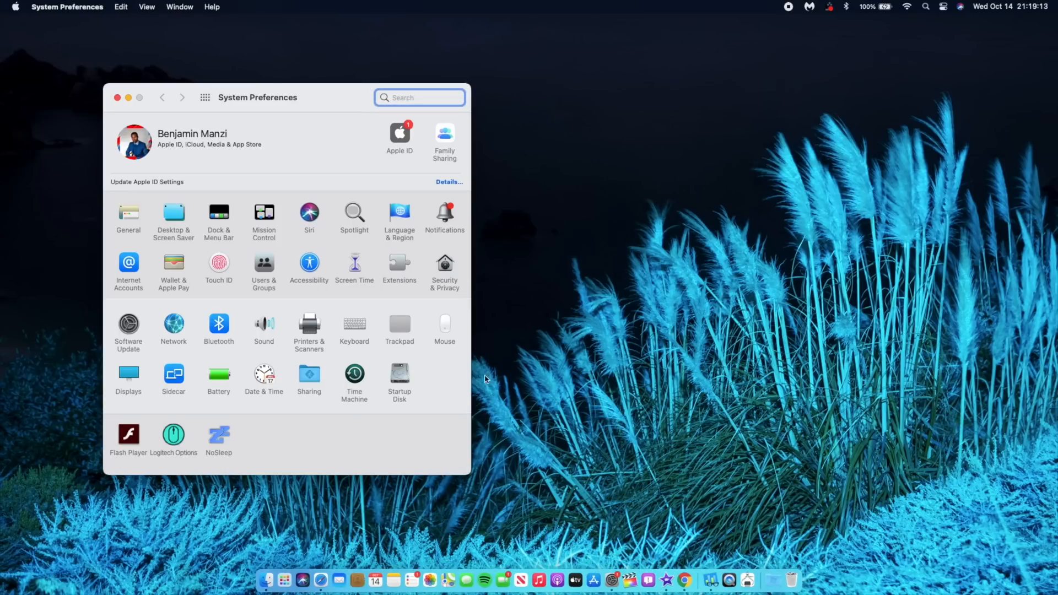
click(400, 328)
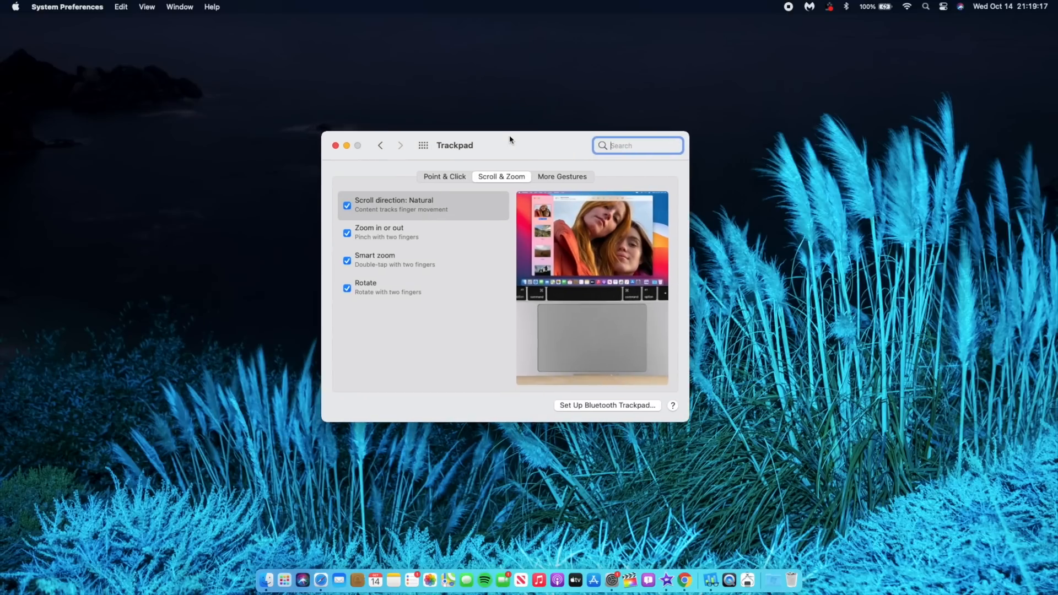
mouse_move(467, 263)
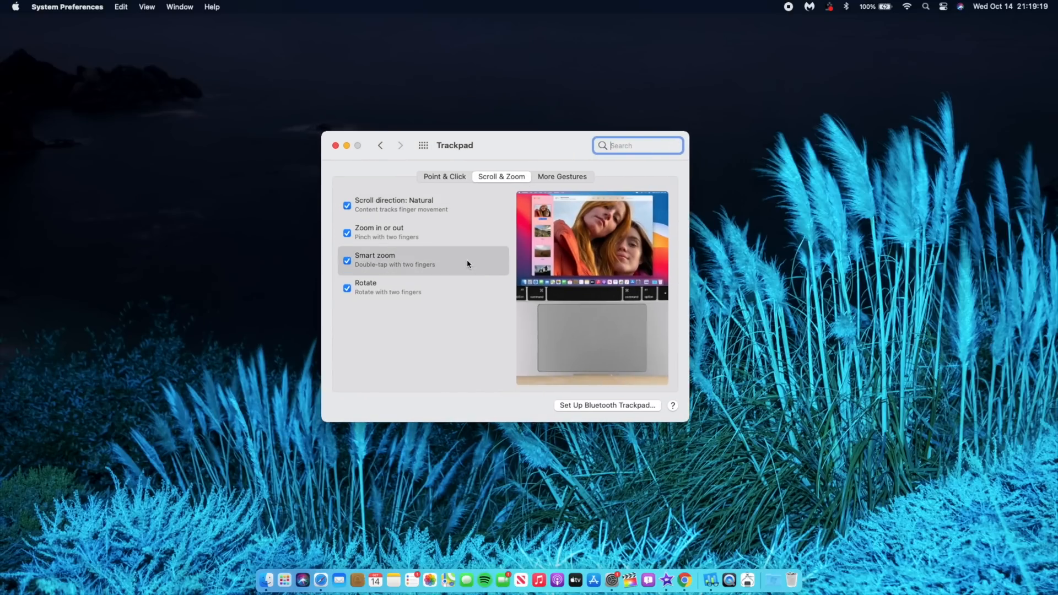
mouse_move(440, 241)
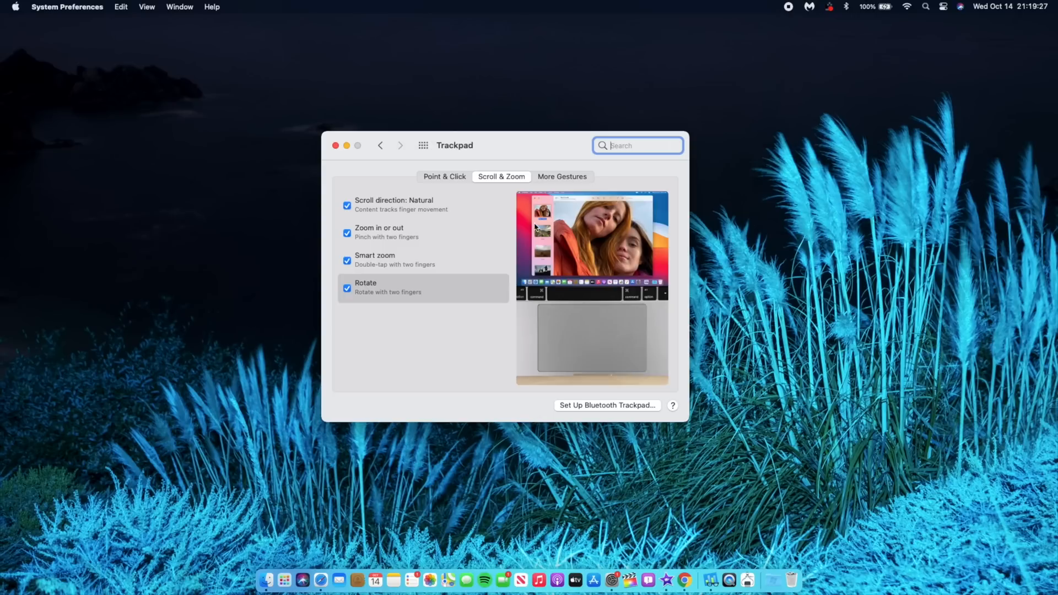
click(347, 205)
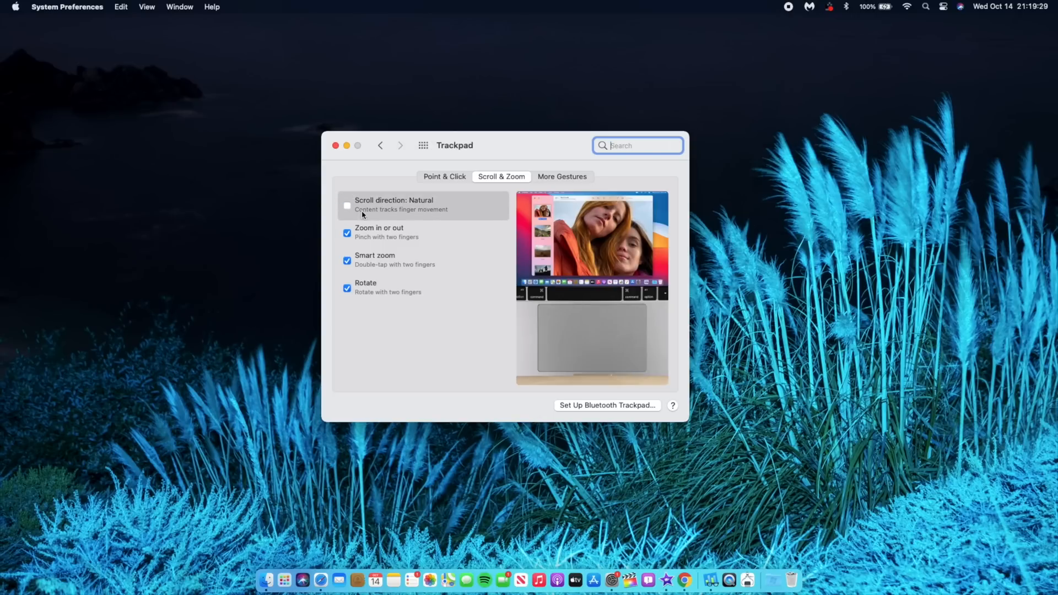
click(348, 206)
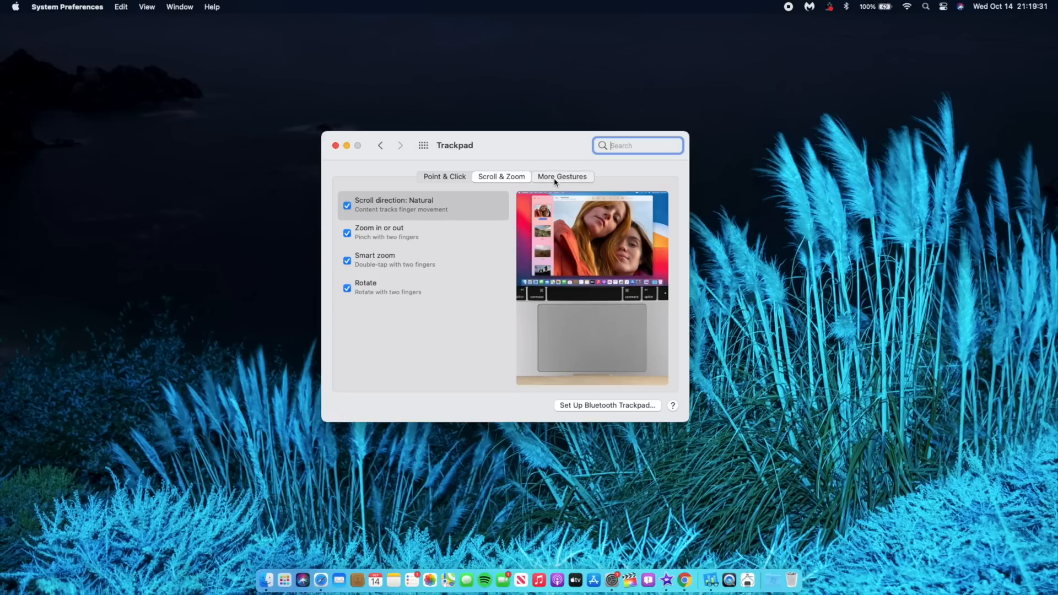
click(562, 176)
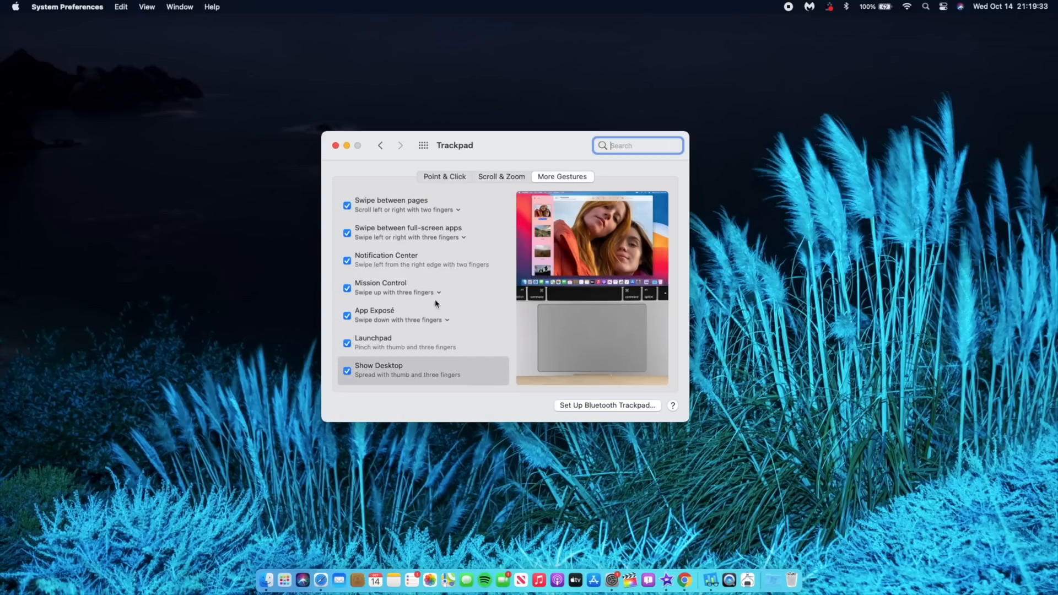
click(445, 177)
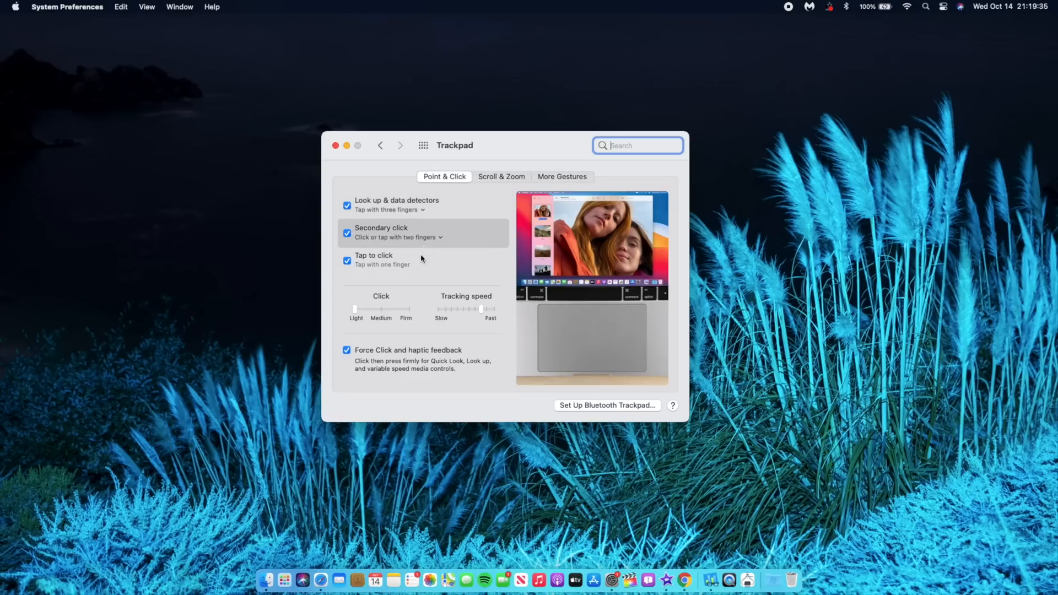
mouse_move(711, 305)
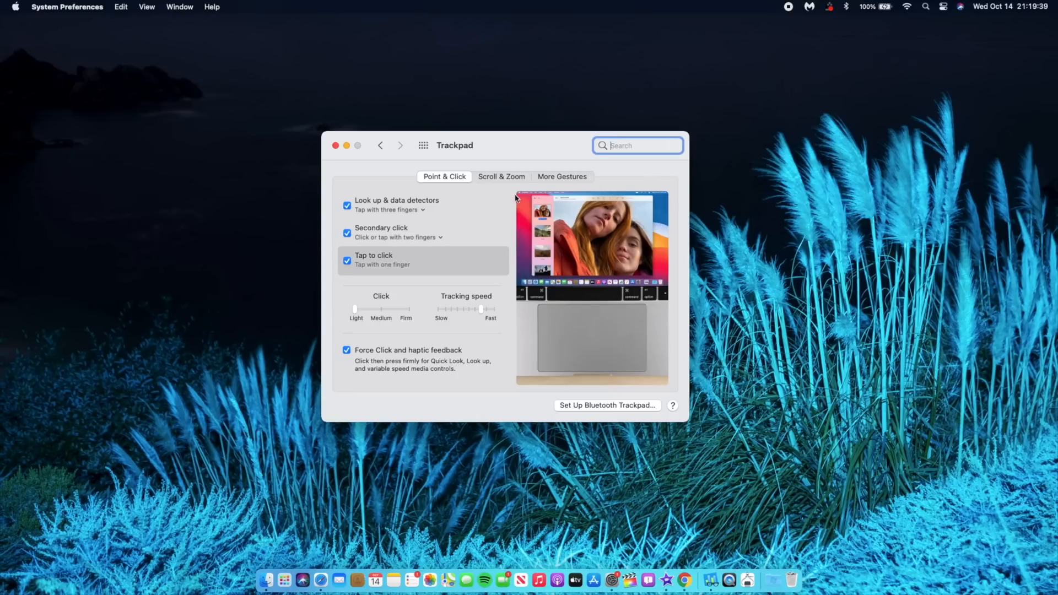
mouse_move(521, 192)
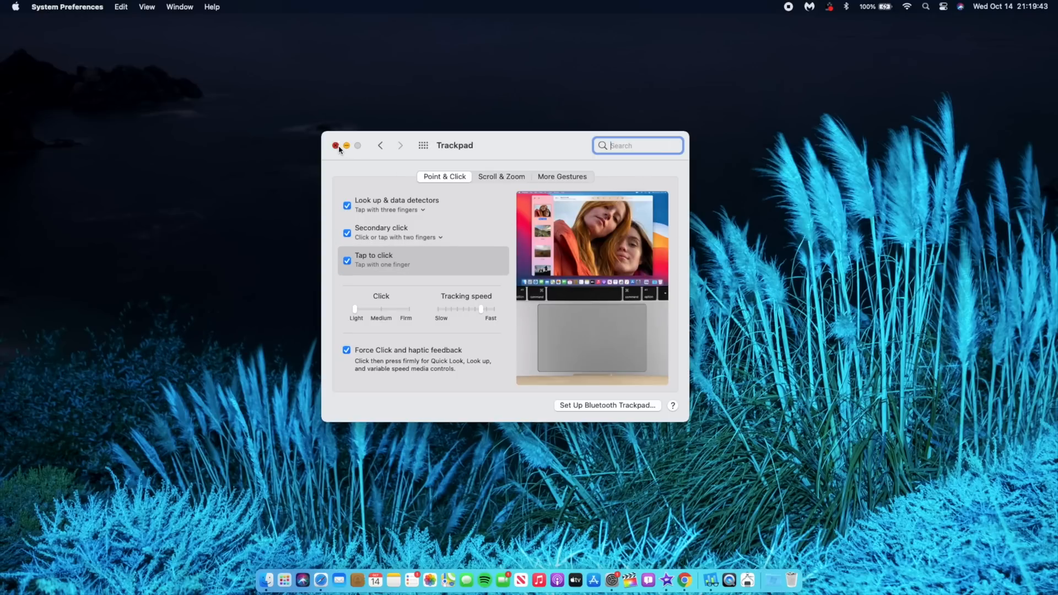
click(336, 146)
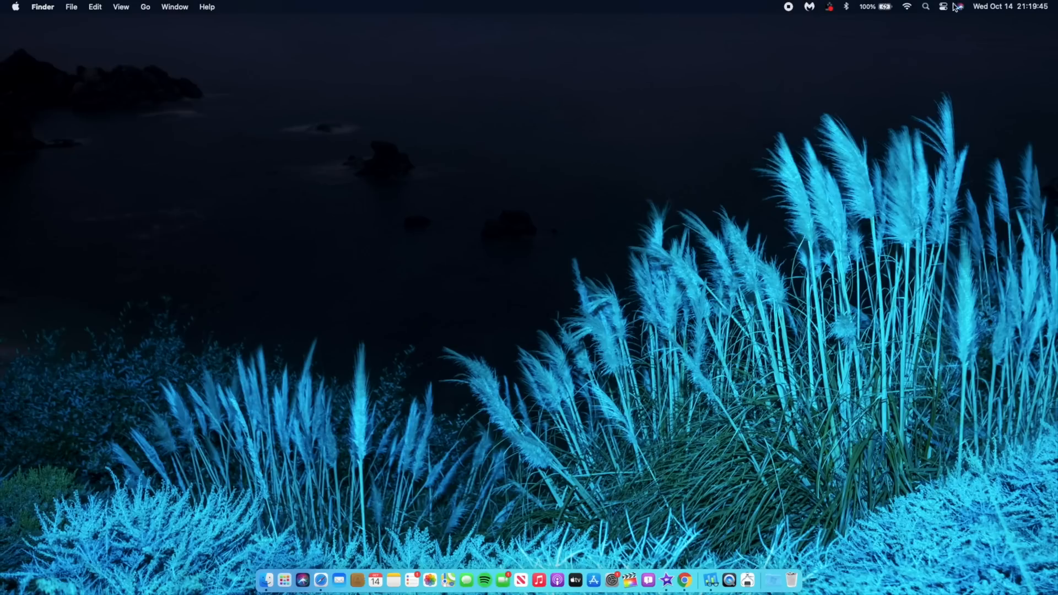
click(945, 6)
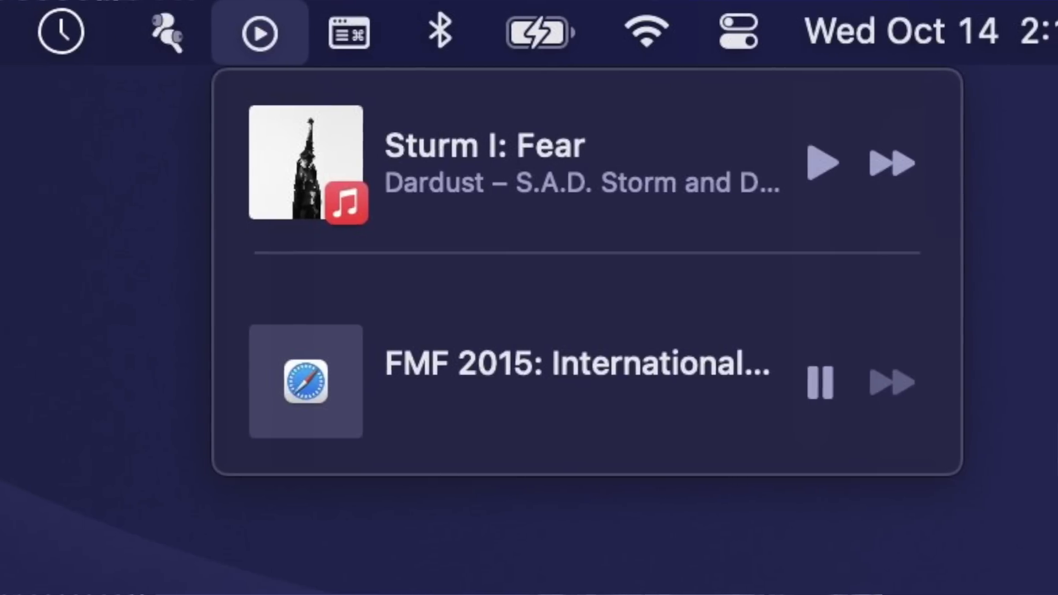
click(961, 6)
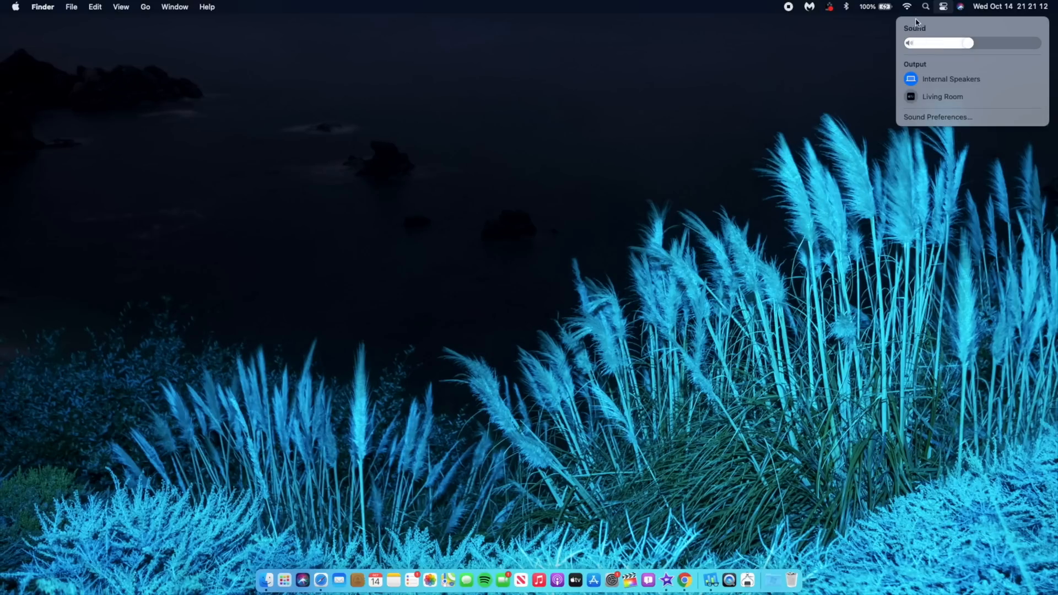
click(819, 165)
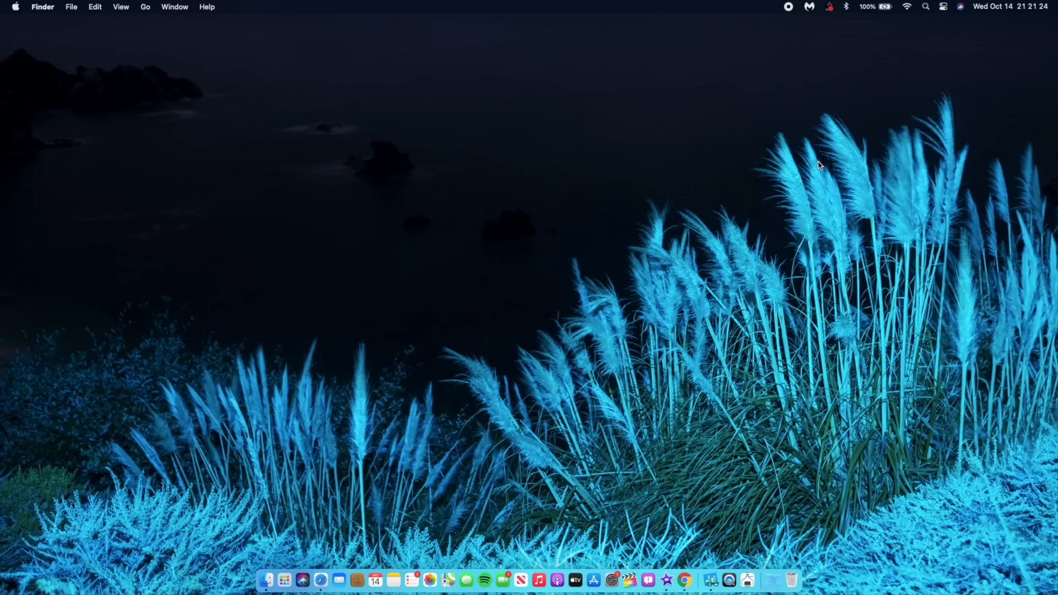
Step: Launch System Preferences into Language & Region, briefly showing and dismissing Launchpad
click(609, 579)
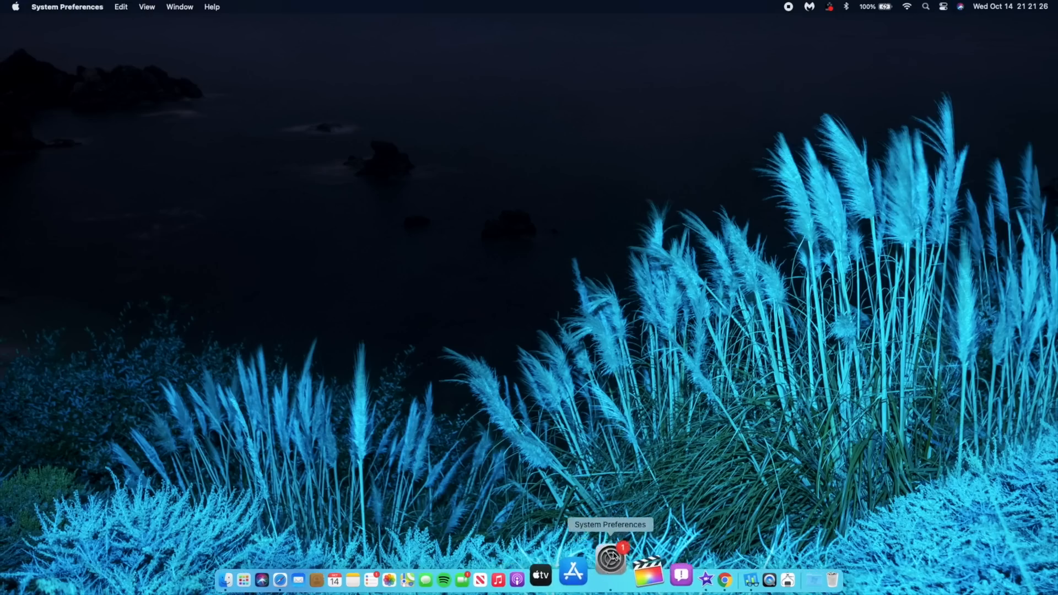
click(609, 557)
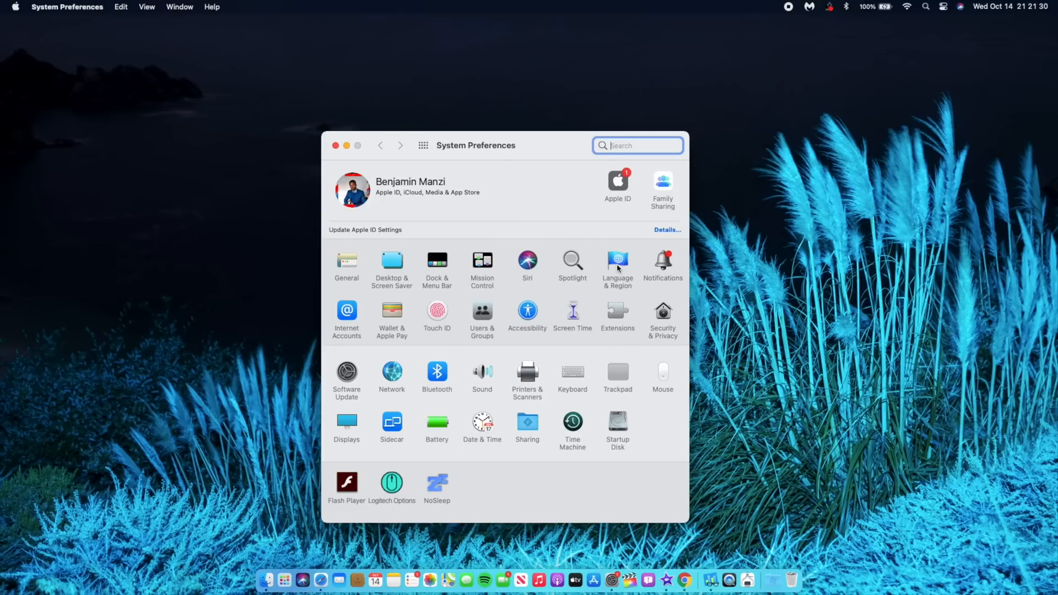
click(618, 264)
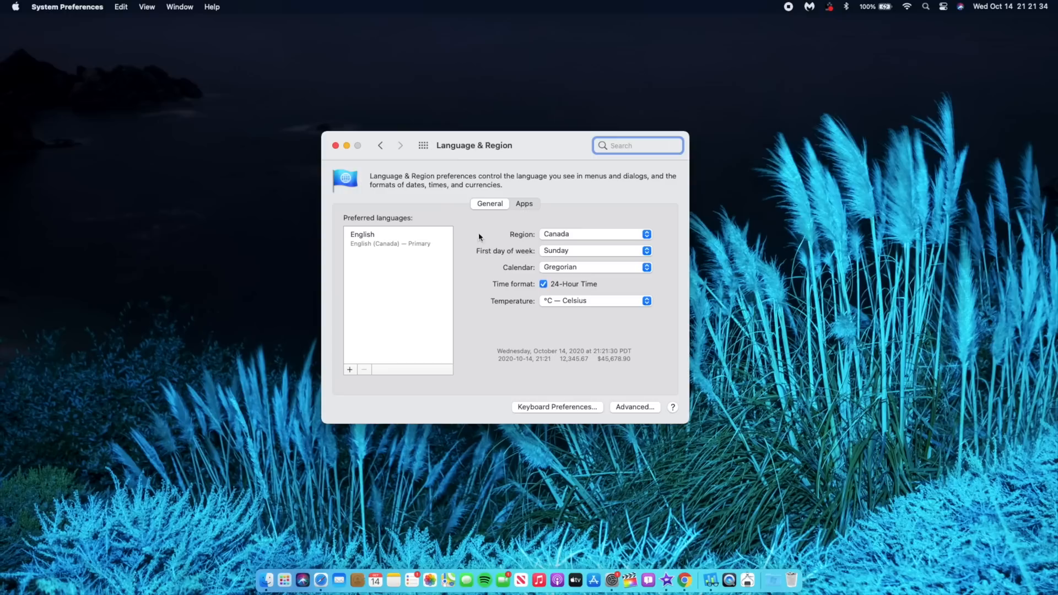
mouse_move(352, 230)
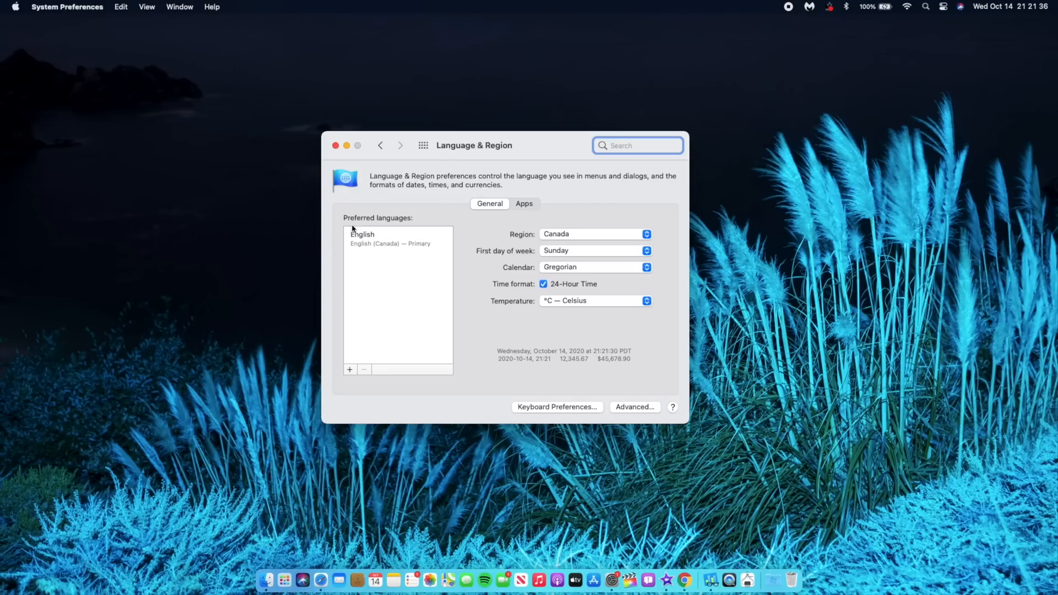
mouse_move(349, 243)
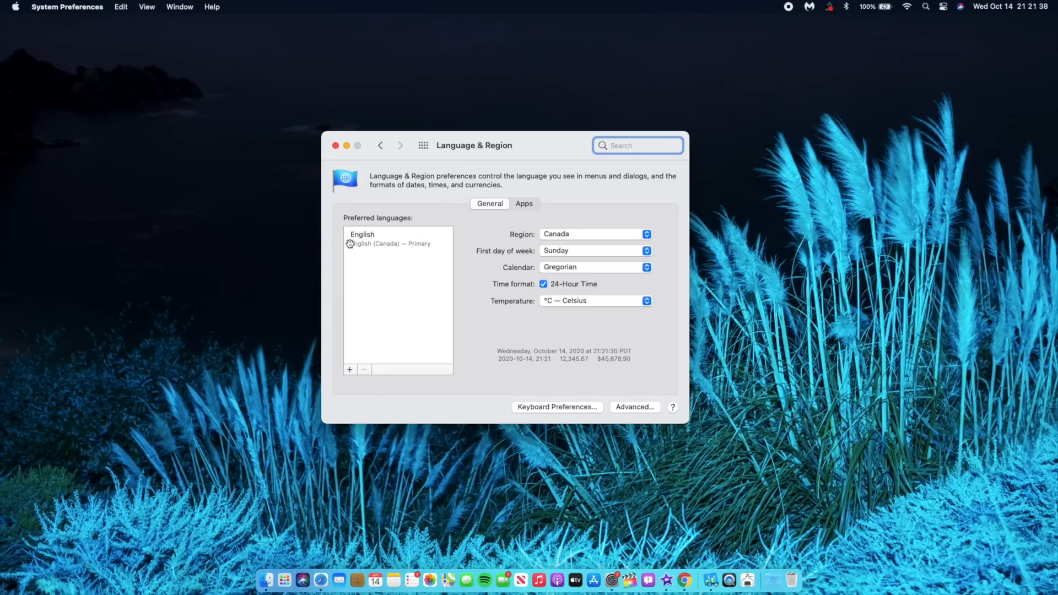
mouse_move(294, 571)
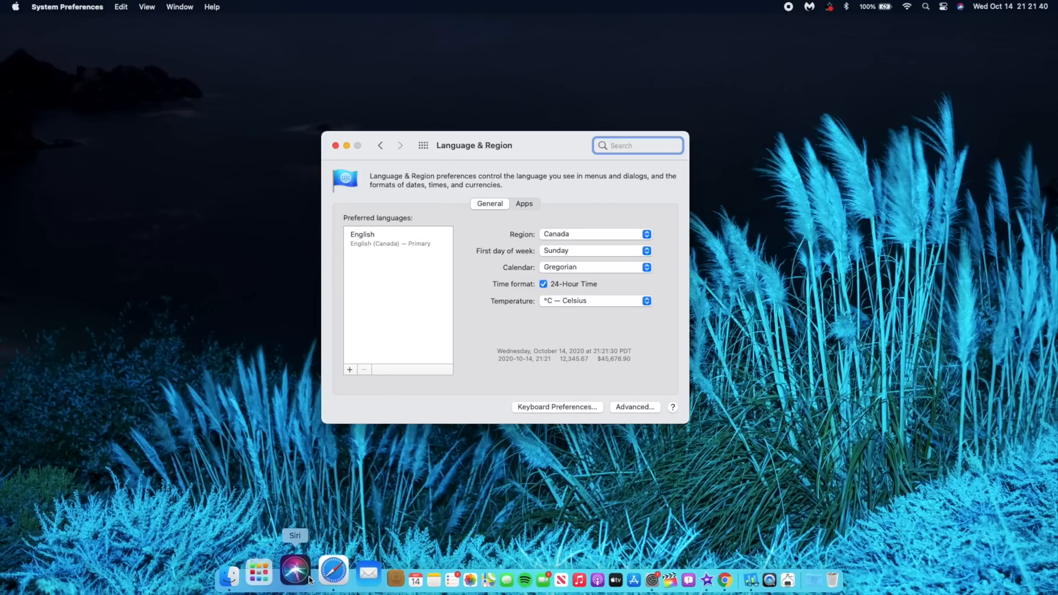
click(260, 579)
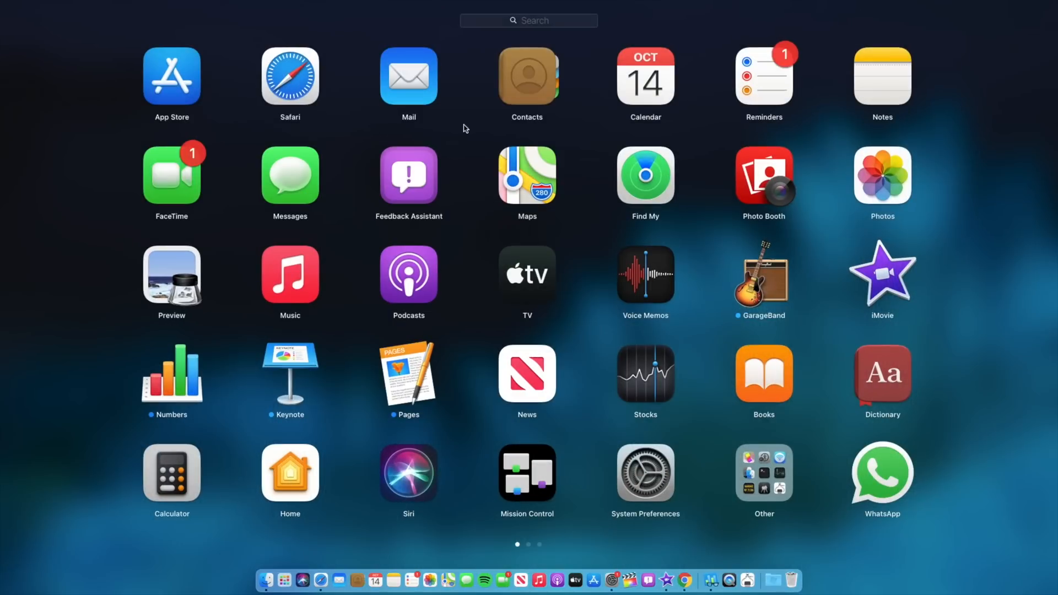
mouse_move(947, 147)
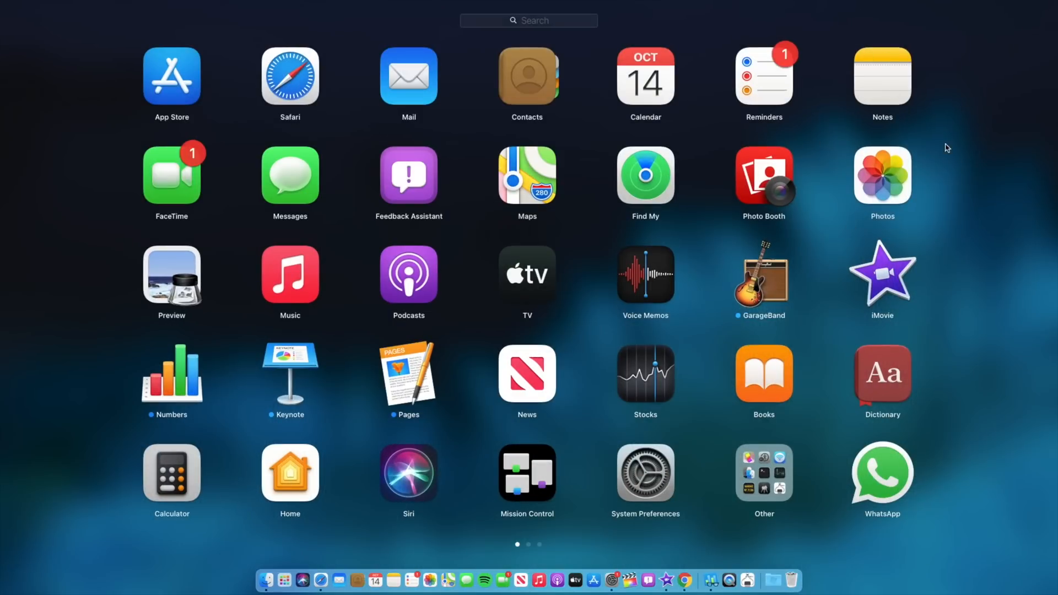
mouse_move(829, 129)
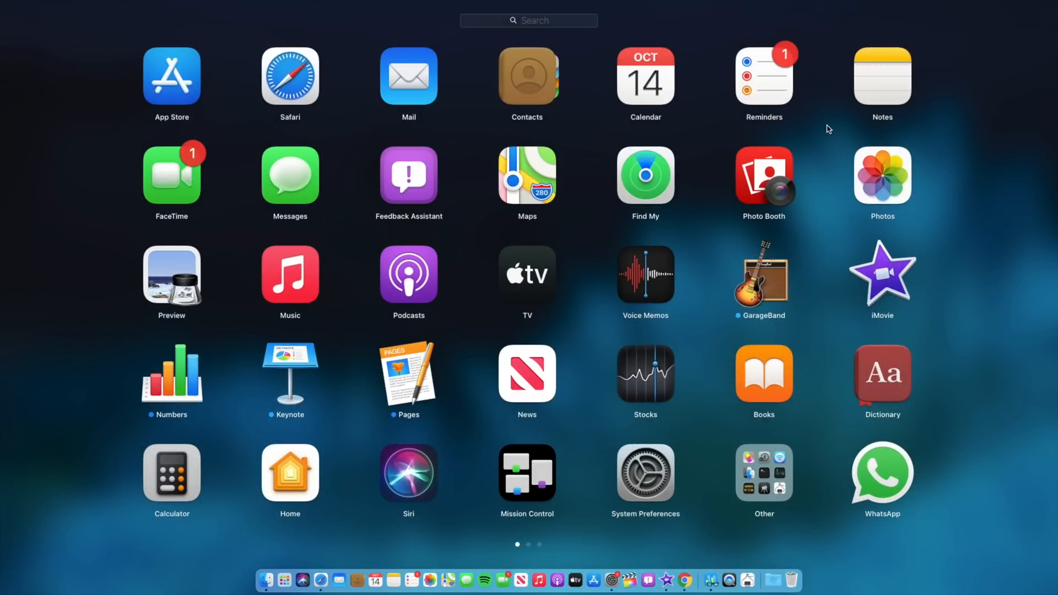
click(645, 475)
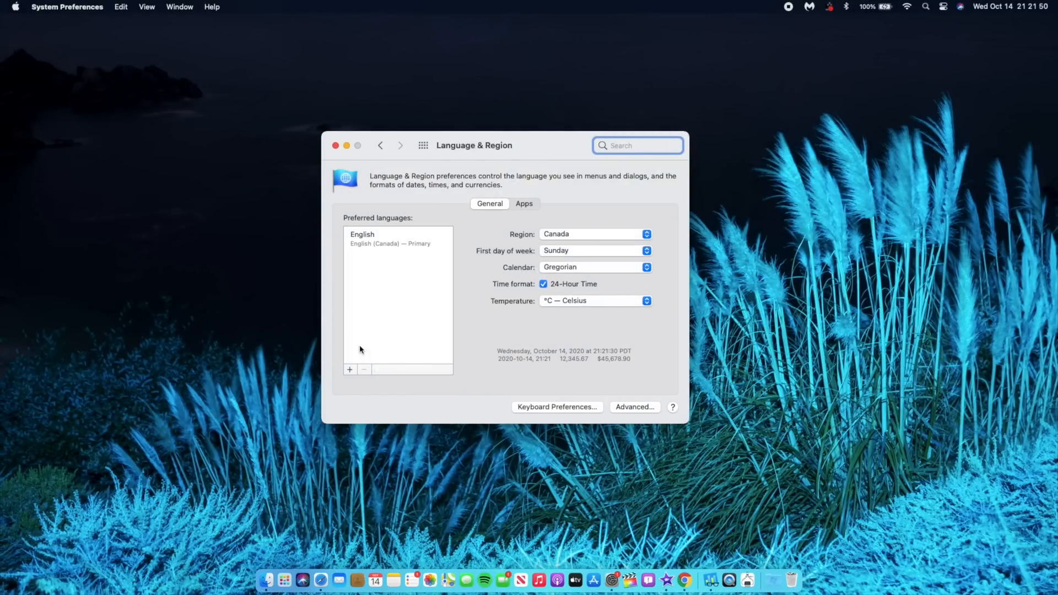
Step: Select English, start adding a language and search the list for 'gree'
click(391, 240)
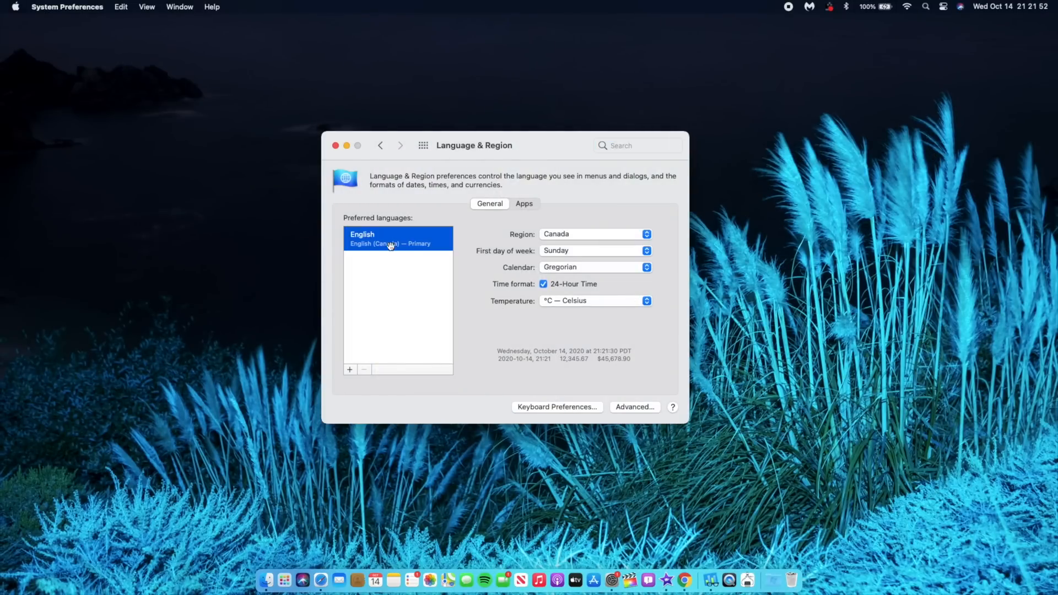
click(349, 370)
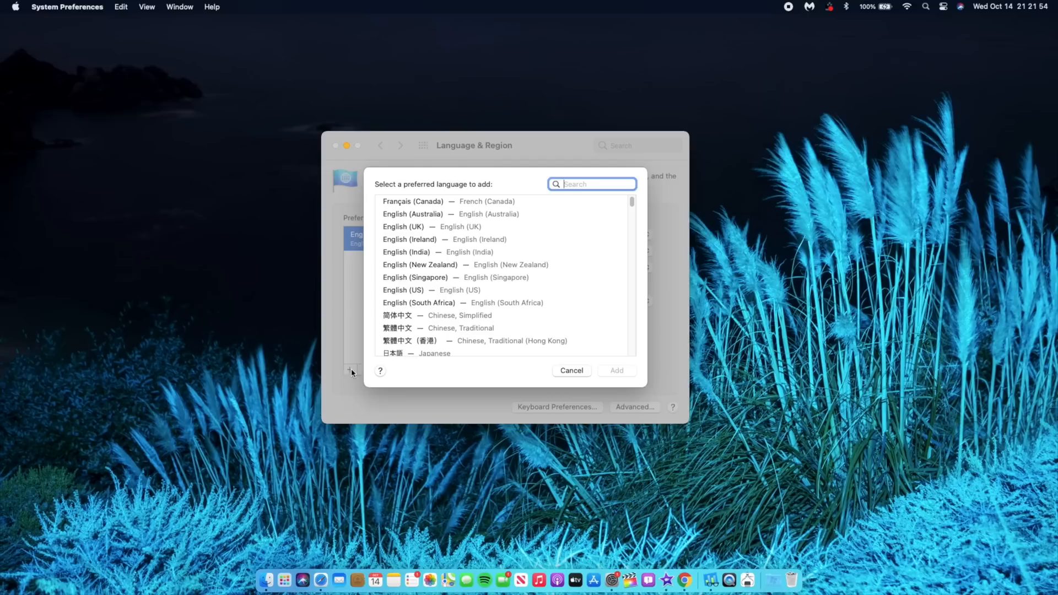
text(gree)
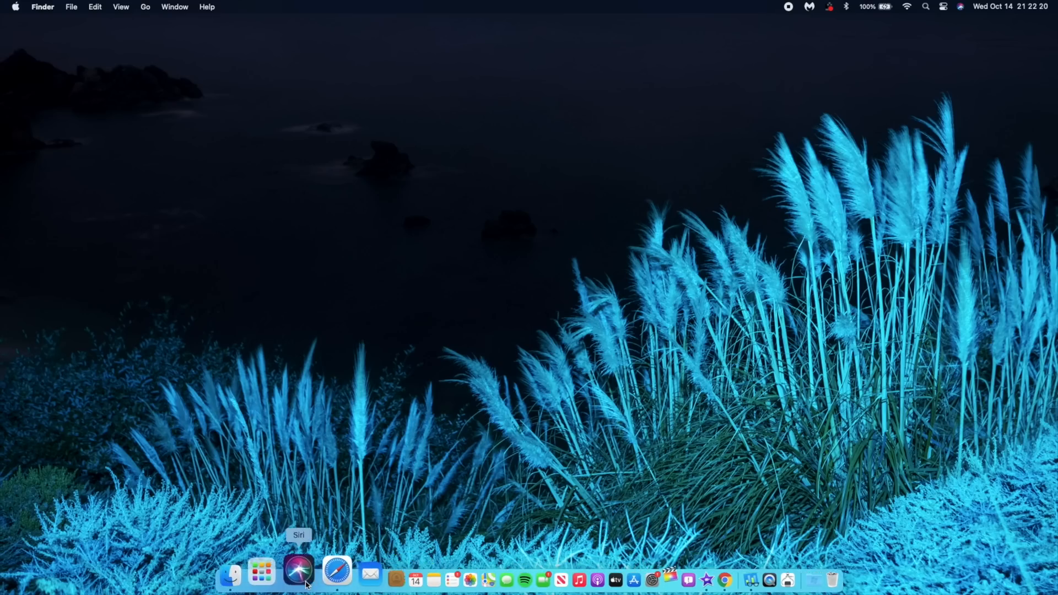
Step: Scroll Launchpad to its second page and launch Final Cut Pro
click(262, 576)
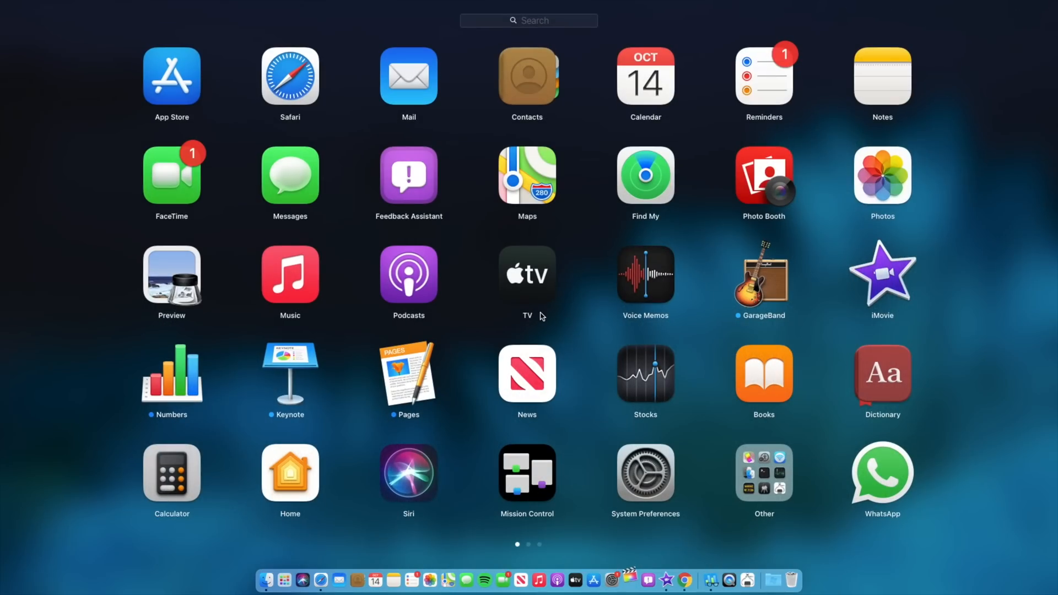
scroll(left, 3)
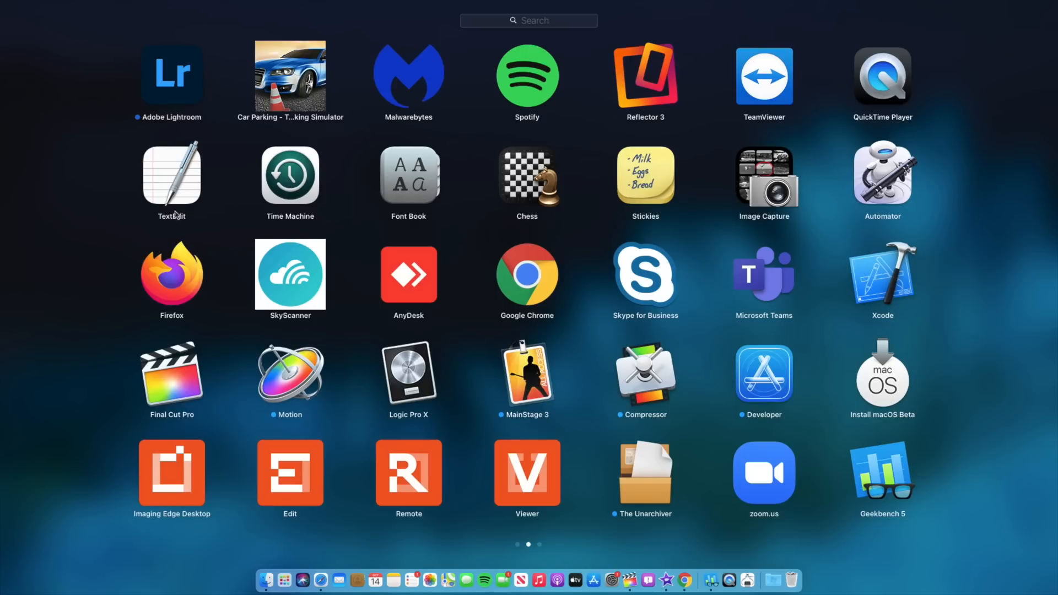
click(172, 374)
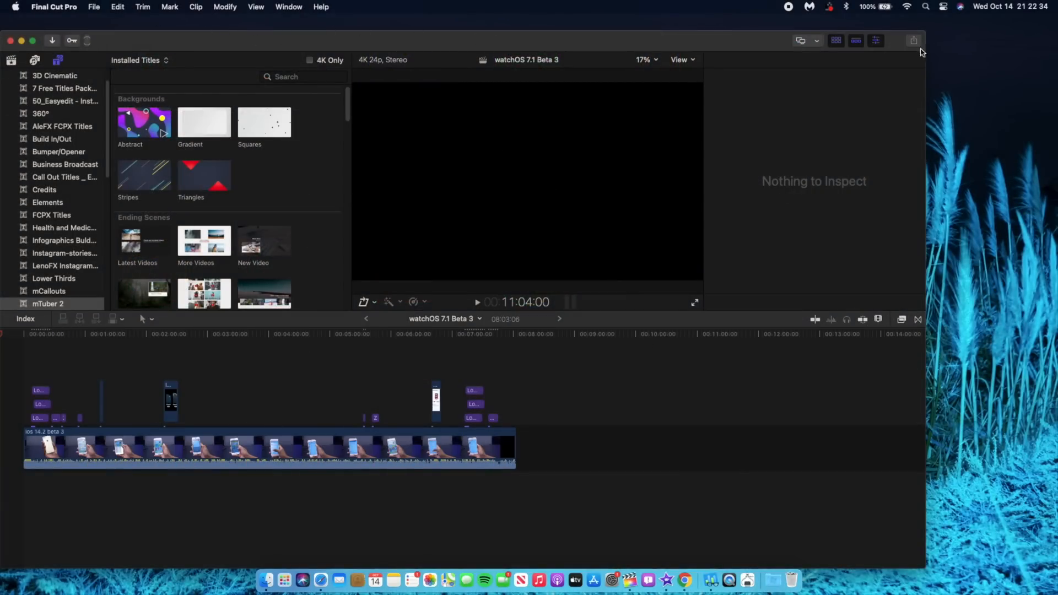
mouse_move(903, 41)
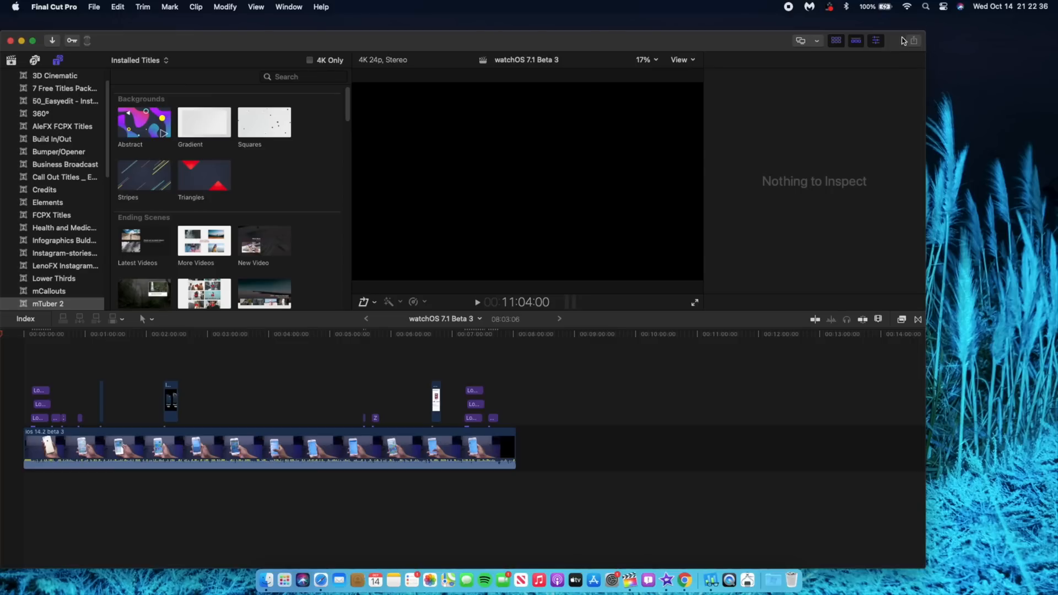
mouse_move(943, 48)
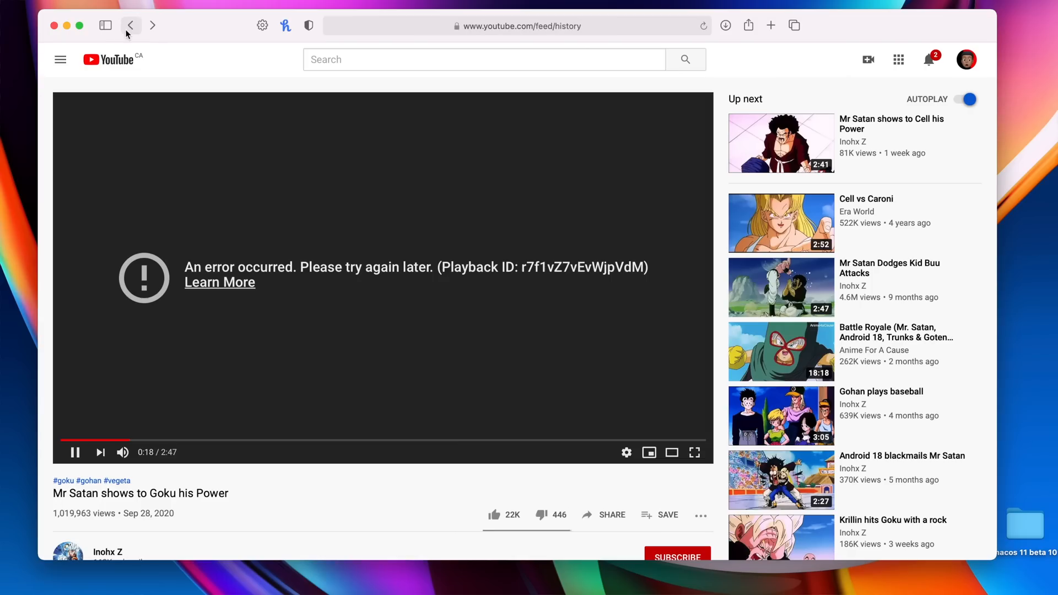
Step: From History try the OnePlus 8T vs Pixel 5 video, play Apple iPhone 12 Lineup Reactions and dismiss its ad banner
click(131, 25)
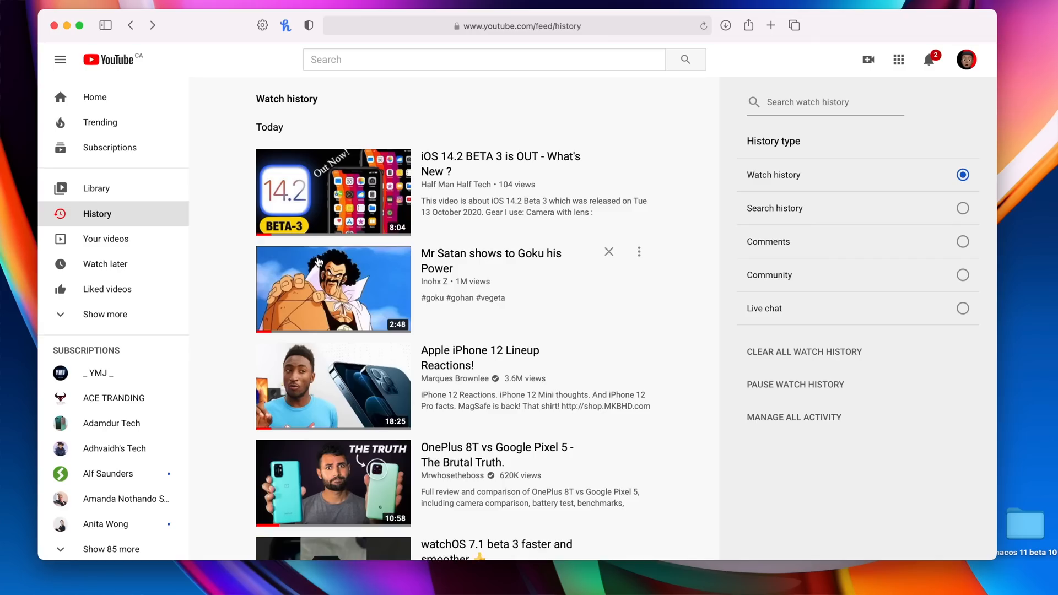
click(332, 483)
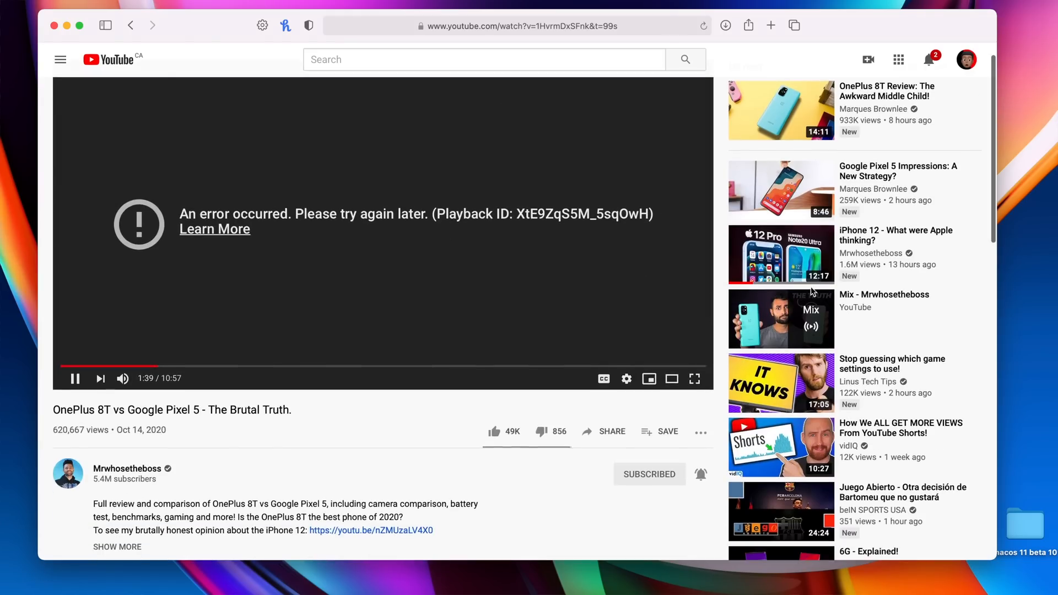
click(370, 531)
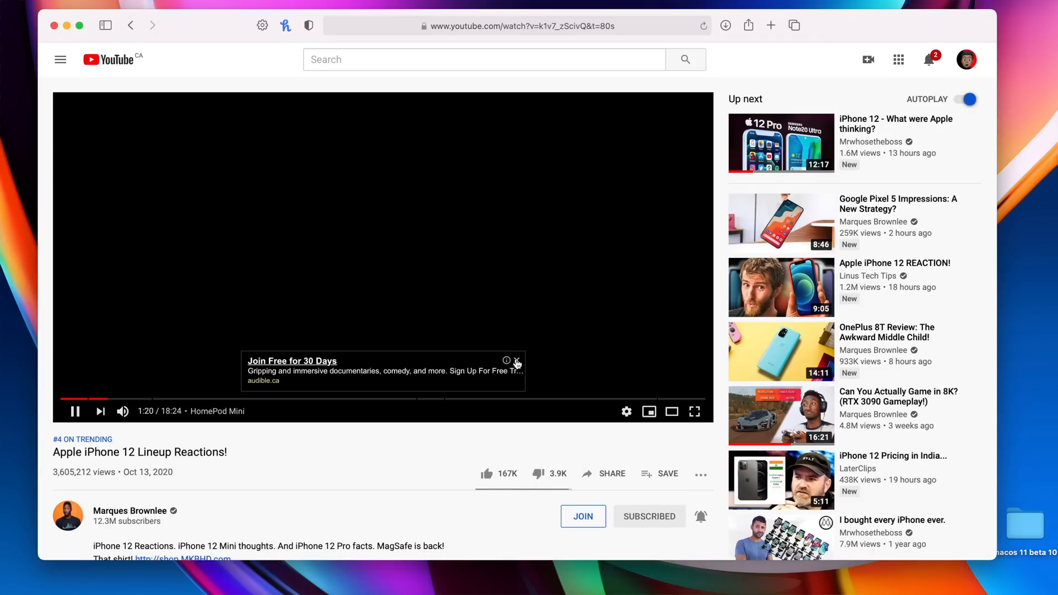
click(517, 362)
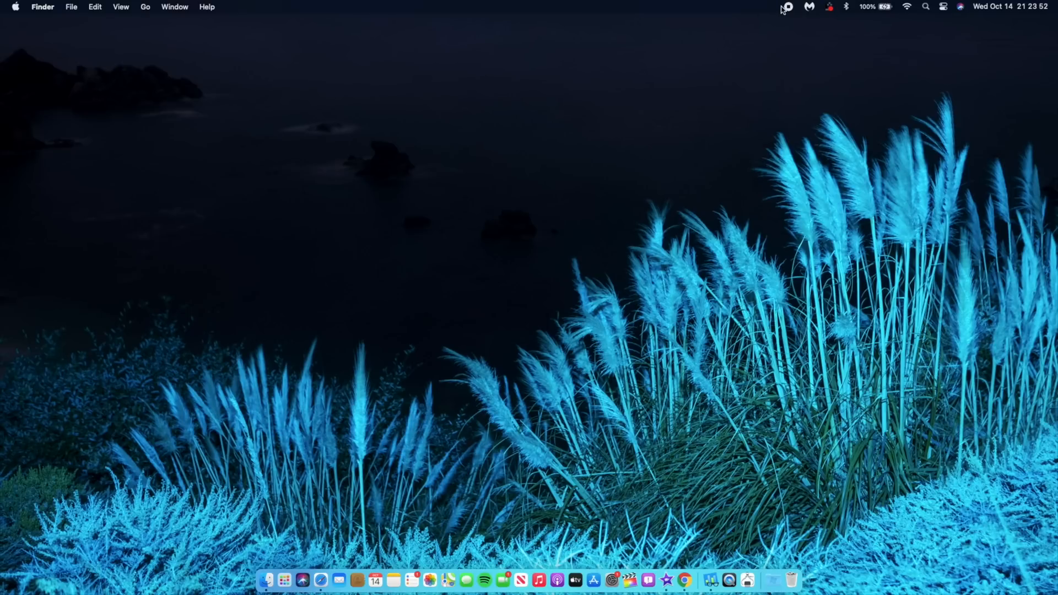
mouse_move(988, 556)
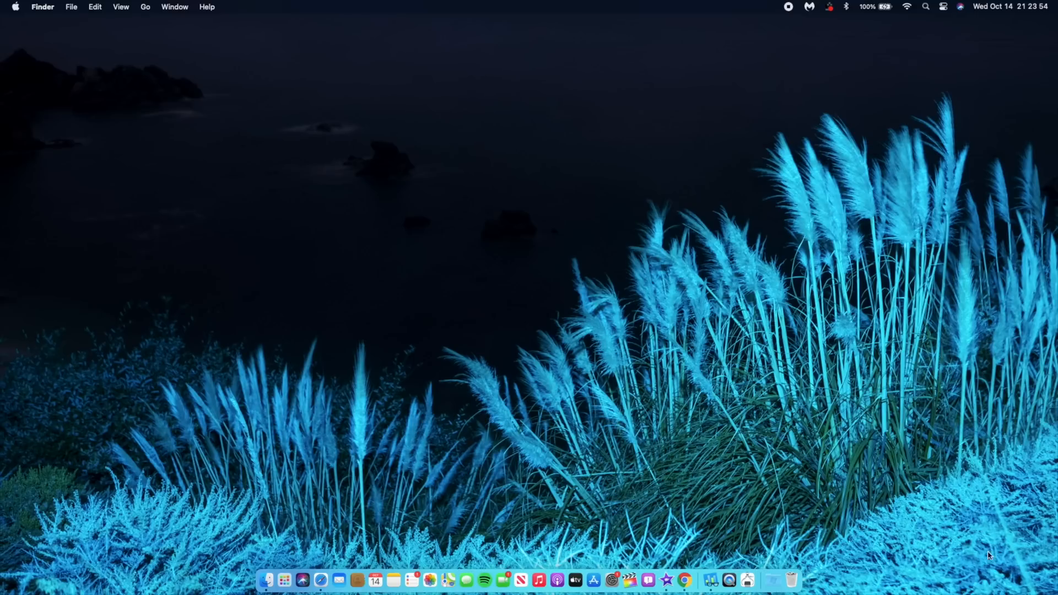
mouse_move(1042, 576)
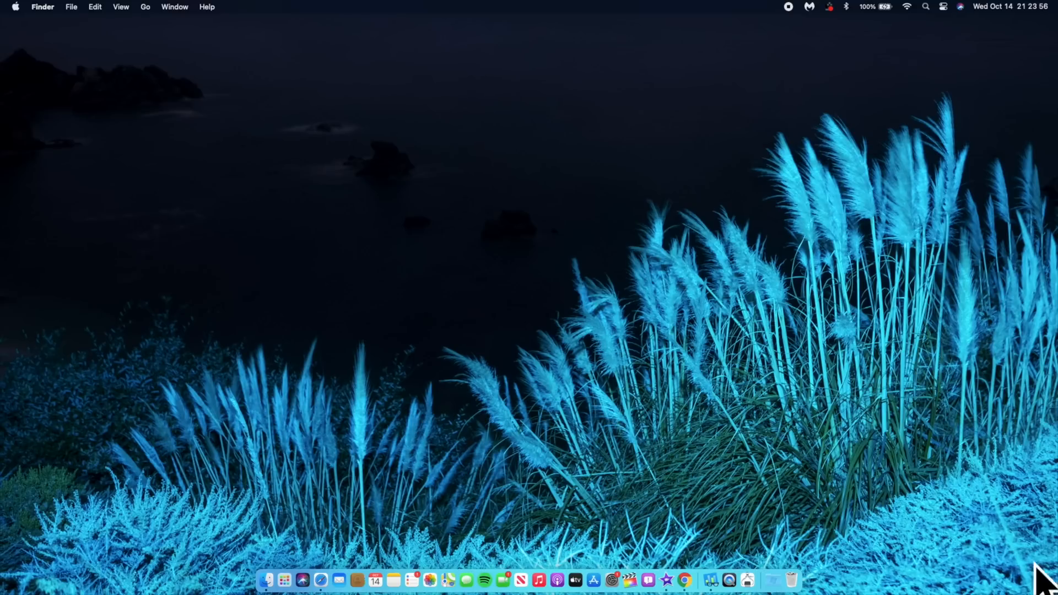
mouse_move(958, 540)
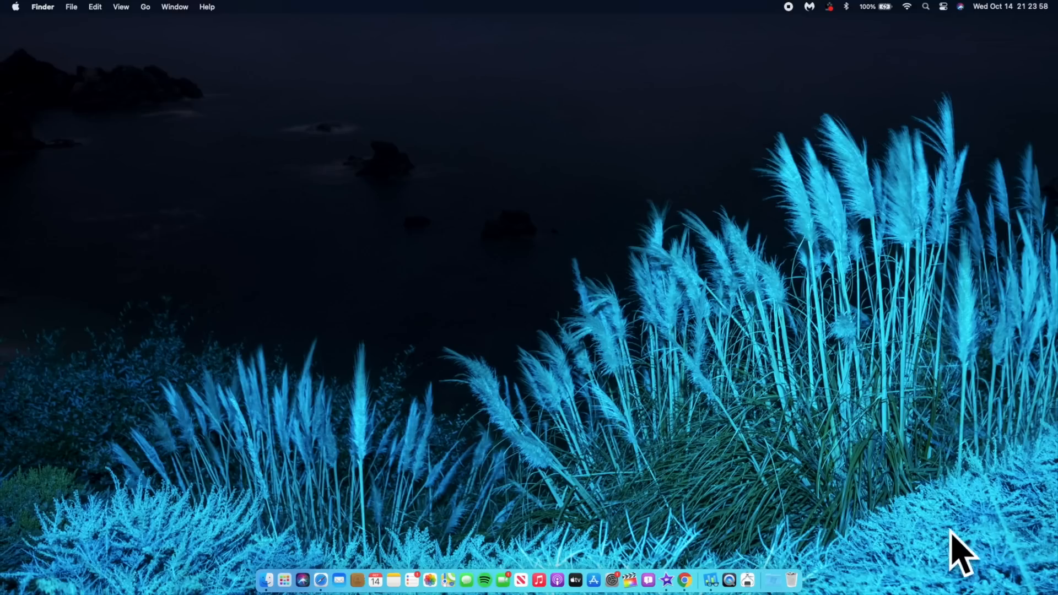
mouse_move(1027, 547)
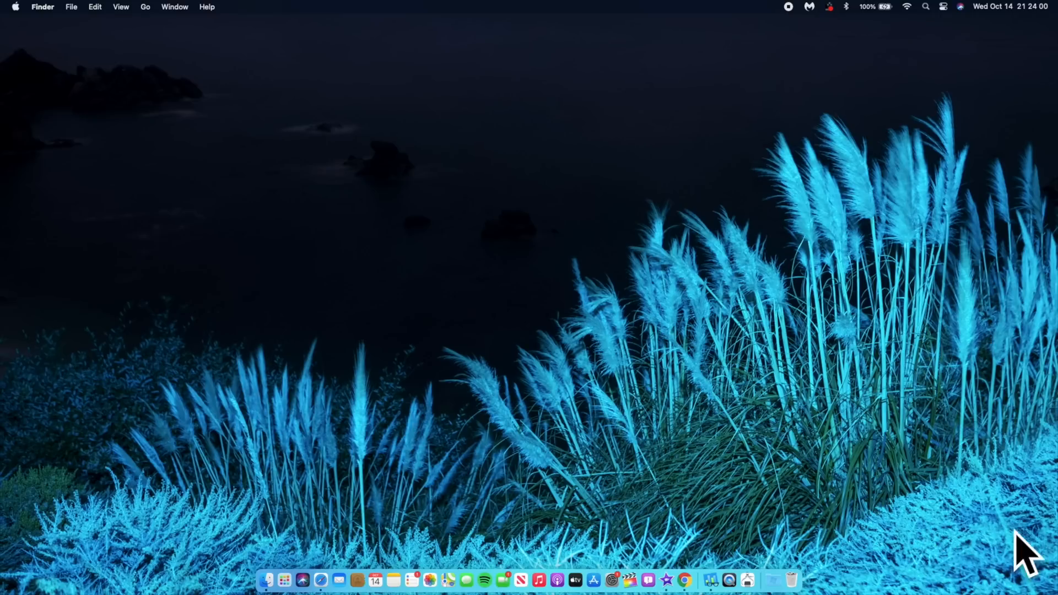
mouse_move(749, 431)
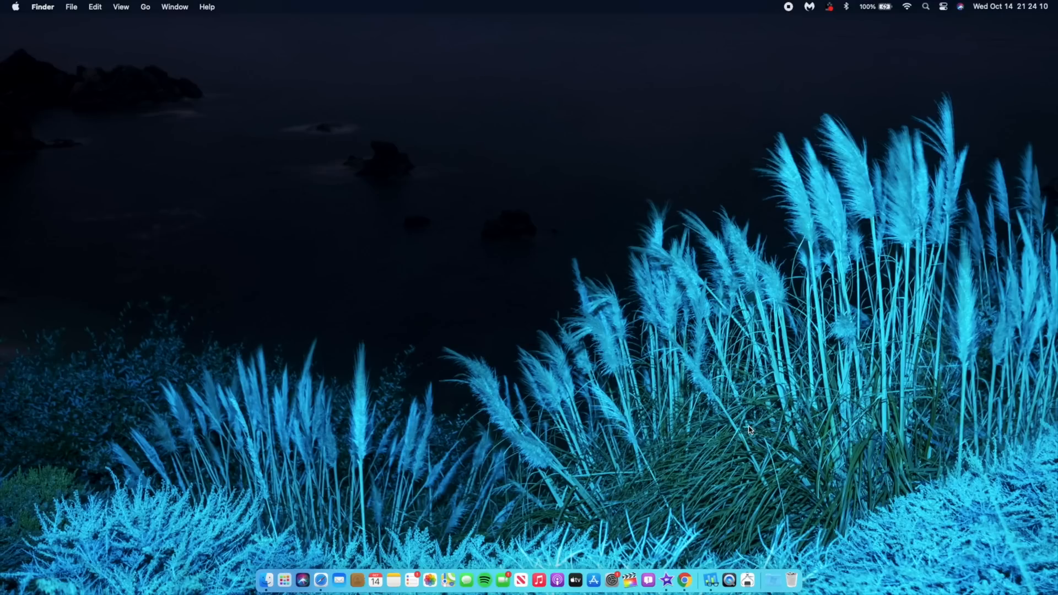
mouse_move(784, 549)
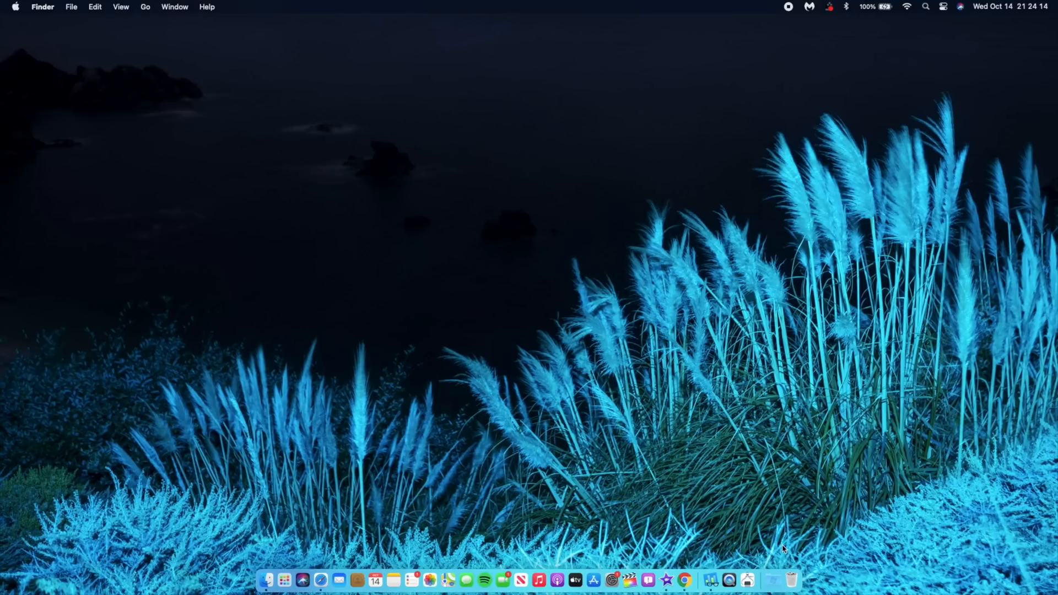
mouse_move(301, 551)
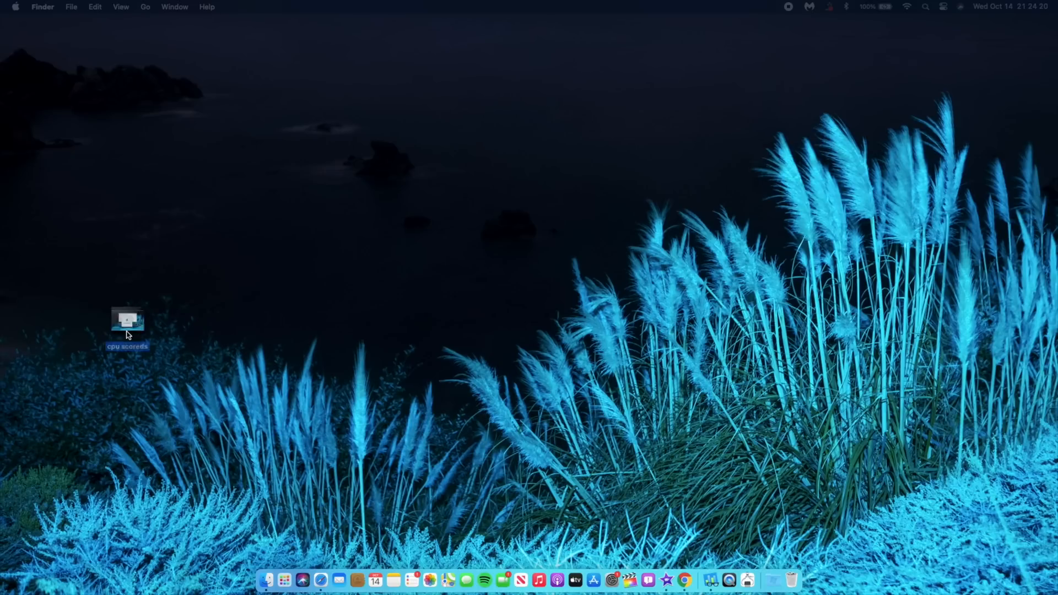
drag(127, 321, 892, 432)
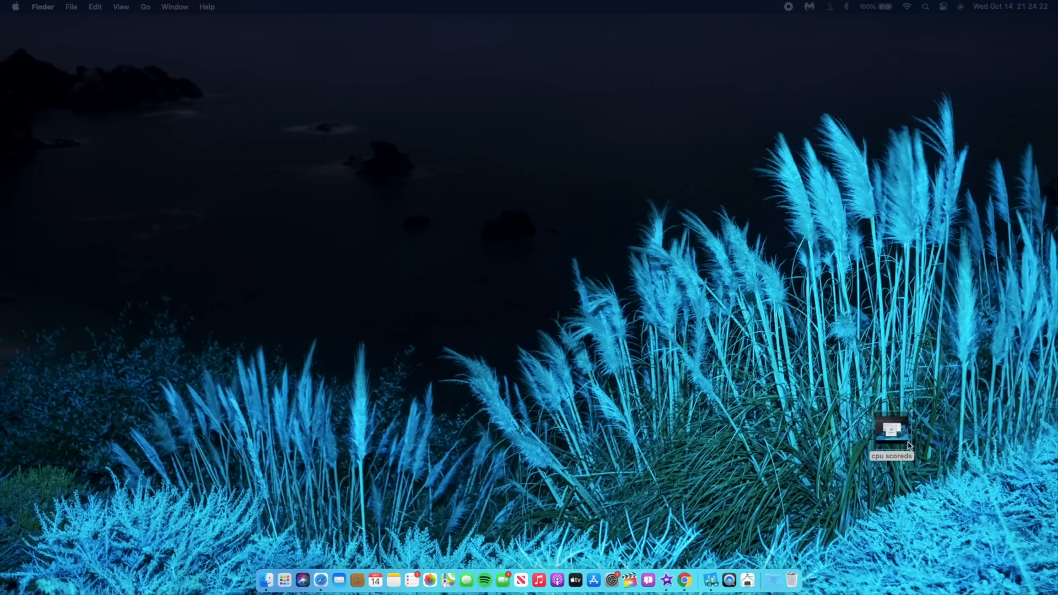
right_click(891, 435)
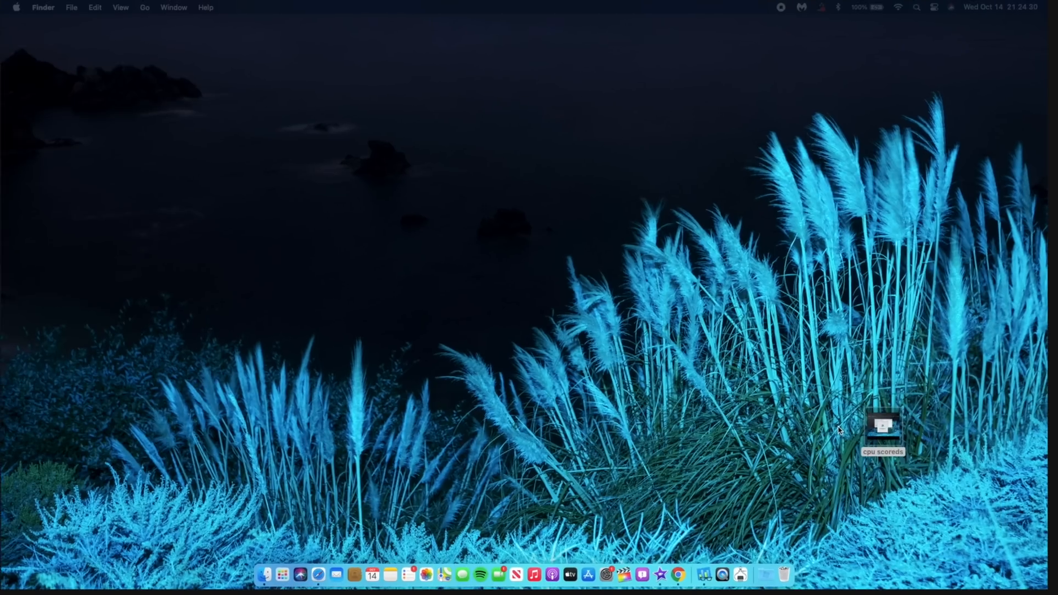
right_click(883, 425)
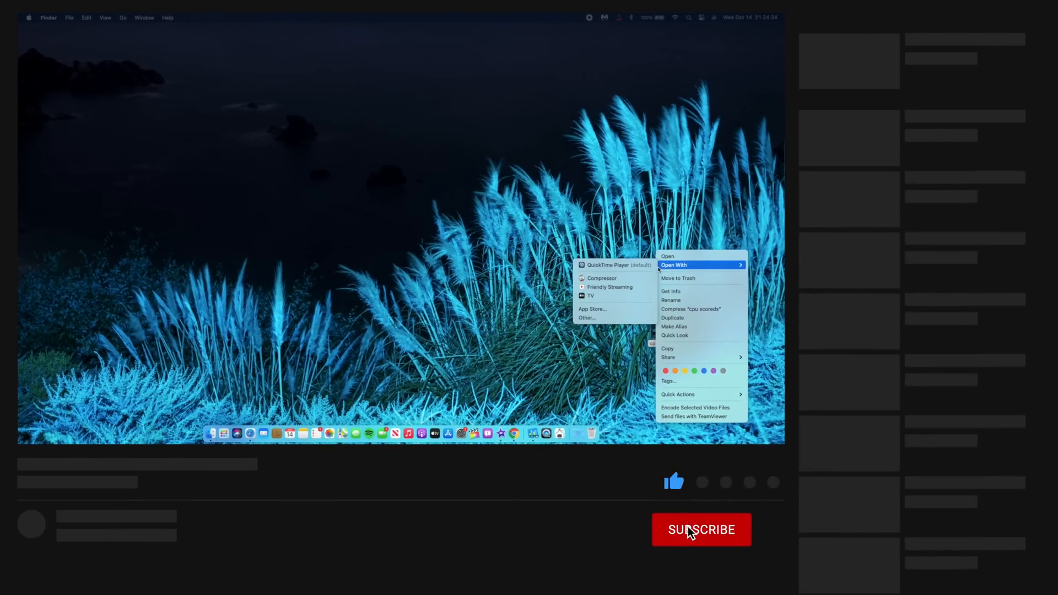
click(702, 530)
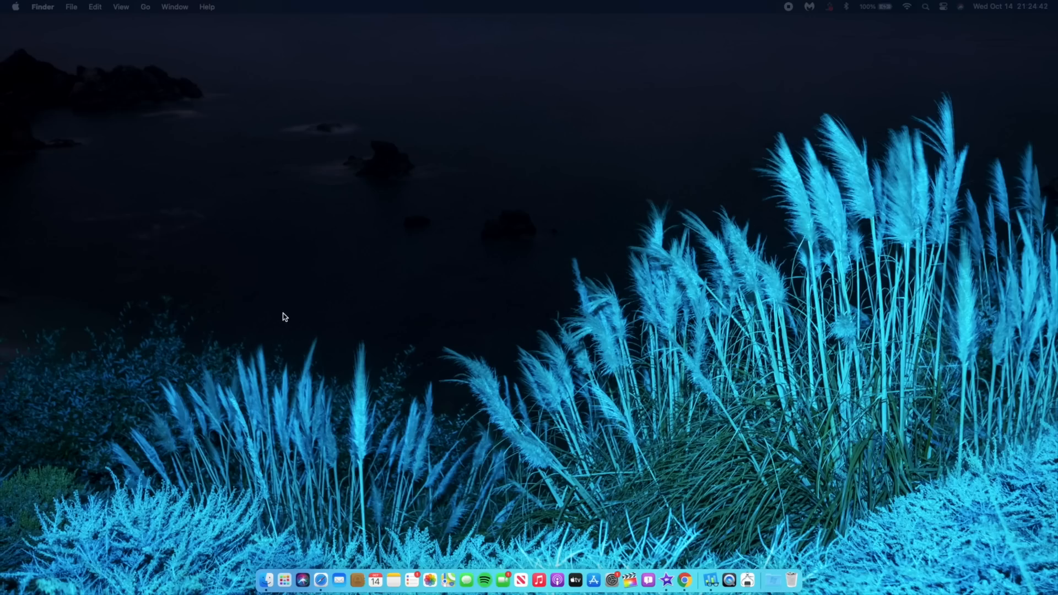
mouse_move(341, 317)
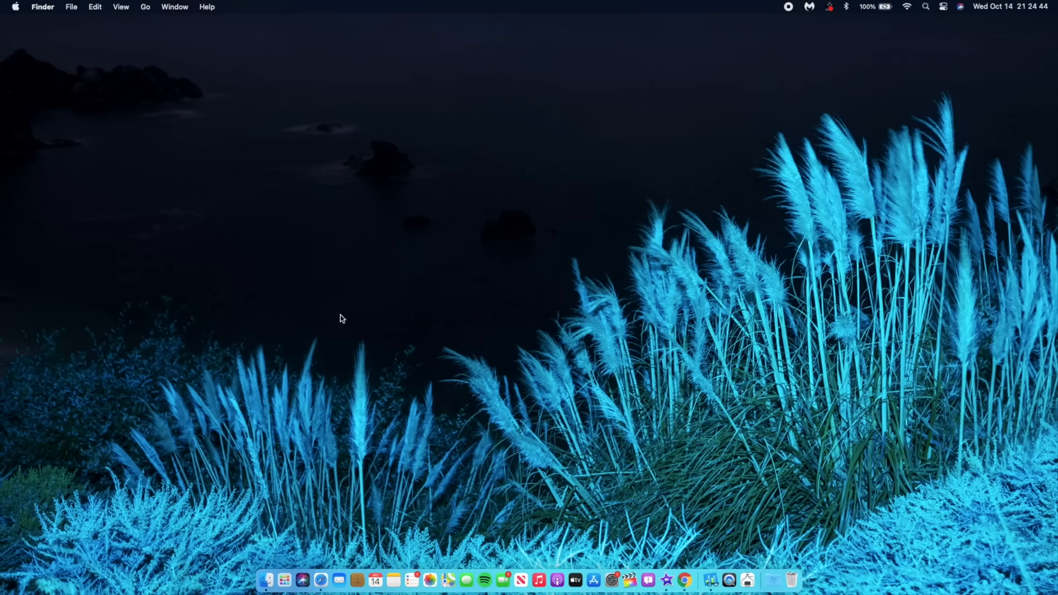
mouse_move(275, 571)
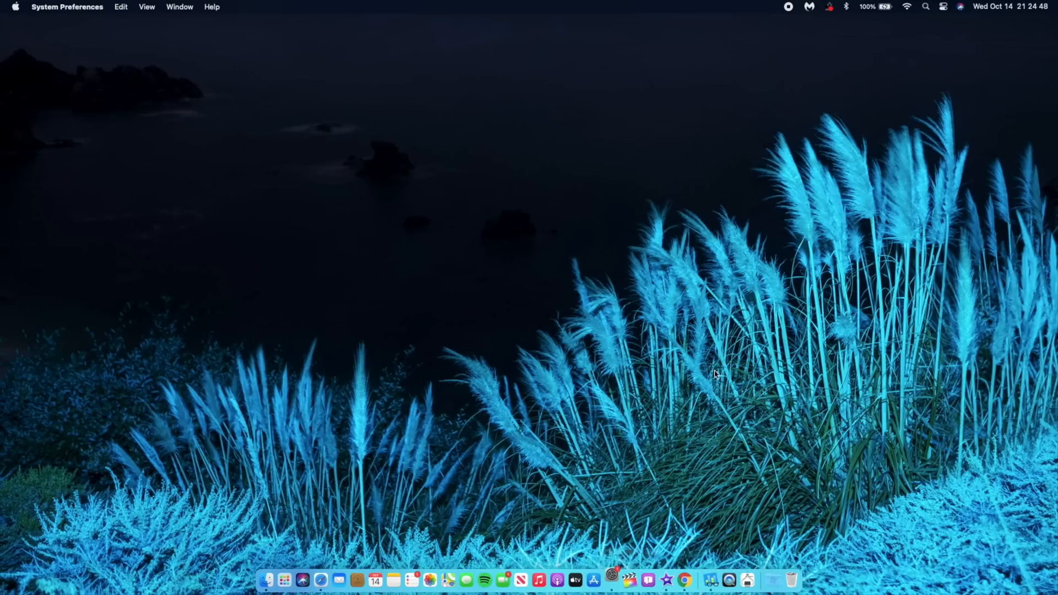
Step: Go to Desktop & Screen Saver settings and select the Secondary Desktop window
click(631, 580)
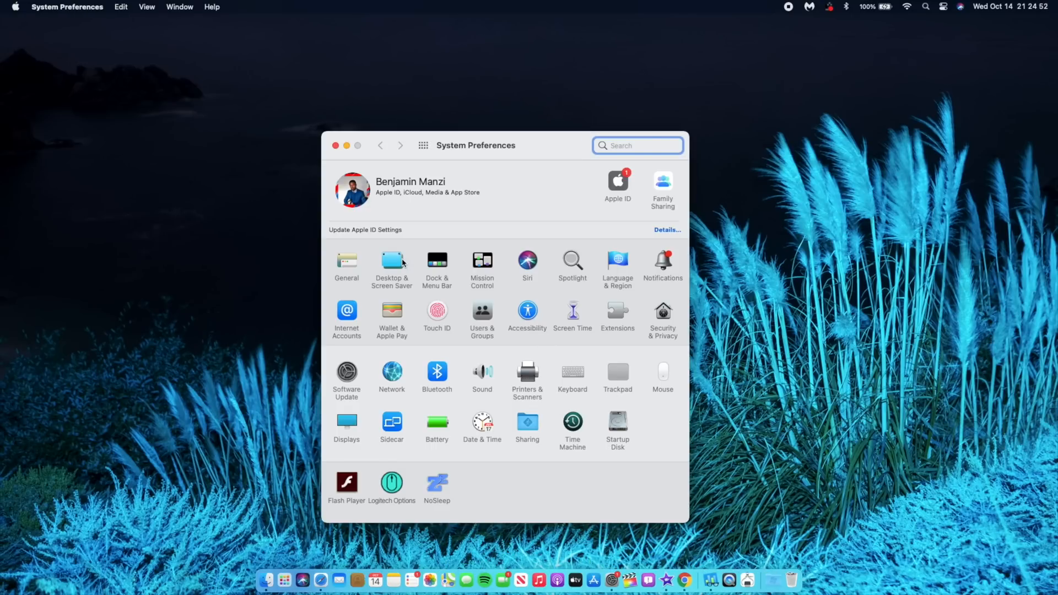
click(393, 262)
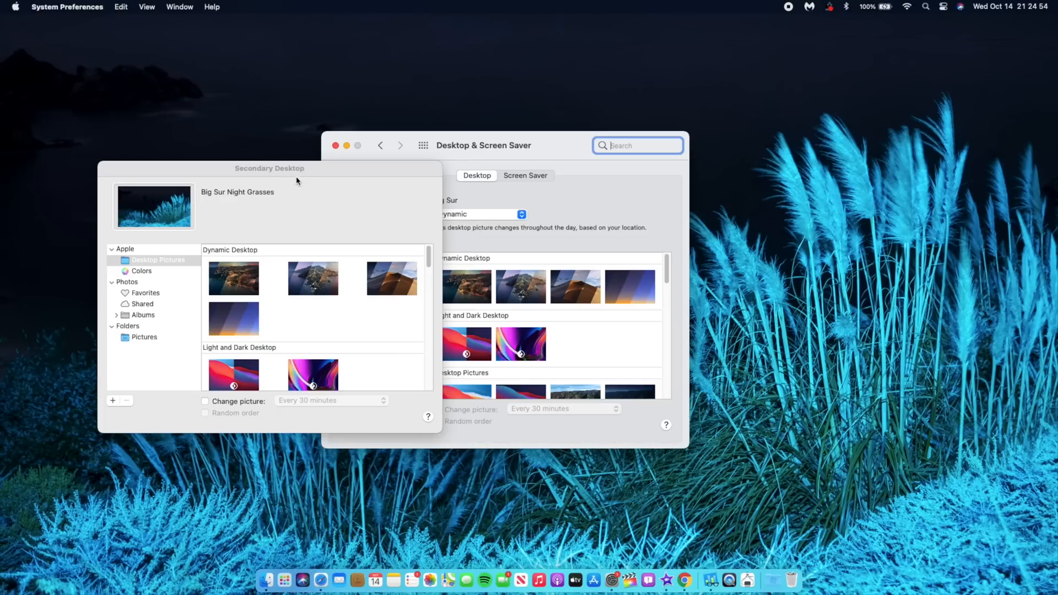
click(233, 278)
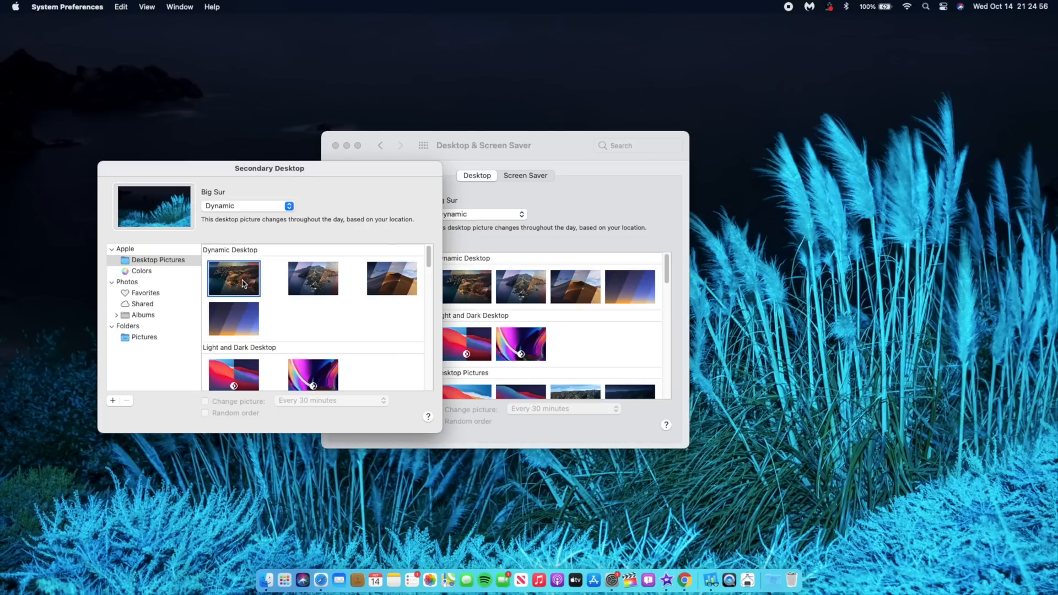
Step: Try the Mojave dynamic picture and then the Iridescence wallpaper on the secondary display
click(312, 278)
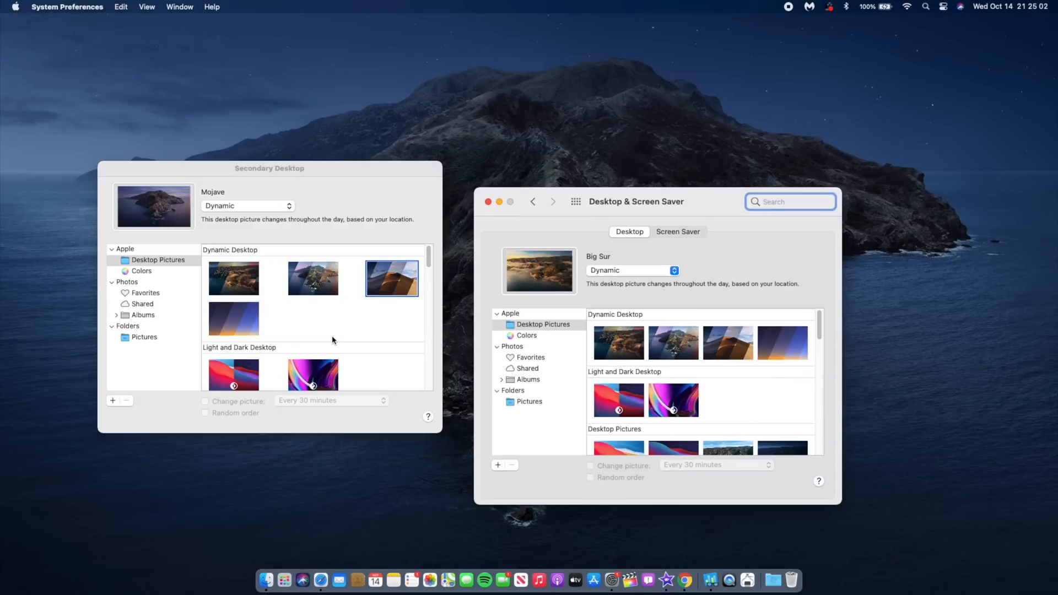
click(312, 323)
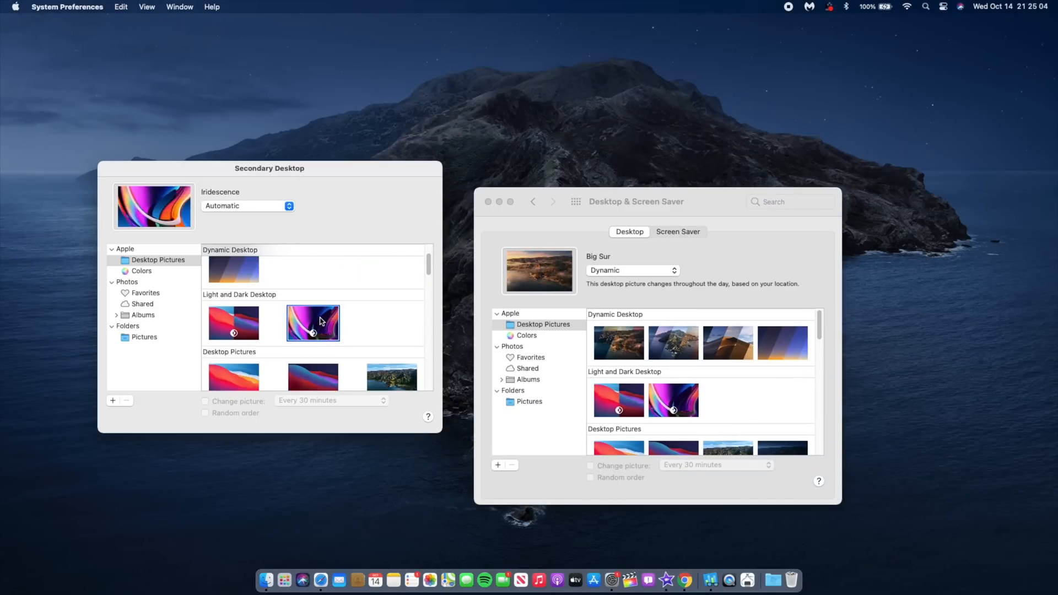
click(312, 323)
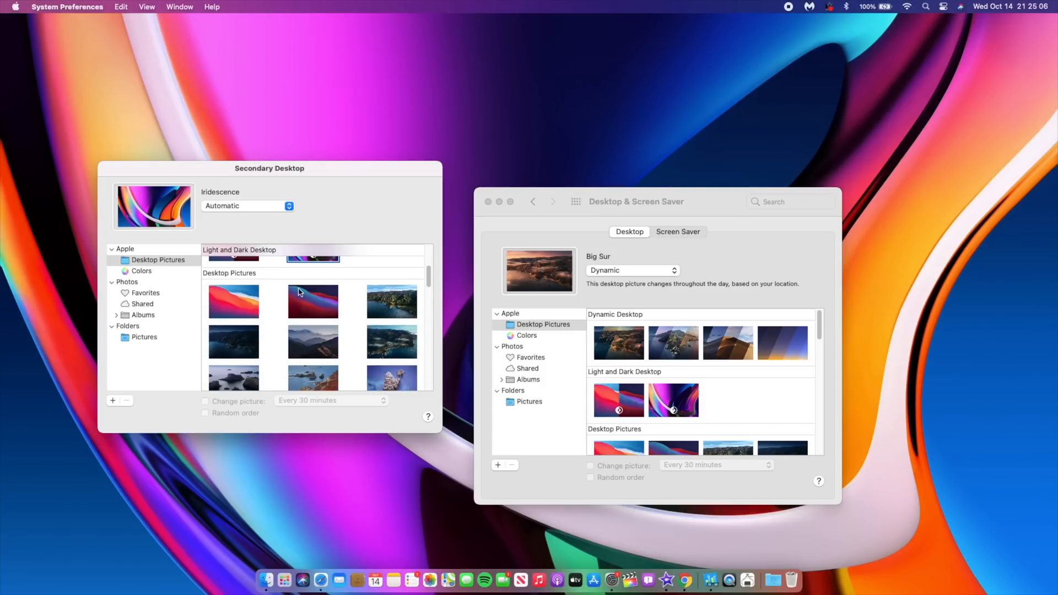
Step: Set the secondary display's wallpaper to Big Sur Night Succulents and close the settings
scroll(down, 3)
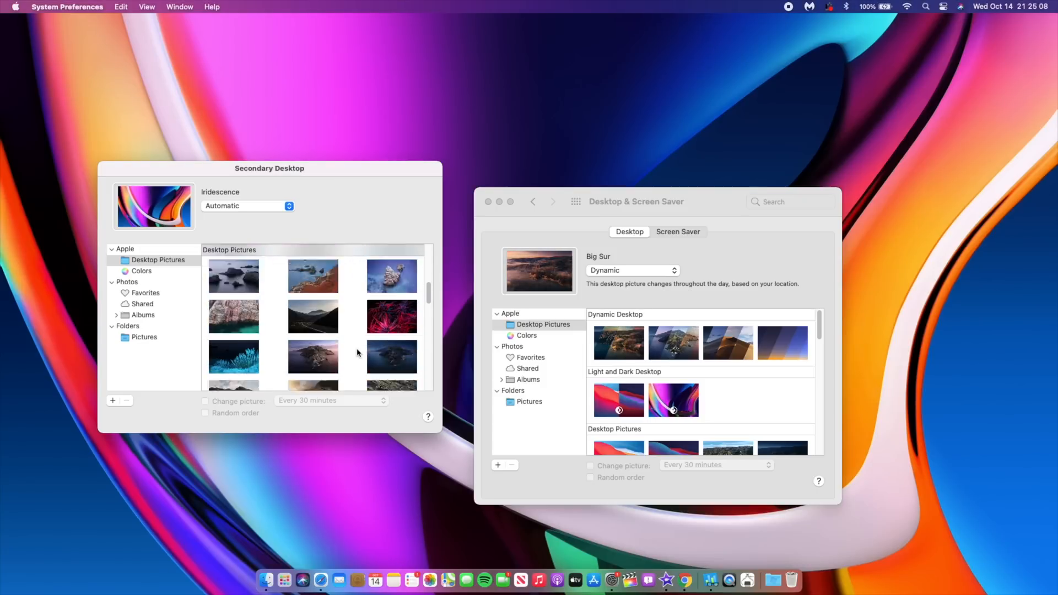
click(391, 267)
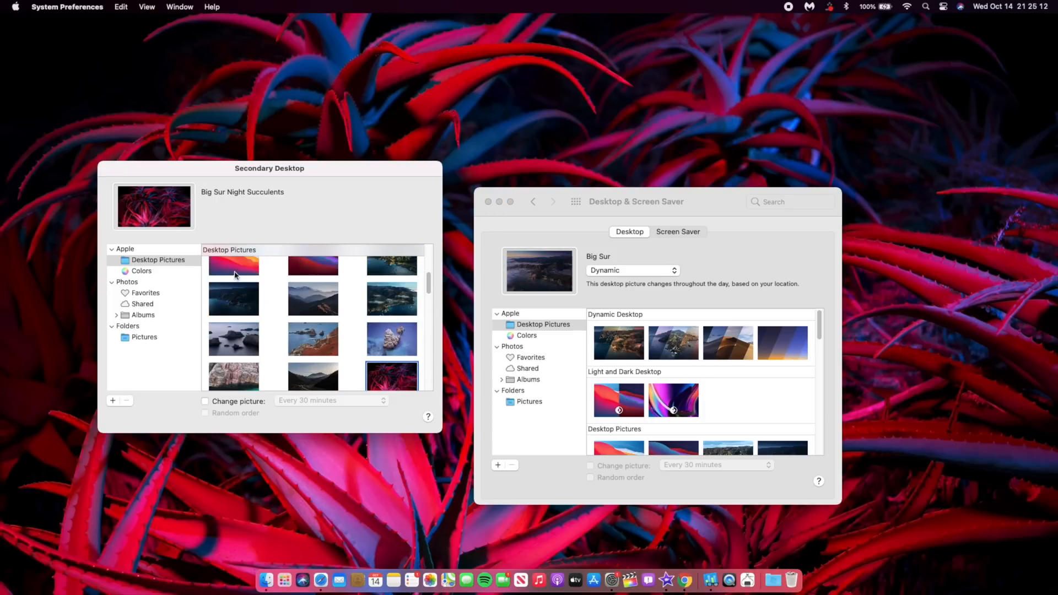
click(678, 232)
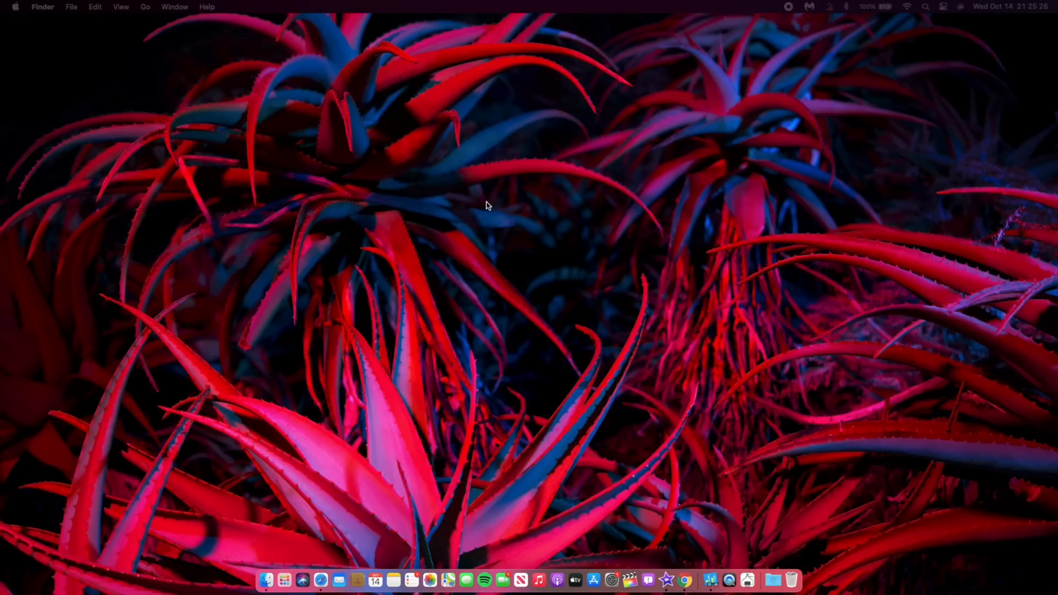
mouse_move(507, 288)
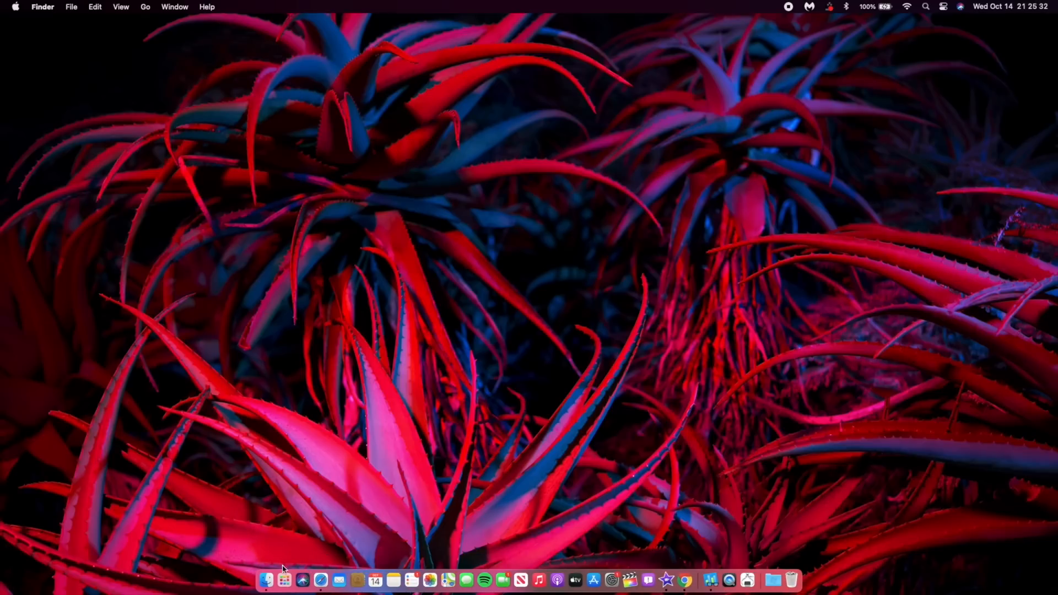
mouse_move(324, 304)
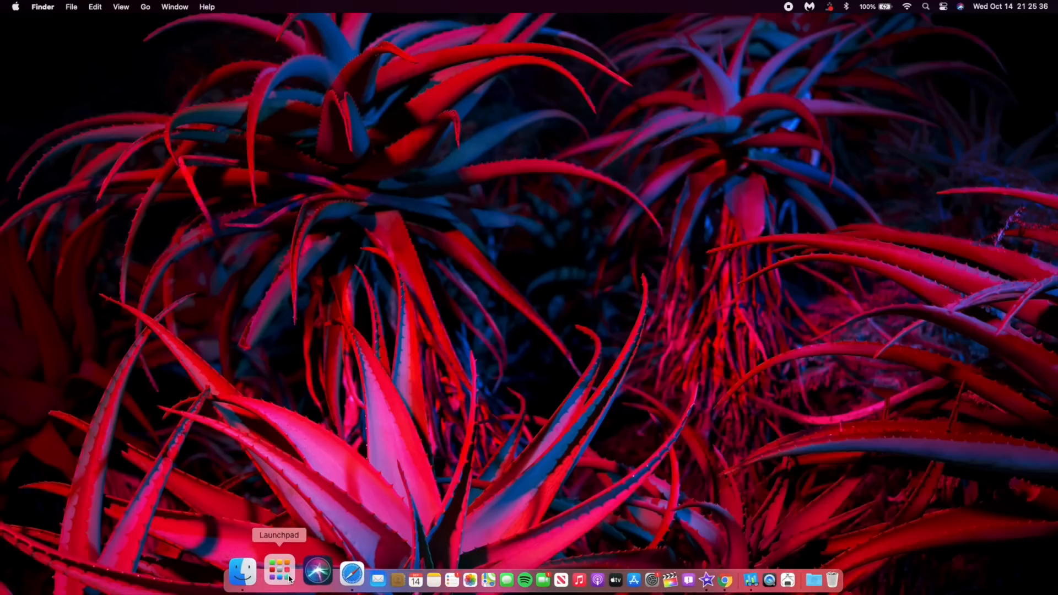
Step: Show Launchpad and page to the apps grid containing Final Cut Pro and Geekbench 5
click(279, 571)
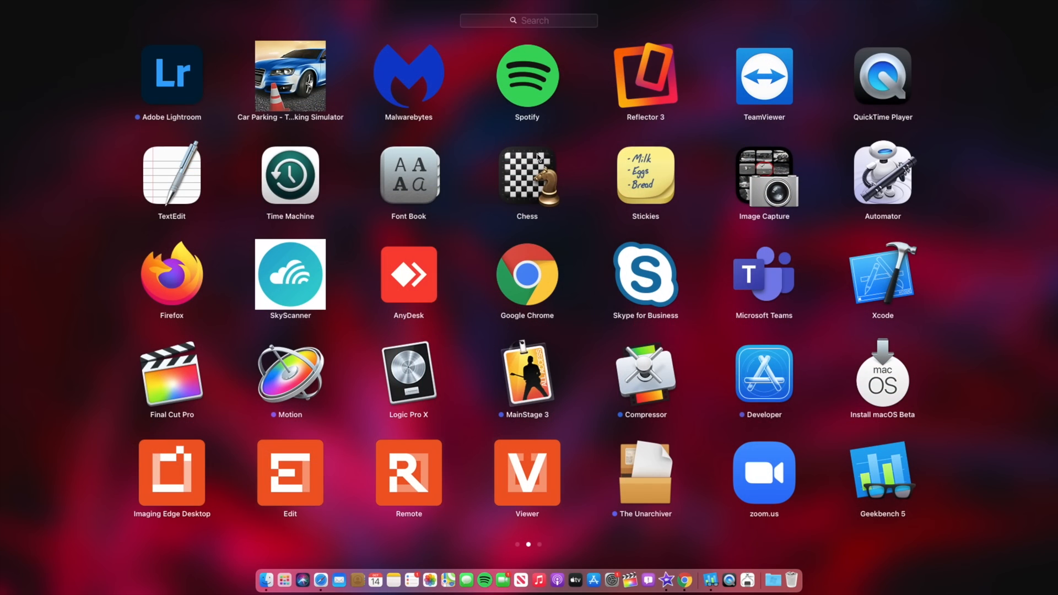
scroll(left, 3)
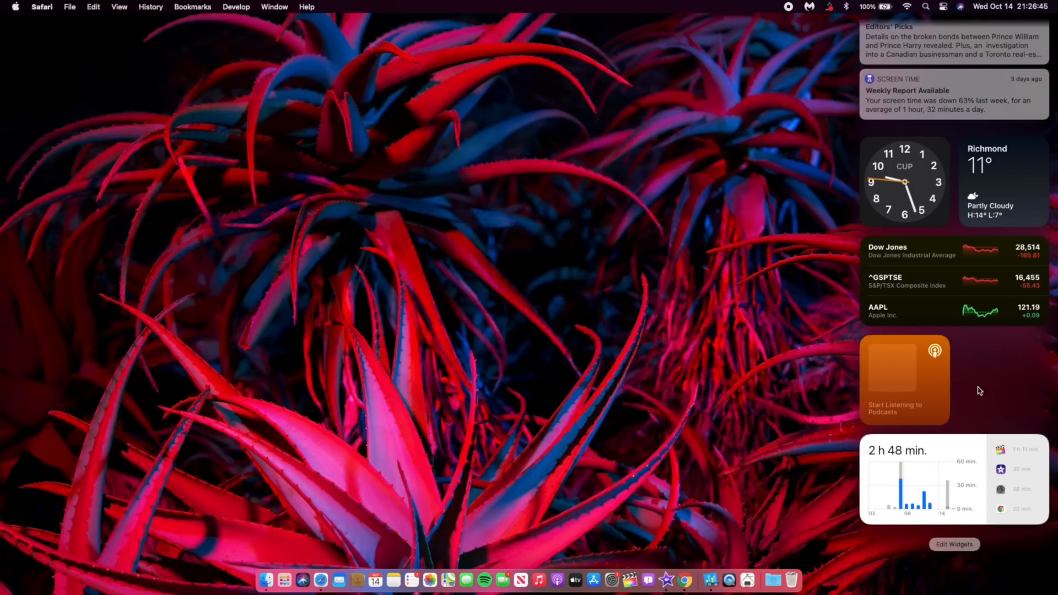
Step: Browse the Edit Widgets gallery, keep the existing widget set, and finish with Done
click(954, 544)
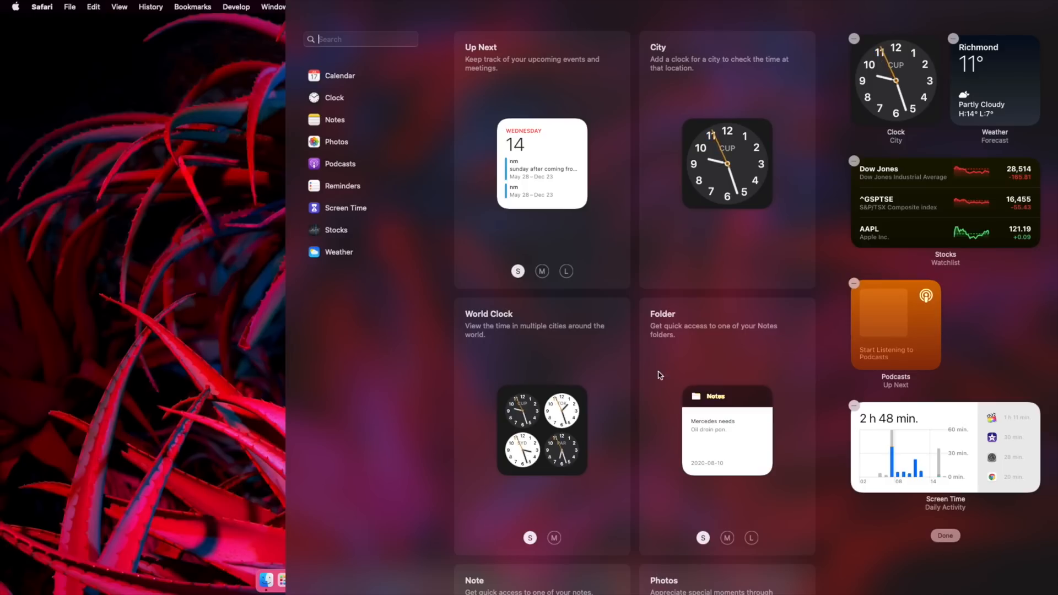
click(945, 536)
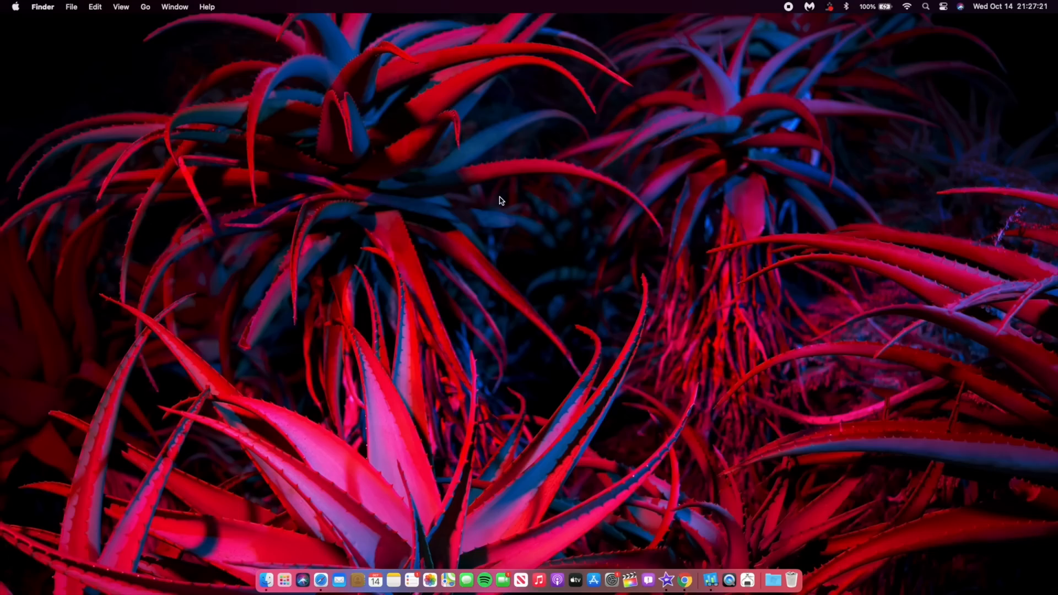
mouse_move(584, 212)
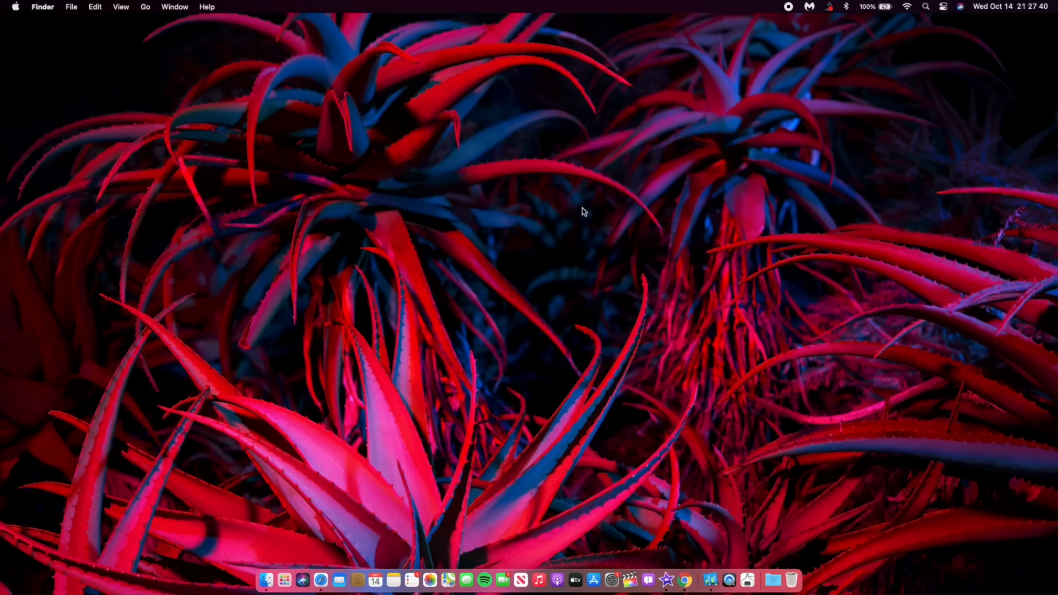
mouse_move(626, 570)
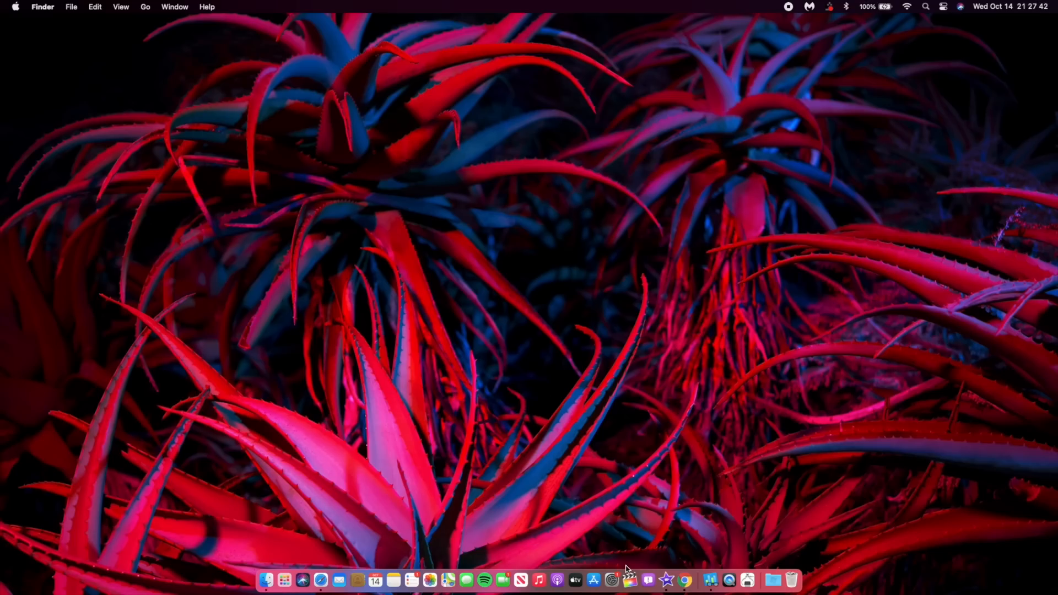
Step: Show Battery usage history for the Last 10 Days in System Preferences
click(615, 559)
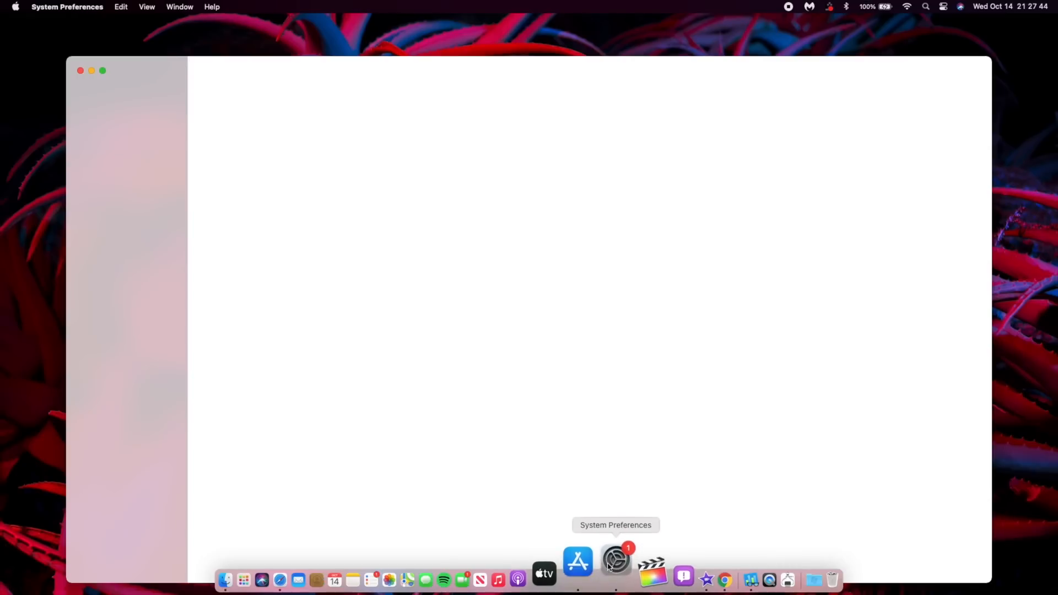
click(615, 558)
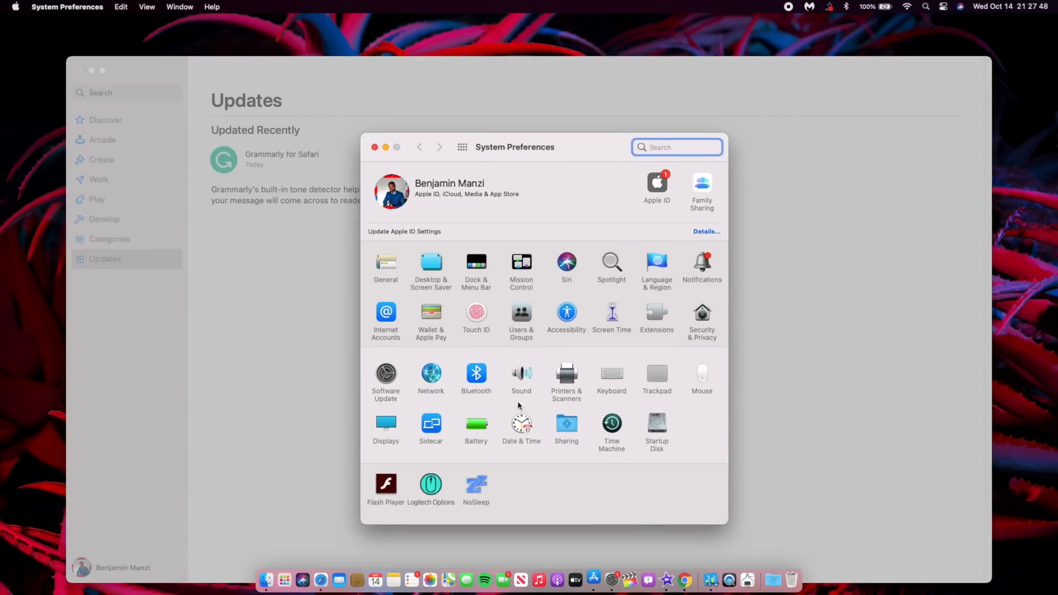
click(476, 428)
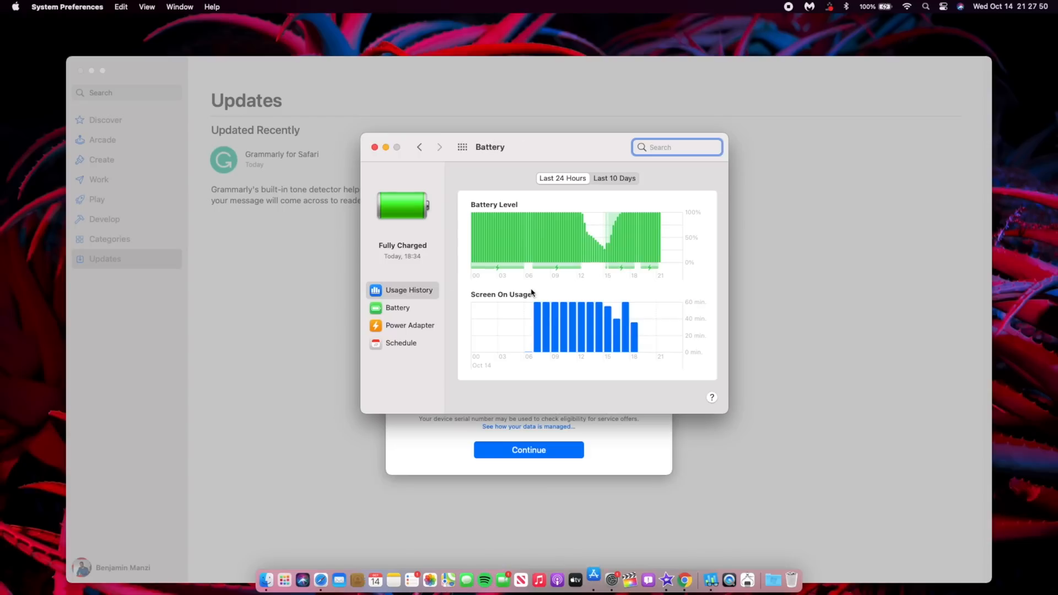
click(613, 178)
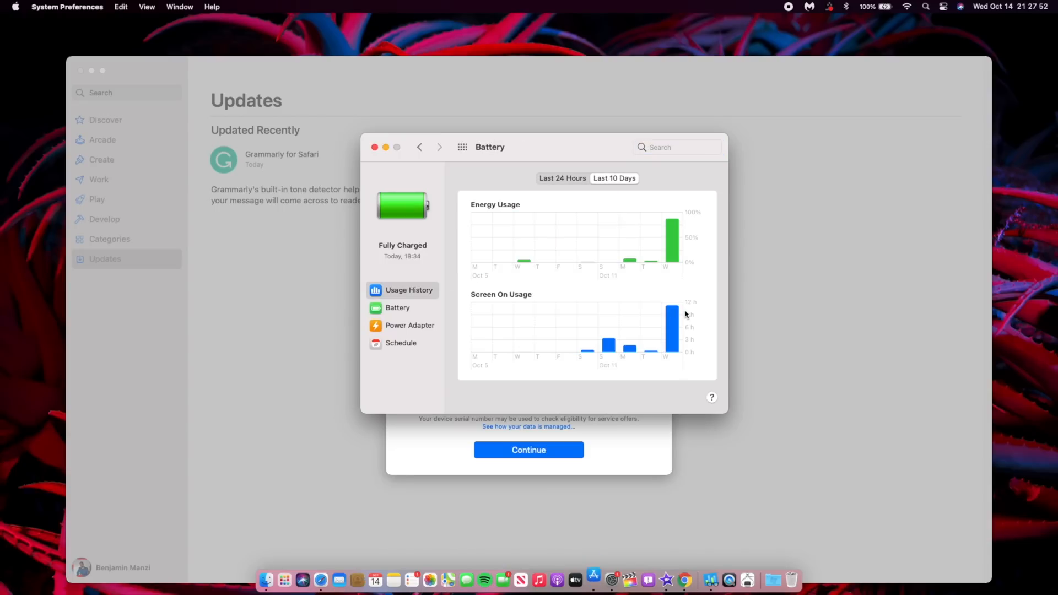
mouse_move(700, 338)
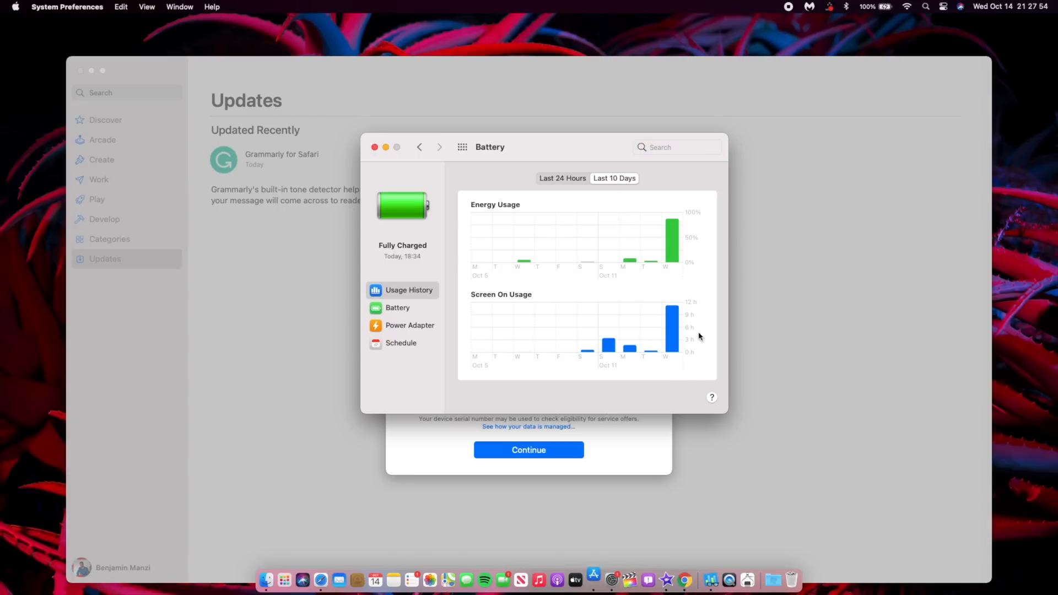
mouse_move(589, 164)
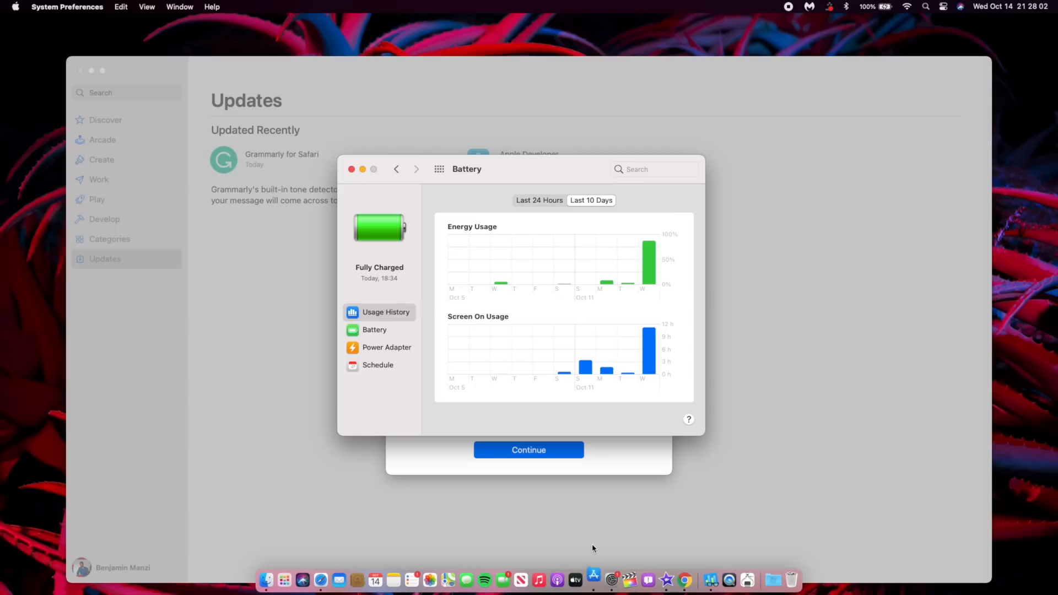
right_click(588, 578)
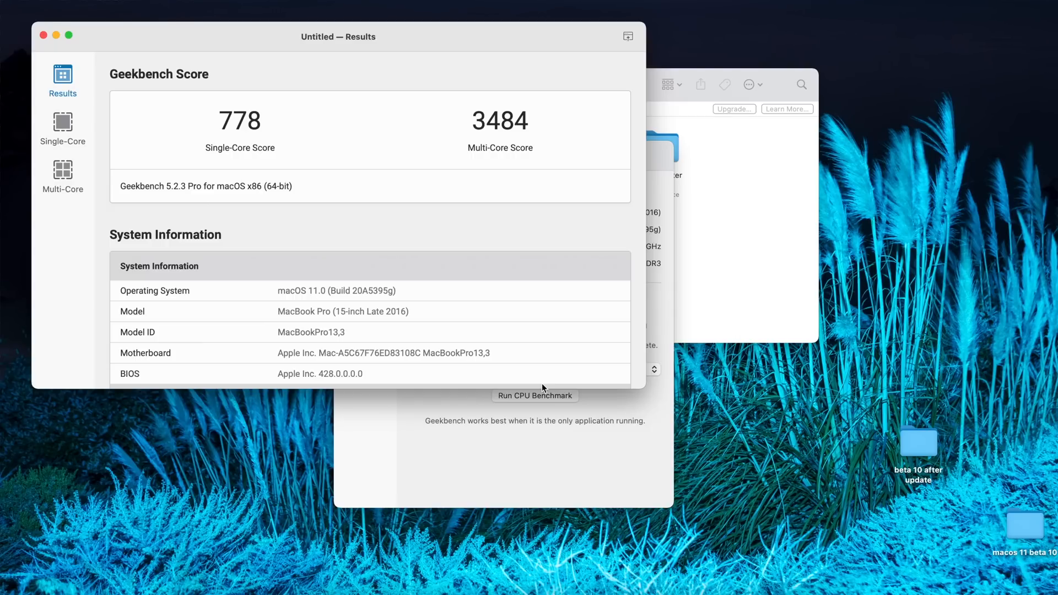
mouse_move(136, 101)
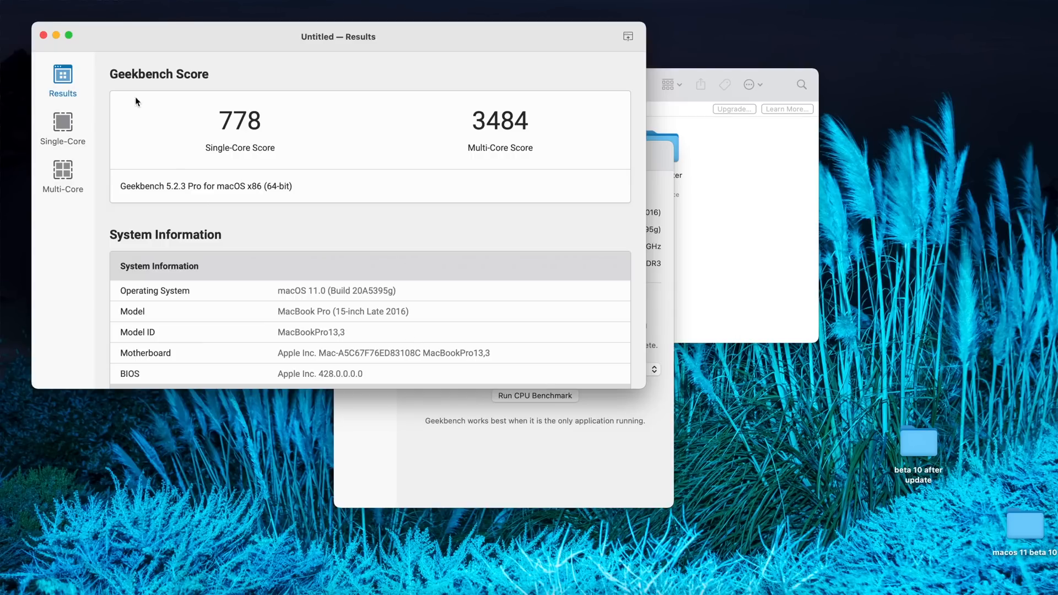
Step: Compare single-core (778 vs 848) and multi-core (3484 vs 3393) scores against other Macs in Geekbench
click(62, 128)
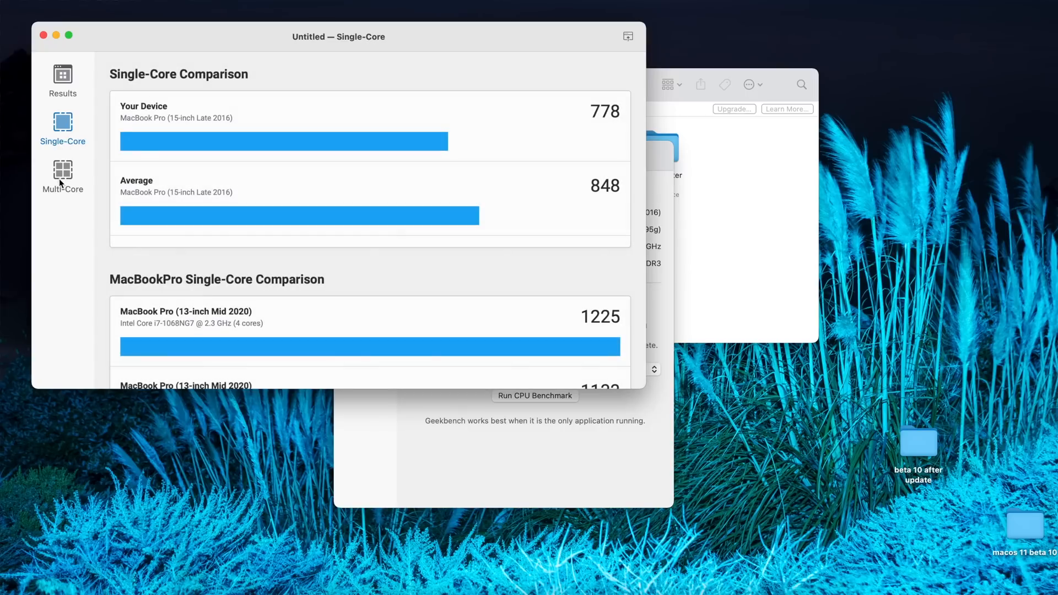
click(62, 80)
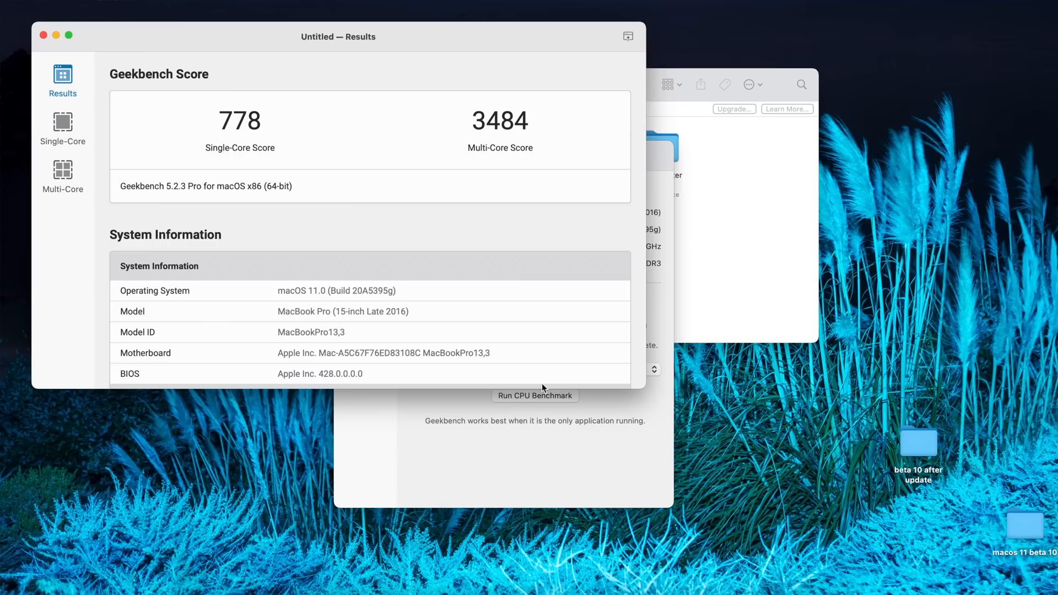
mouse_move(417, 335)
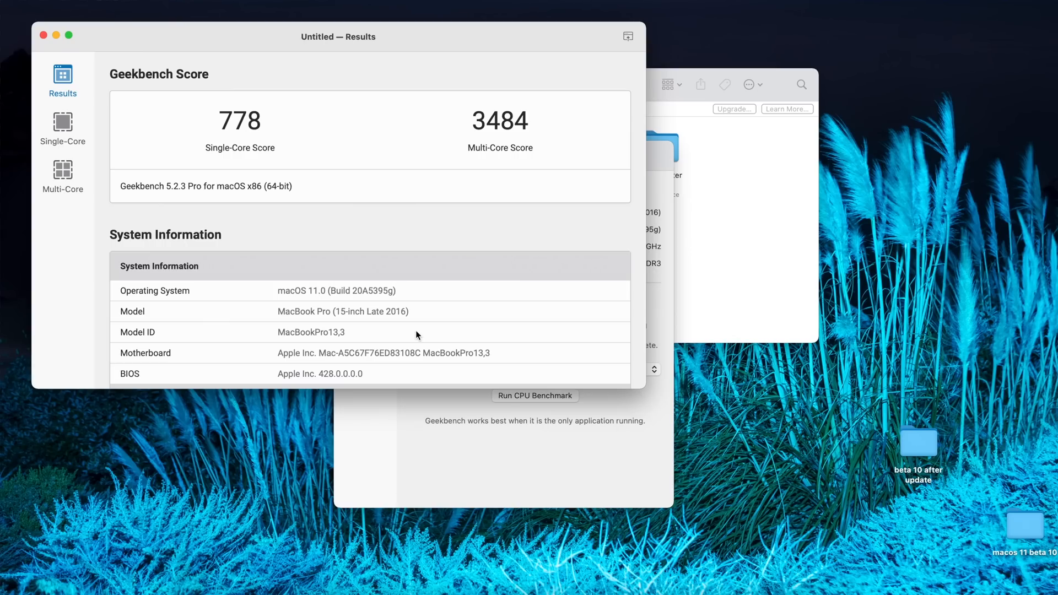
click(61, 128)
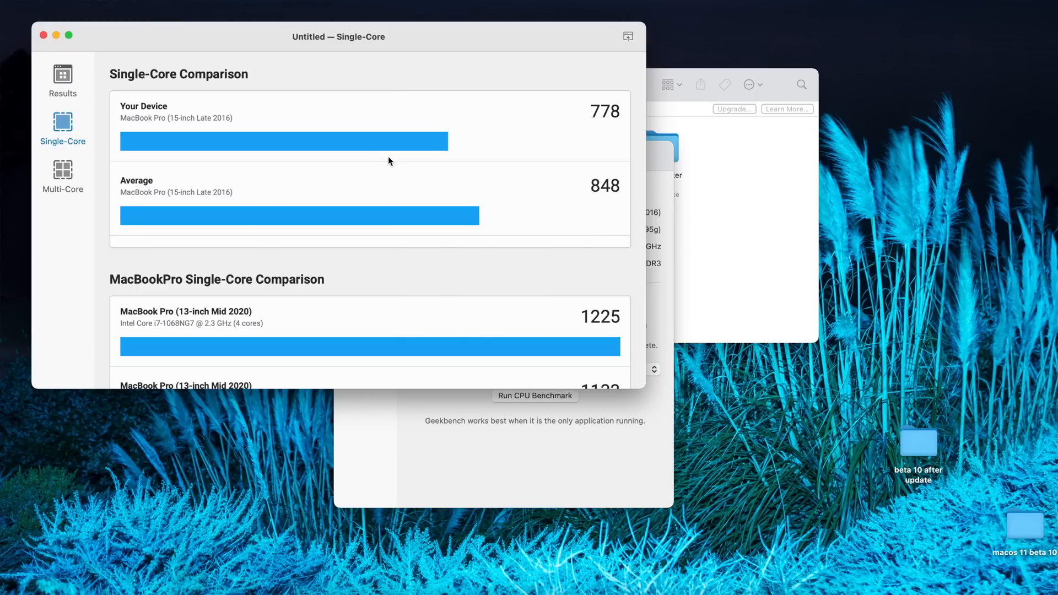
click(61, 175)
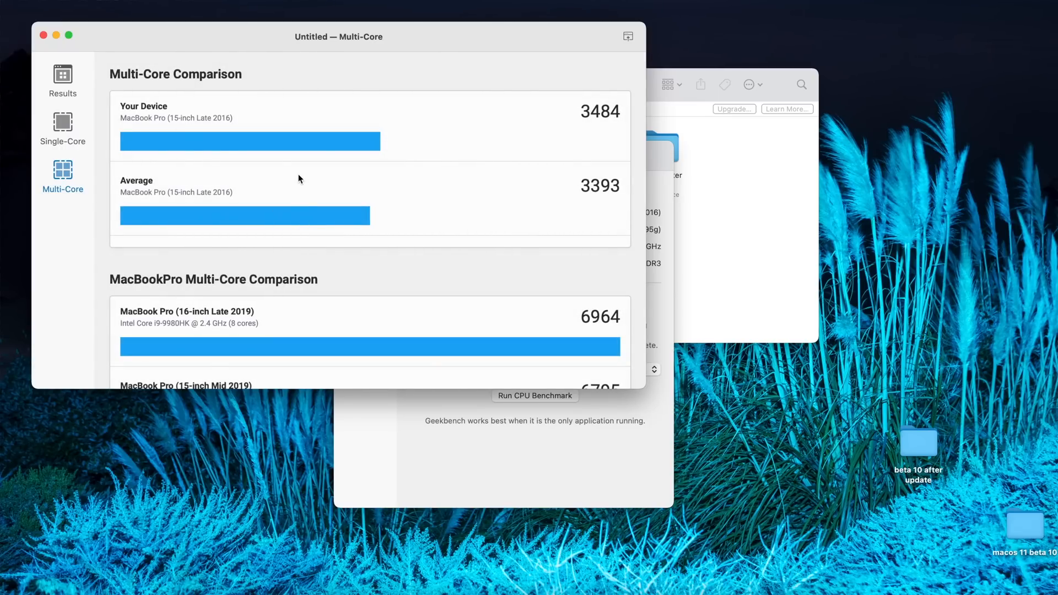
click(61, 128)
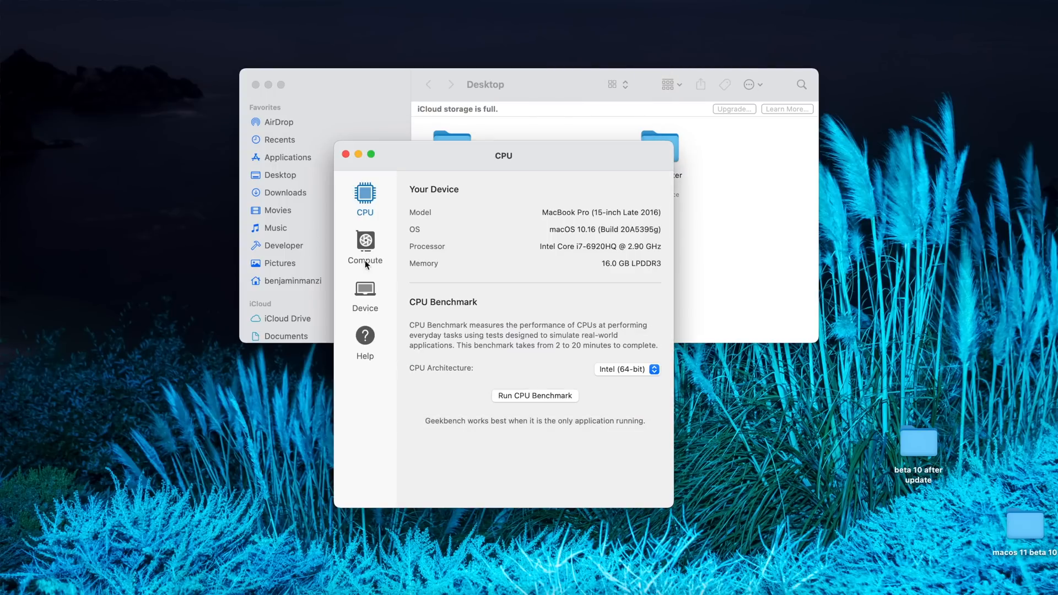
Step: Start the OpenCL compute benchmark on the AMD Radeon Pro 460 from the Compute section
click(365, 242)
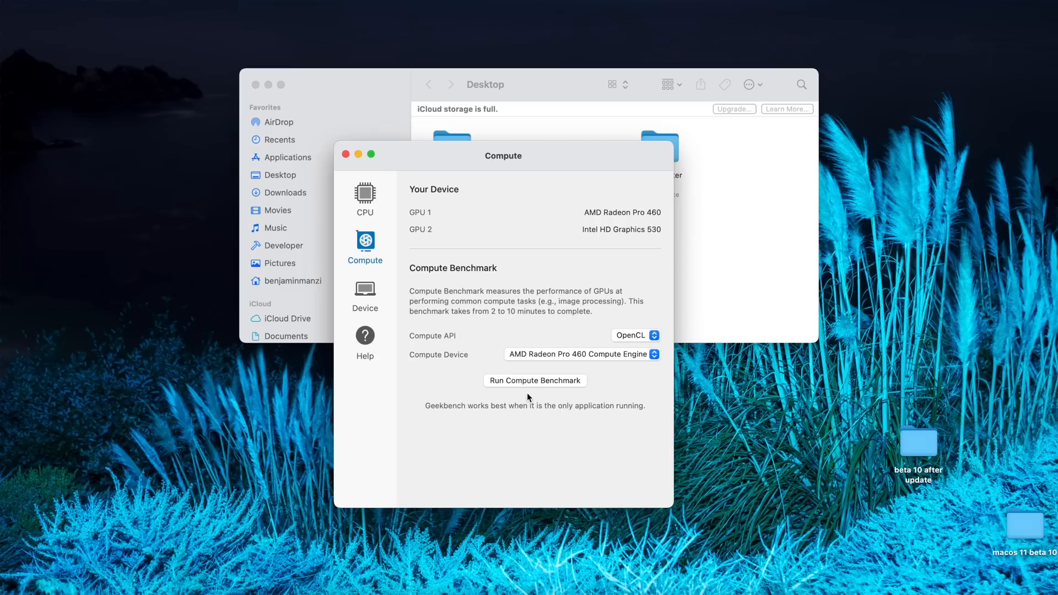
click(535, 380)
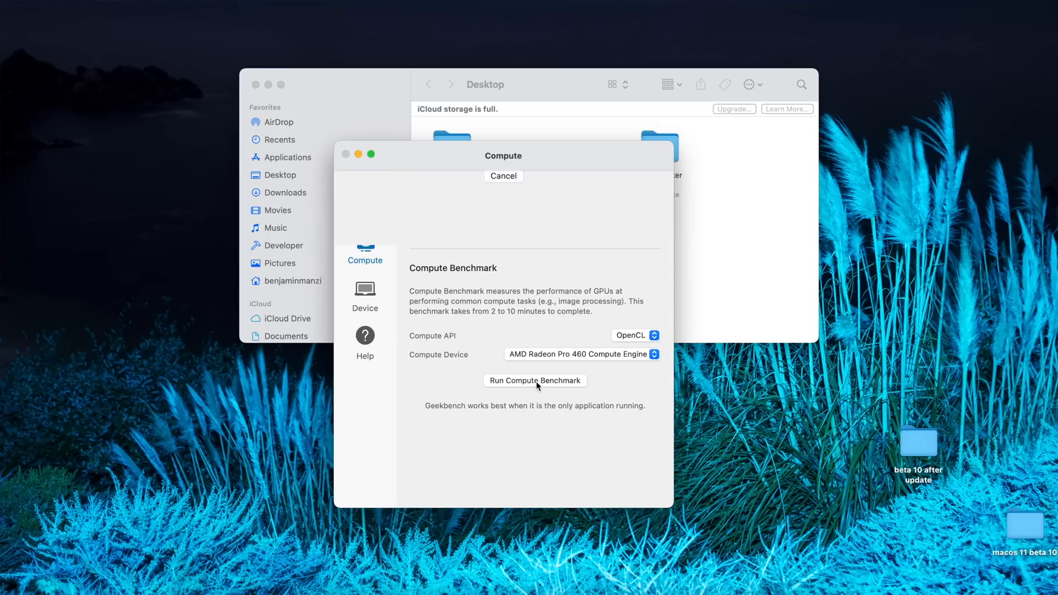
click(533, 380)
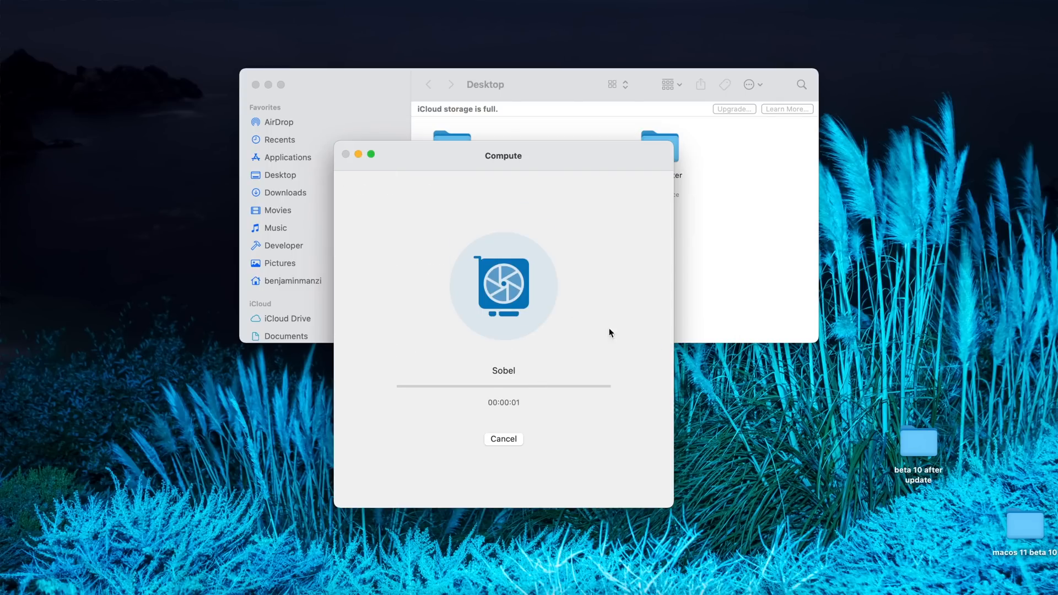
mouse_move(564, 272)
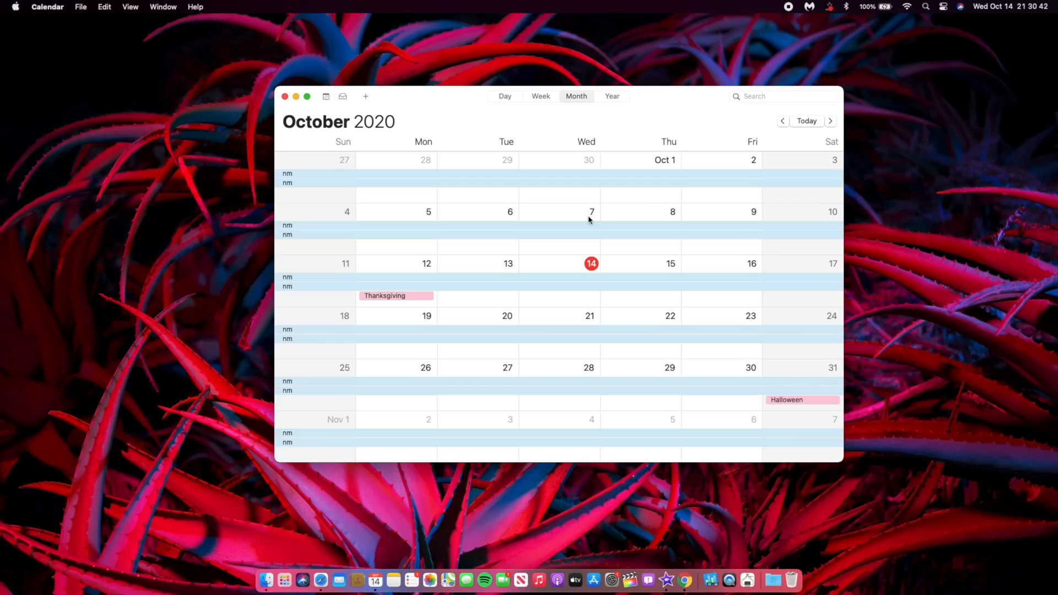
mouse_move(584, 216)
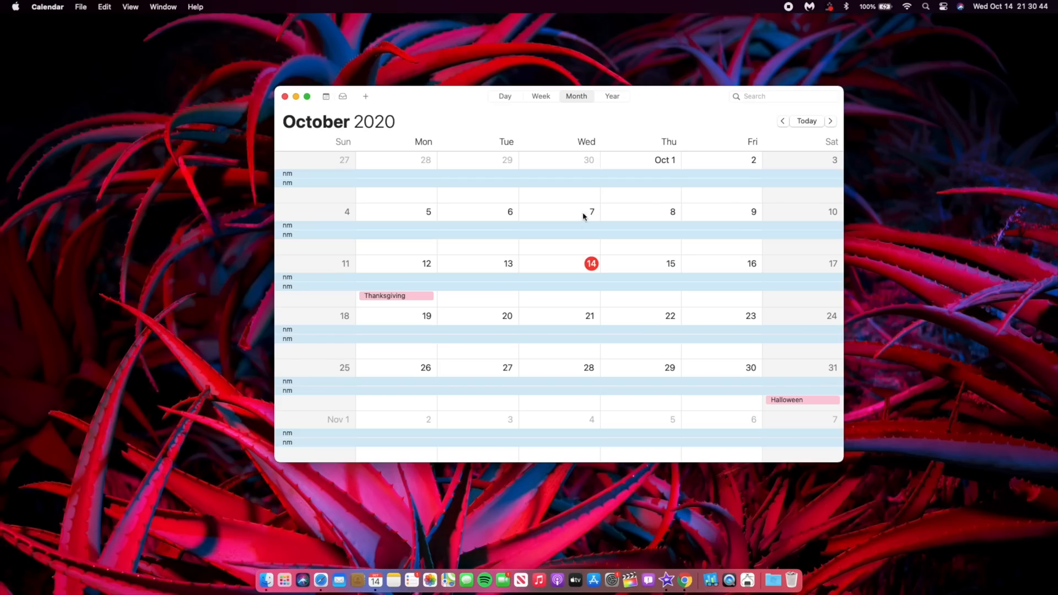
mouse_move(595, 223)
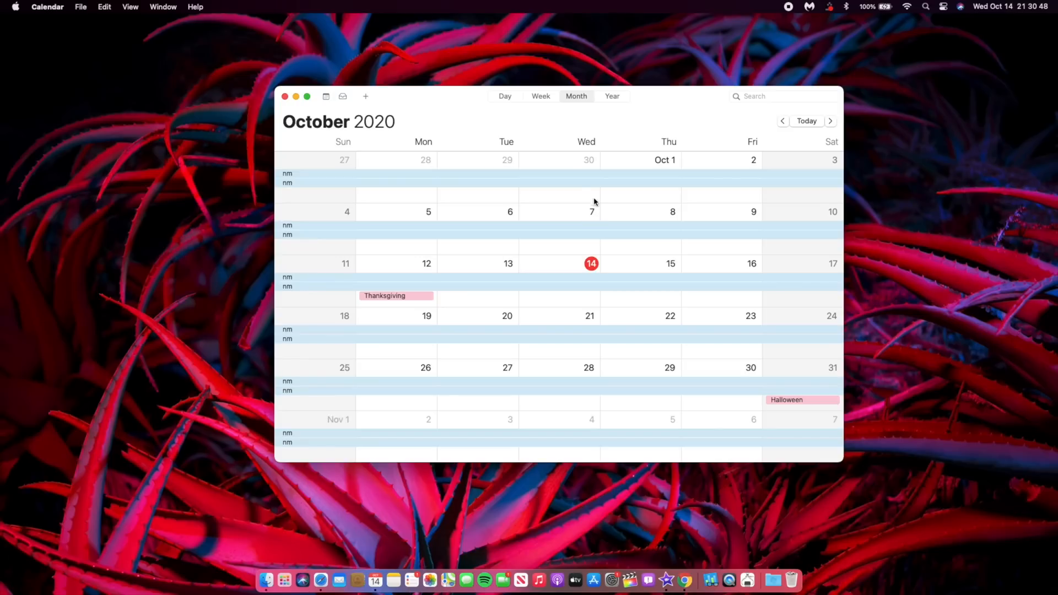
mouse_move(303, 104)
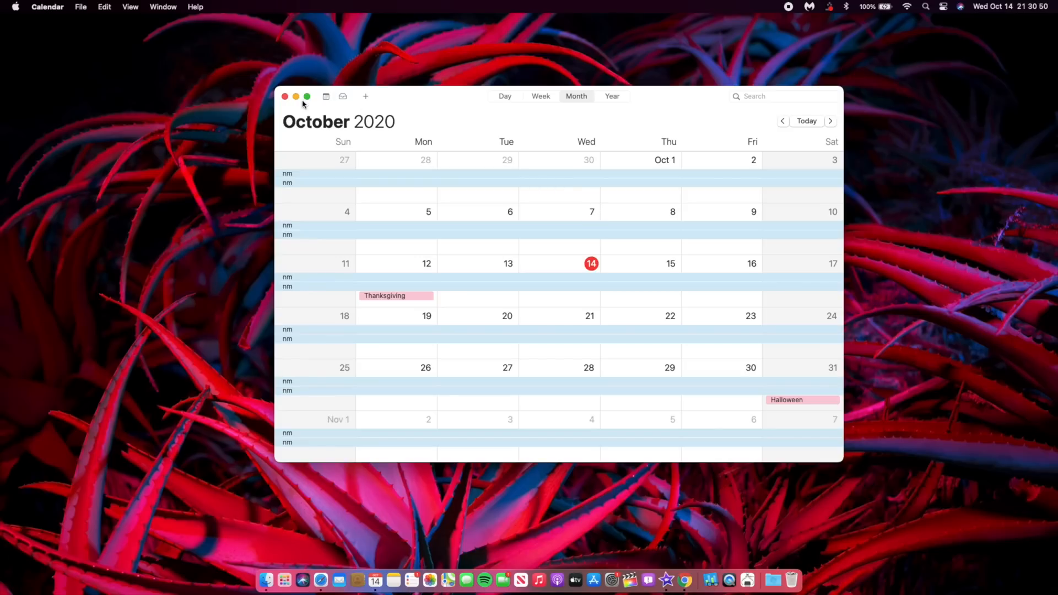
mouse_move(503, 222)
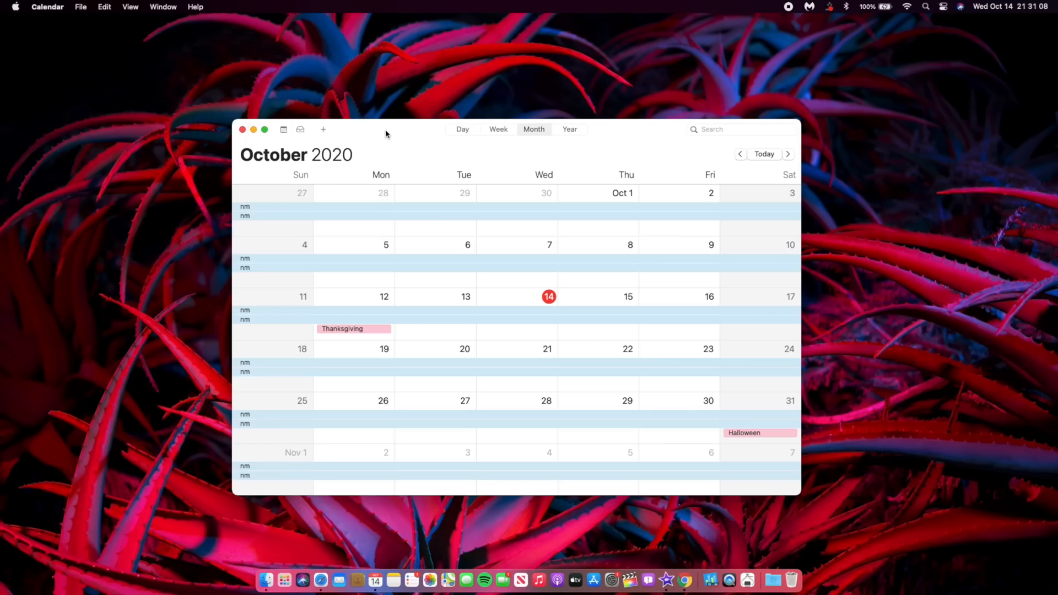
mouse_move(636, 302)
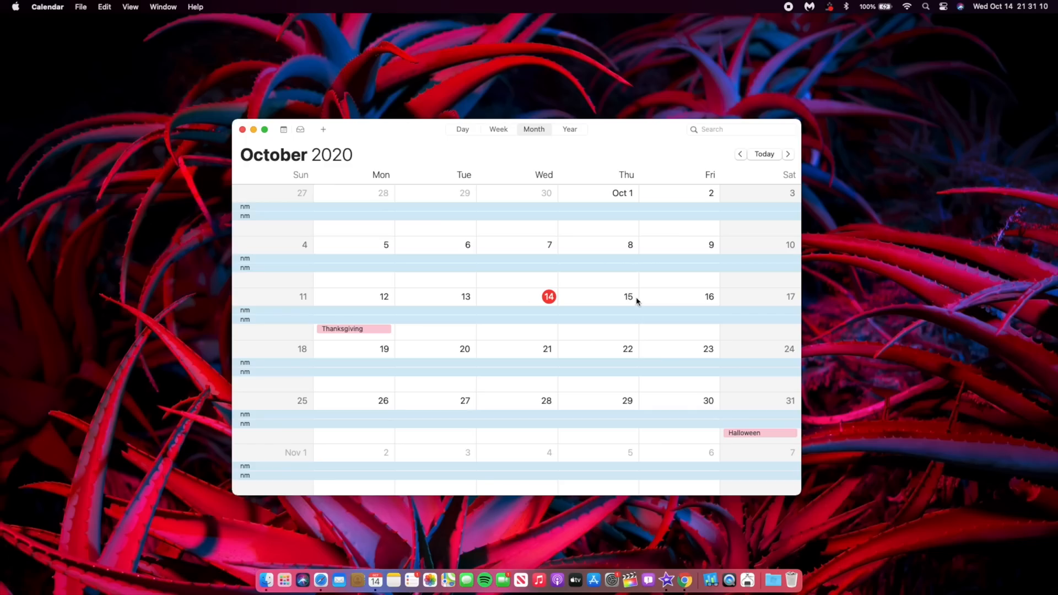
click(787, 154)
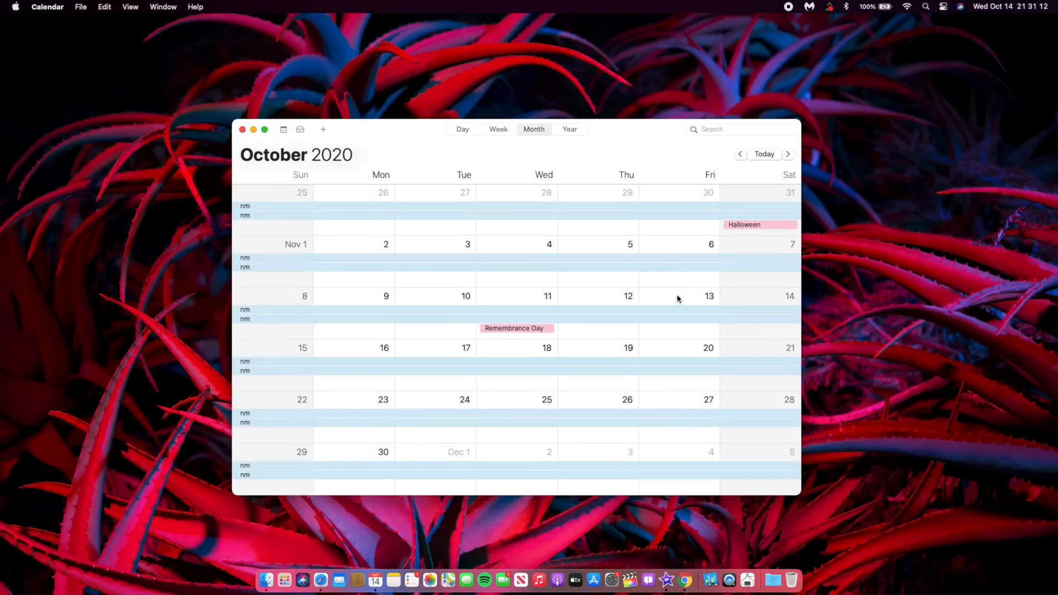
click(788, 155)
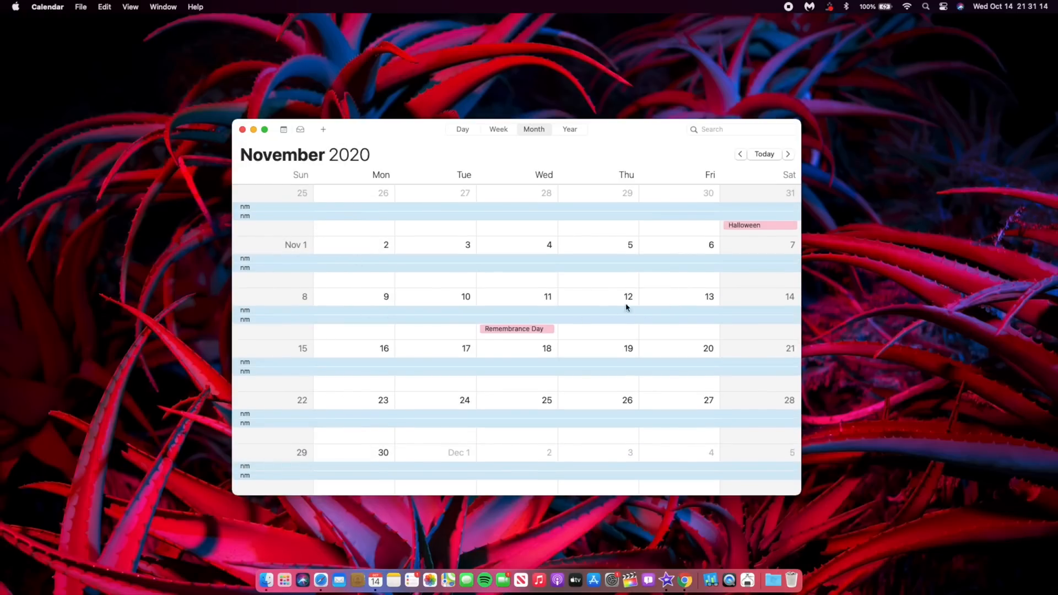
mouse_move(344, 341)
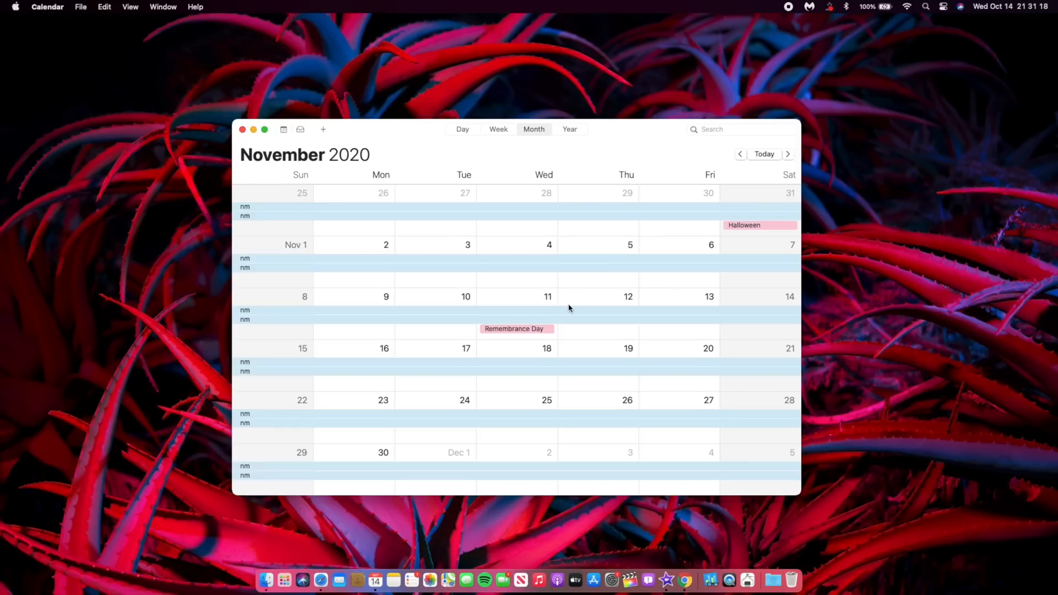
scroll(down, 3)
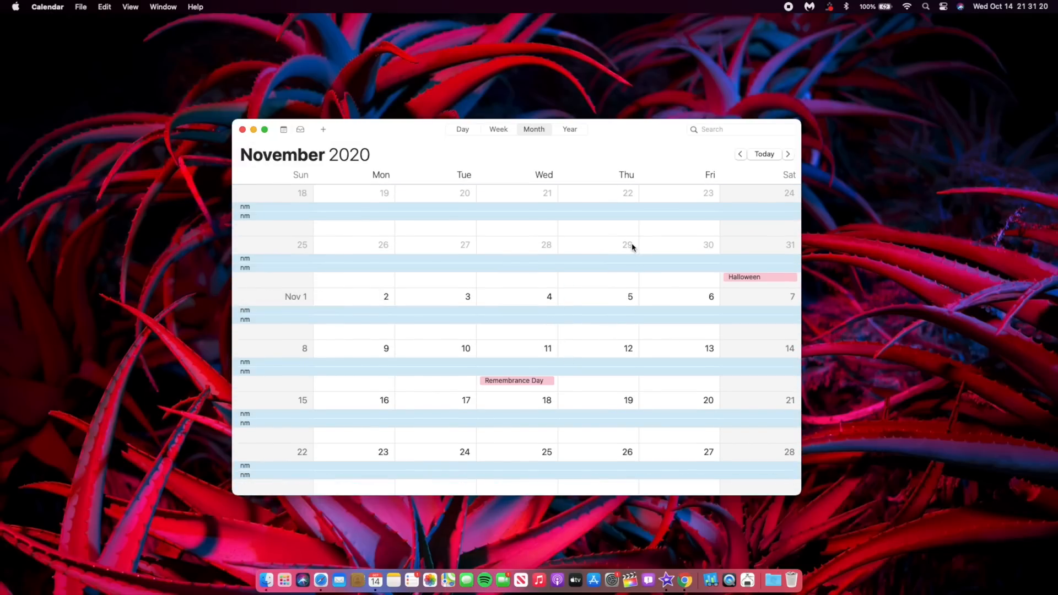
click(741, 154)
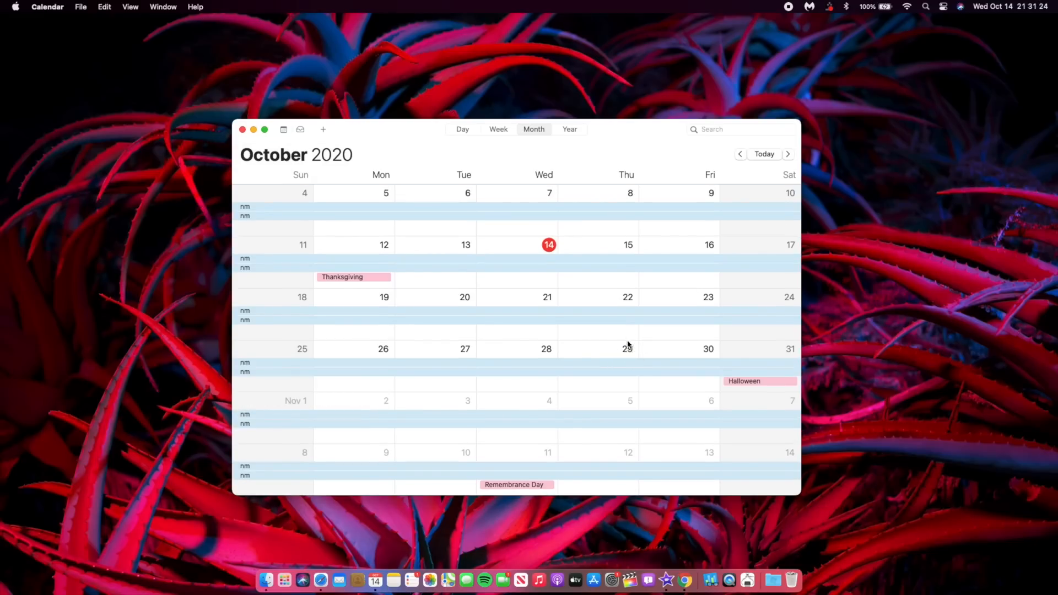
mouse_move(246, 173)
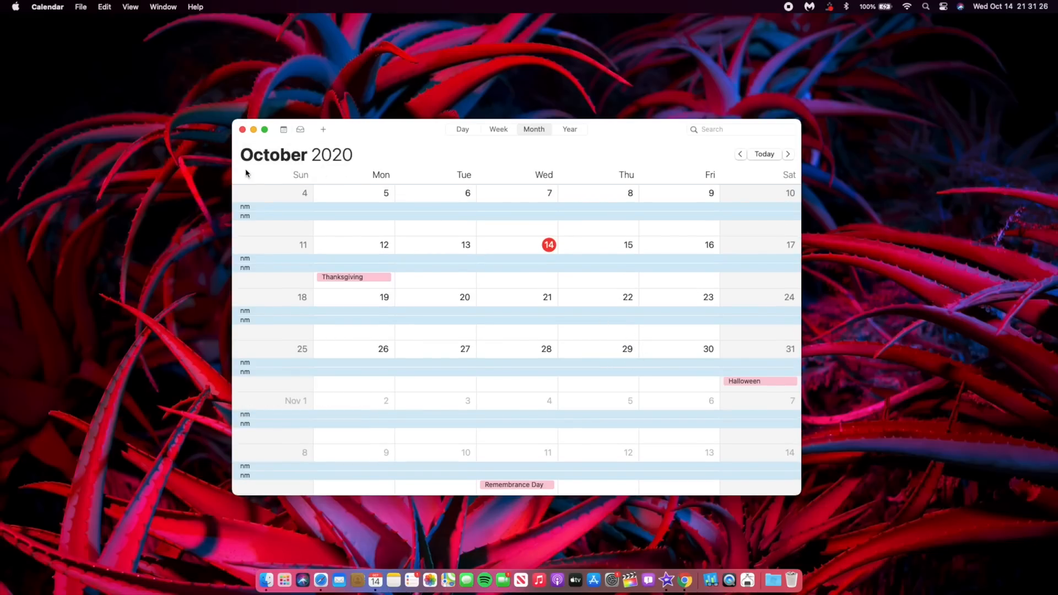
mouse_move(375, 172)
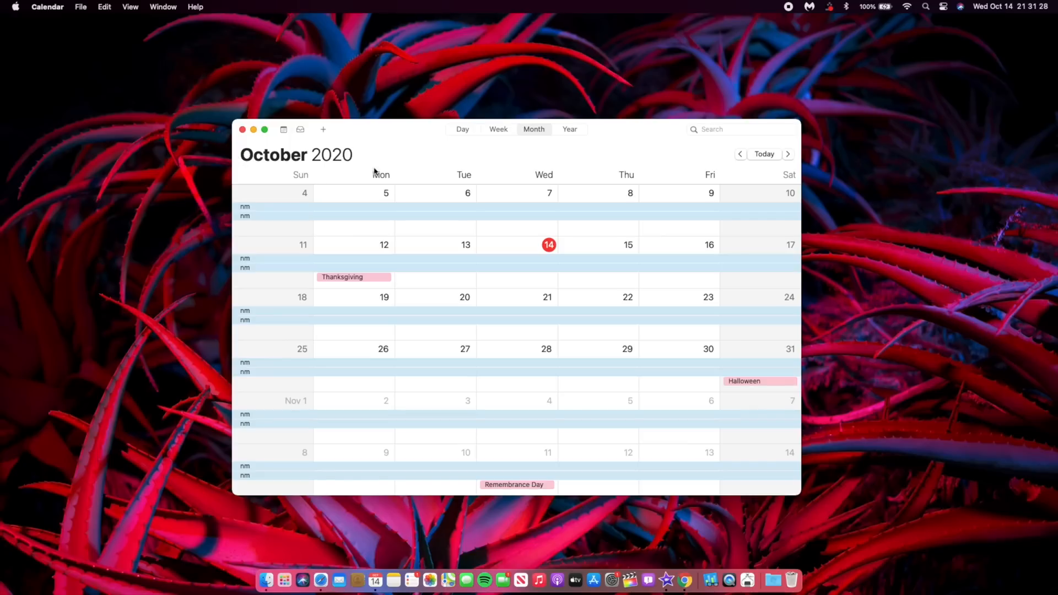
mouse_move(356, 146)
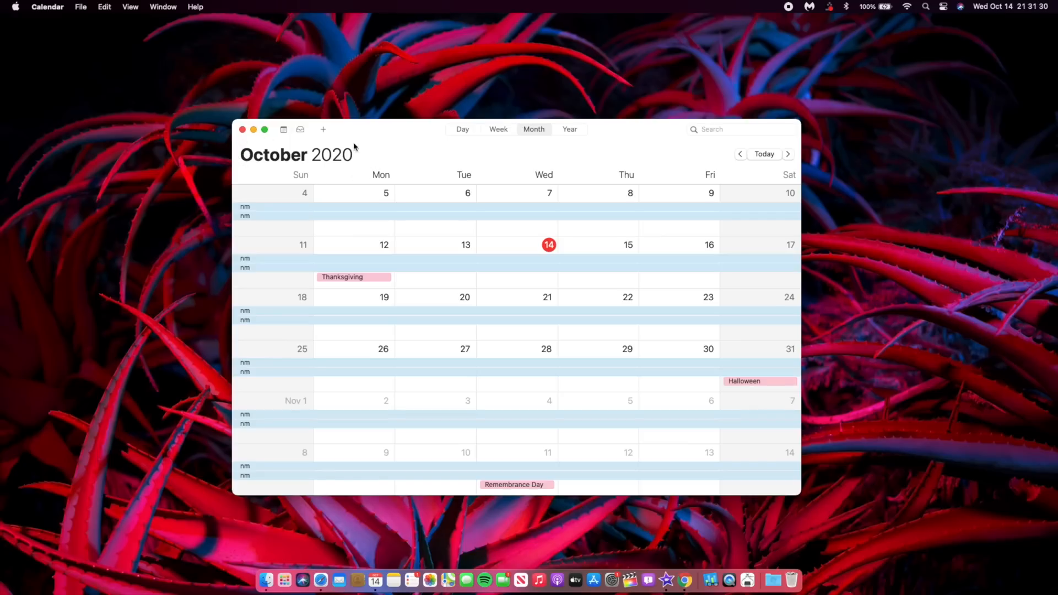
mouse_move(612, 311)
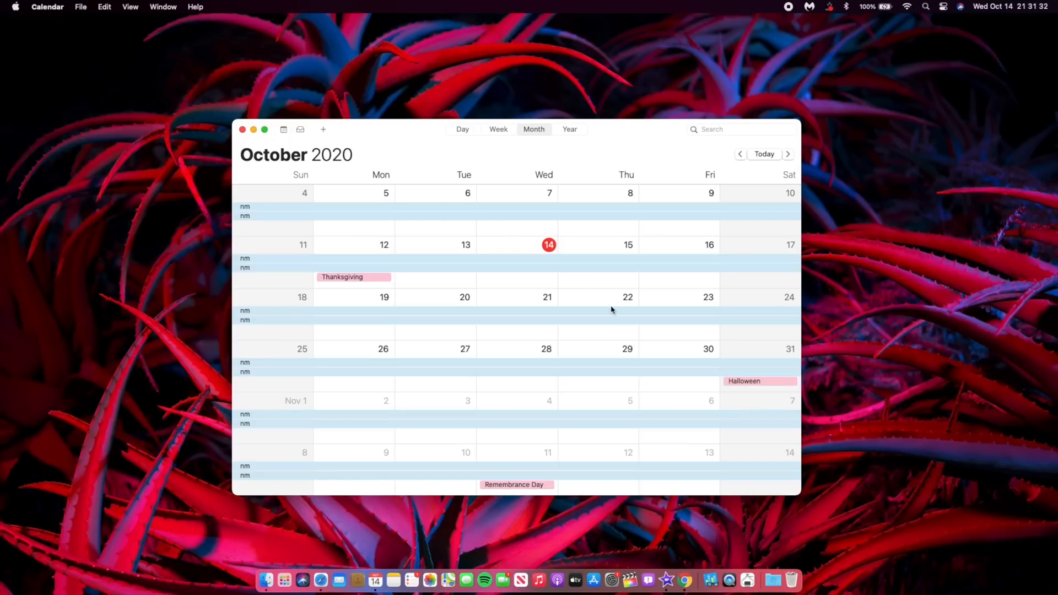
mouse_move(606, 326)
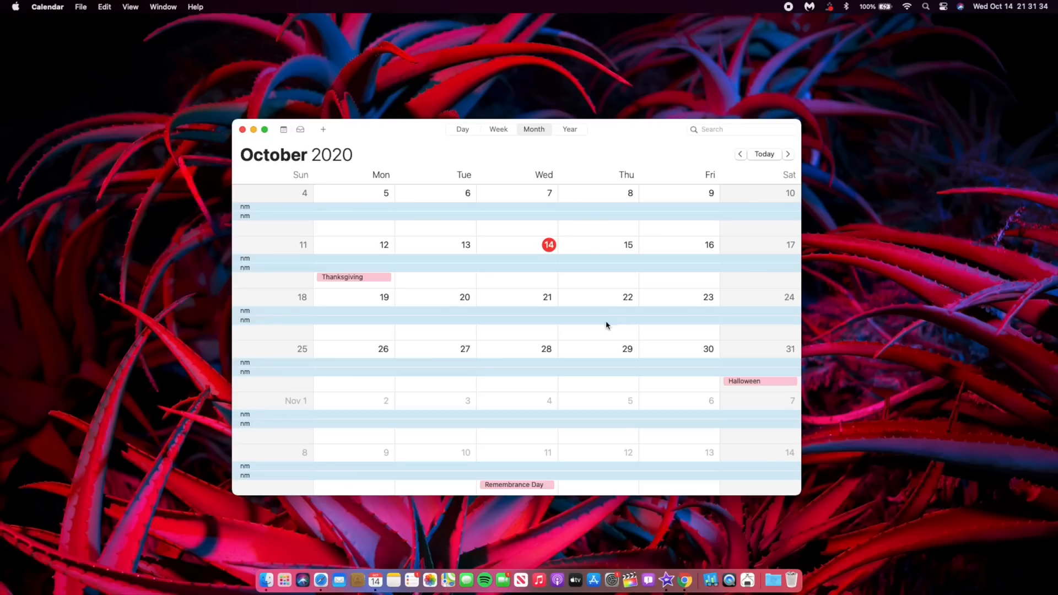
mouse_move(717, 396)
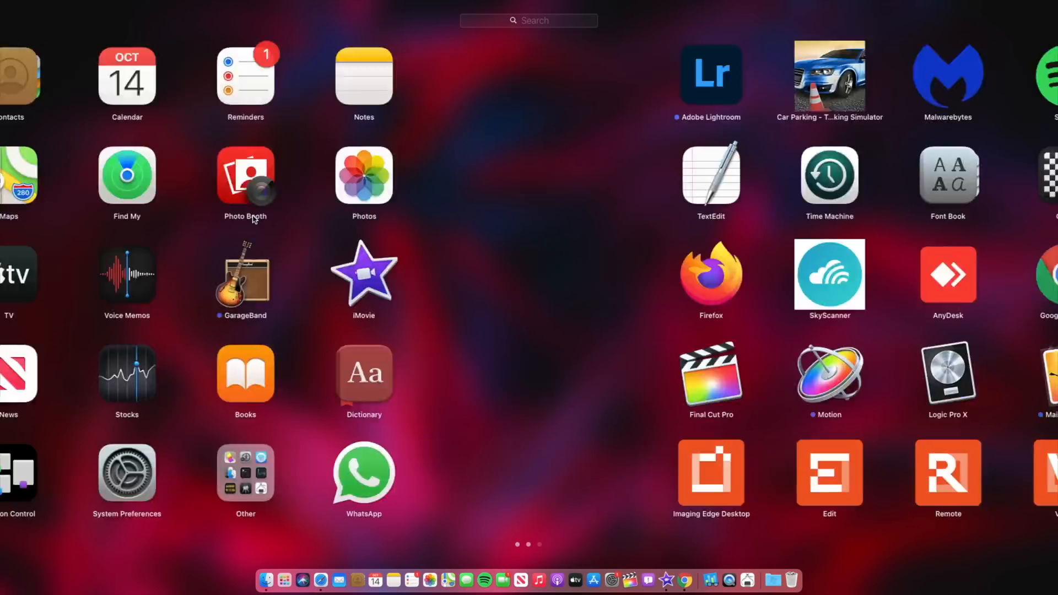
Step: Page Launchpad's app grid to the second page with Final Cut Pro and Geekbench 5
scroll(left, 3)
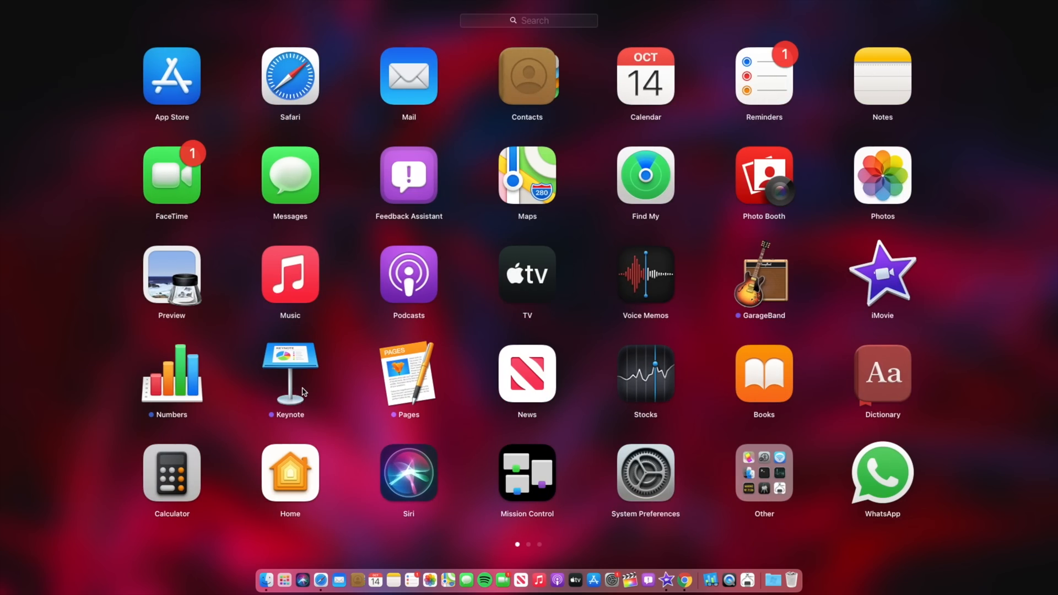
scroll(left, 3)
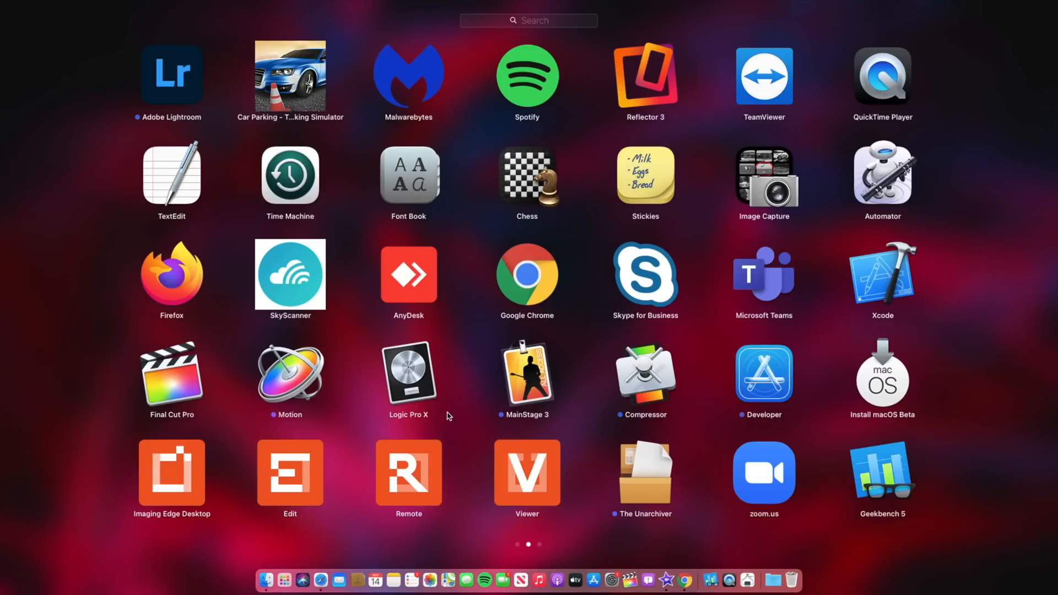
mouse_move(196, 380)
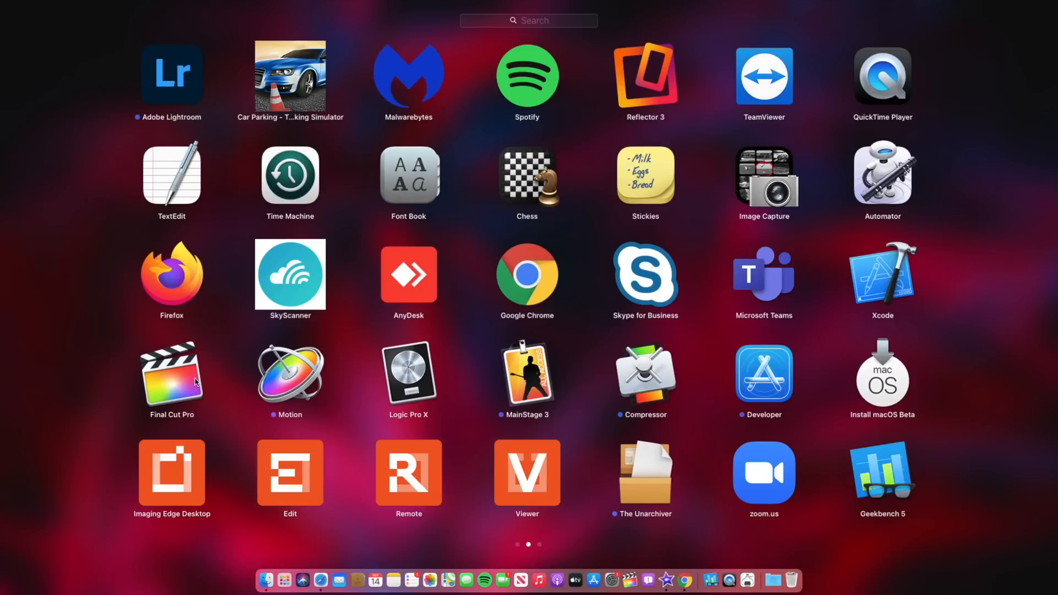
mouse_move(242, 368)
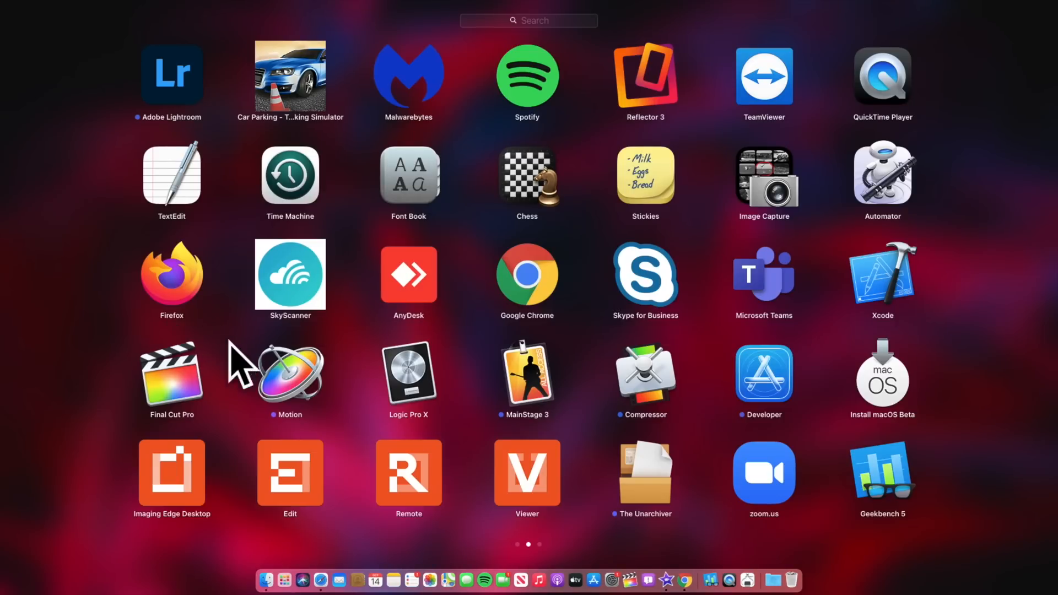